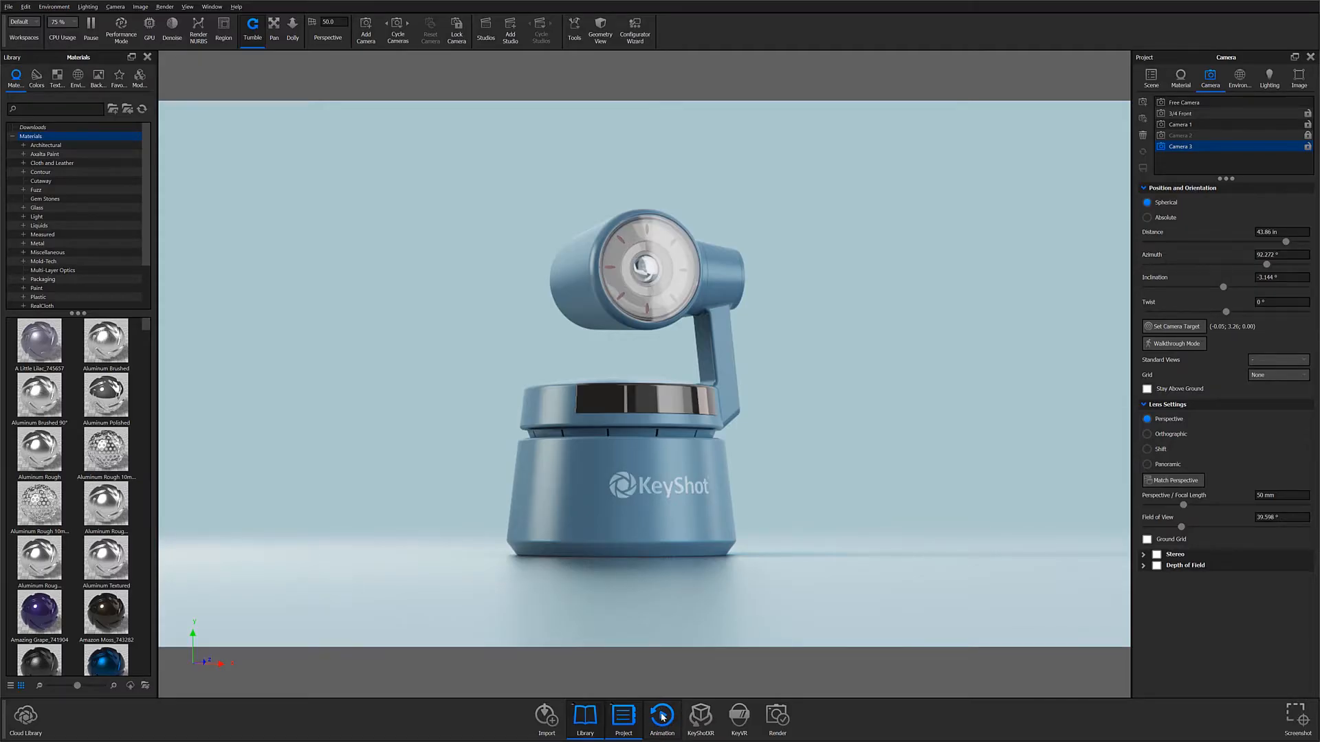
Step: Show the animation timeline listing the explode, camera orbit and zoom tracks
click(661, 715)
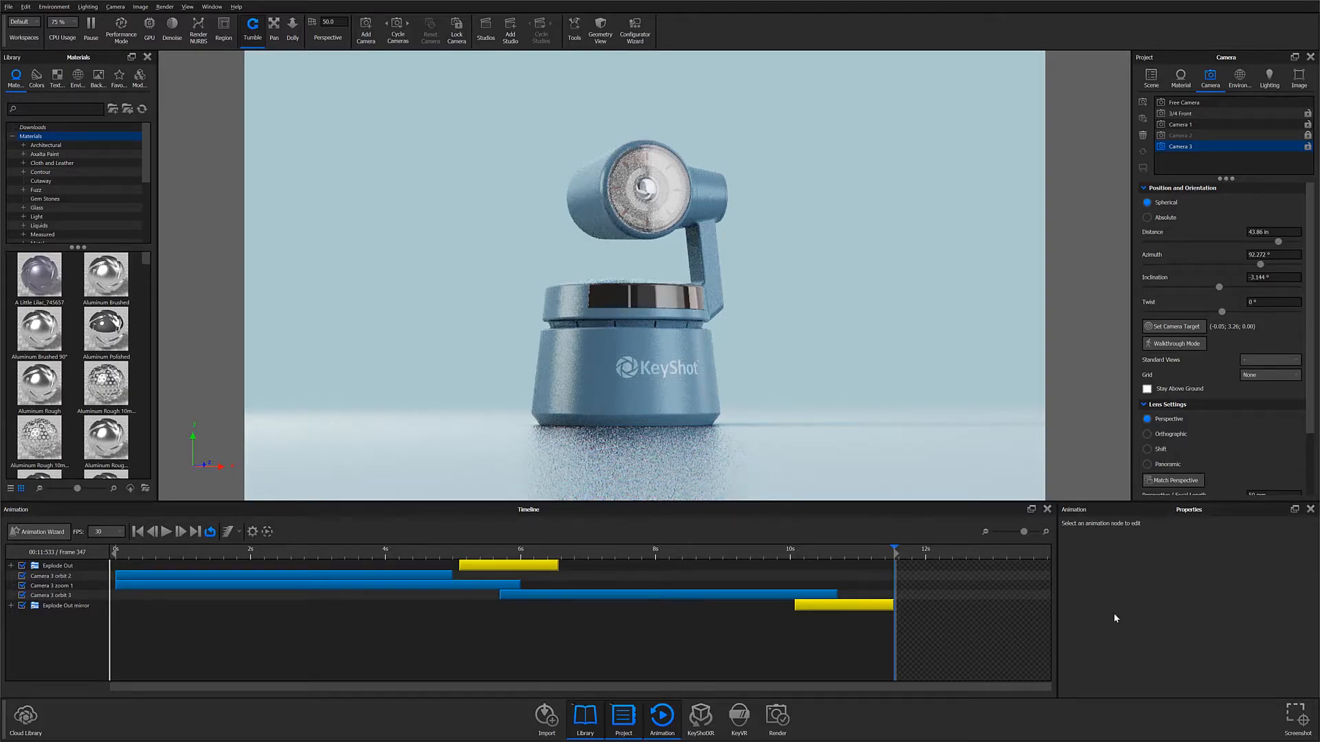
mouse_move(191, 619)
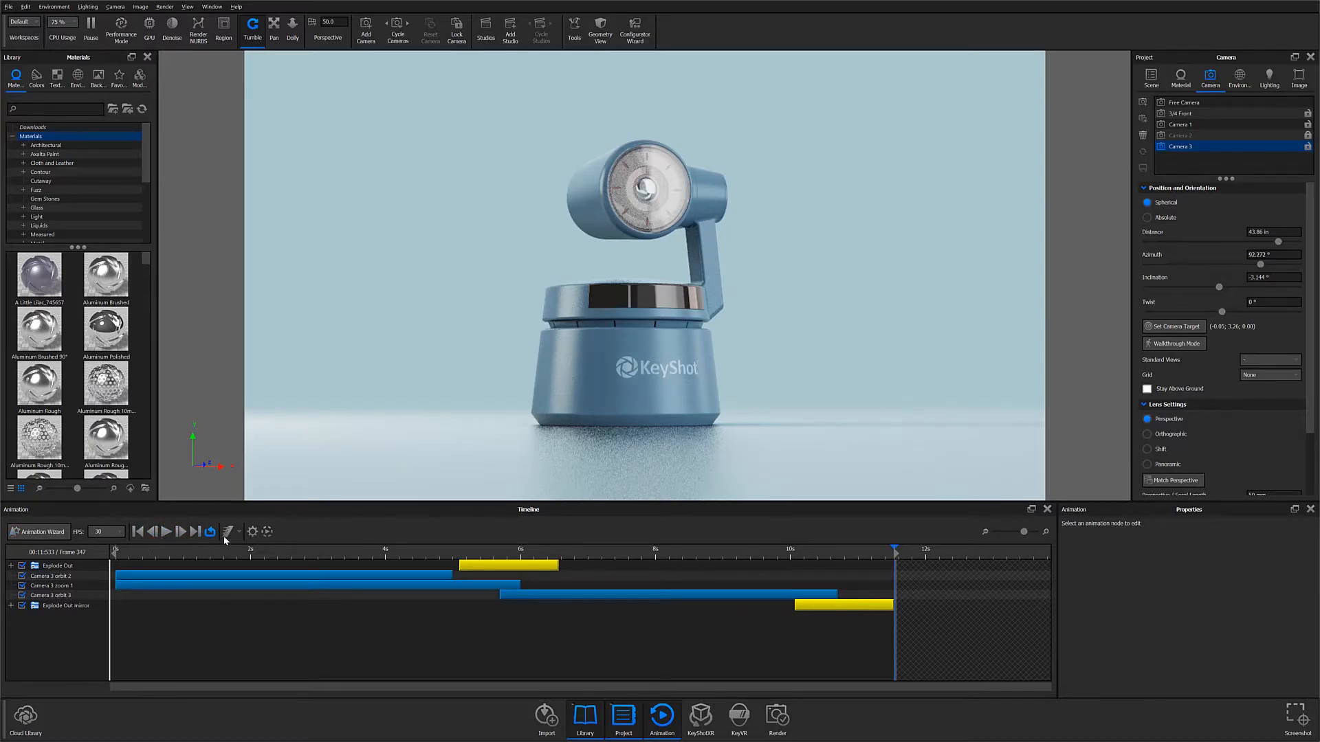
mouse_move(229, 531)
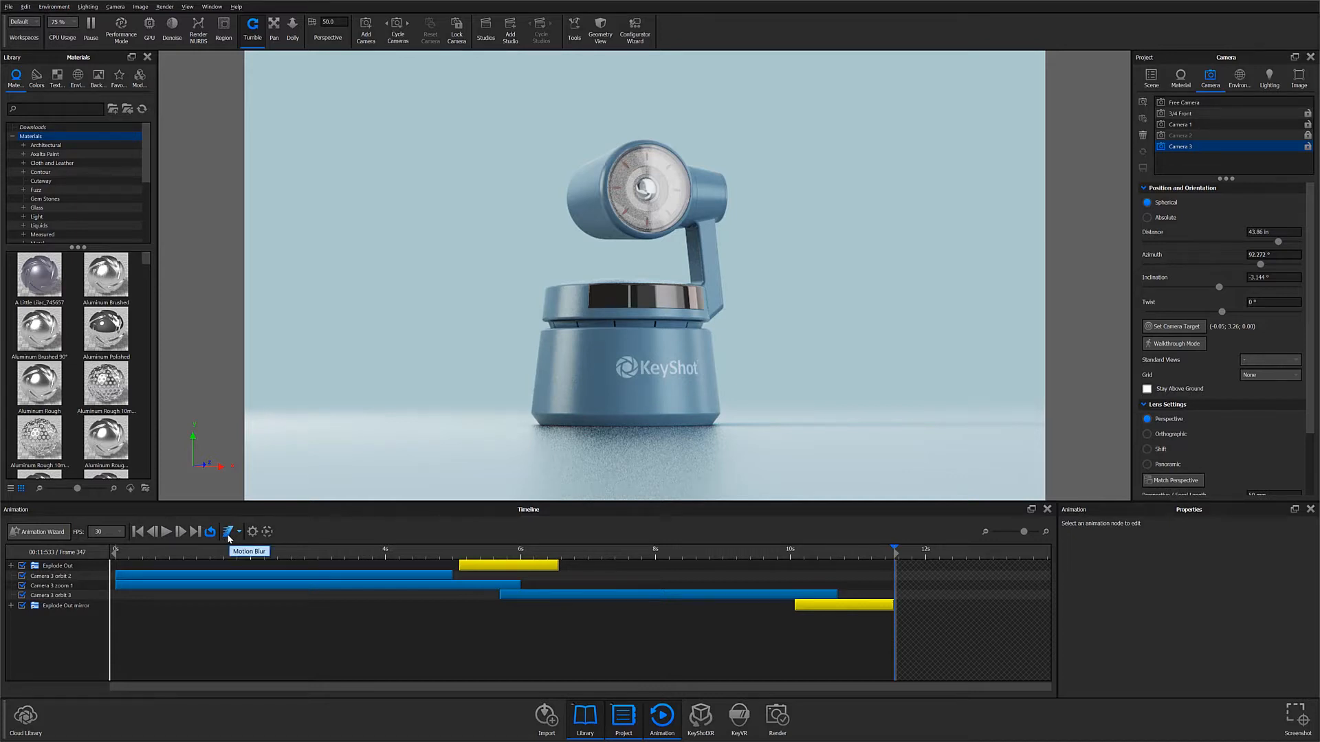
mouse_move(267, 531)
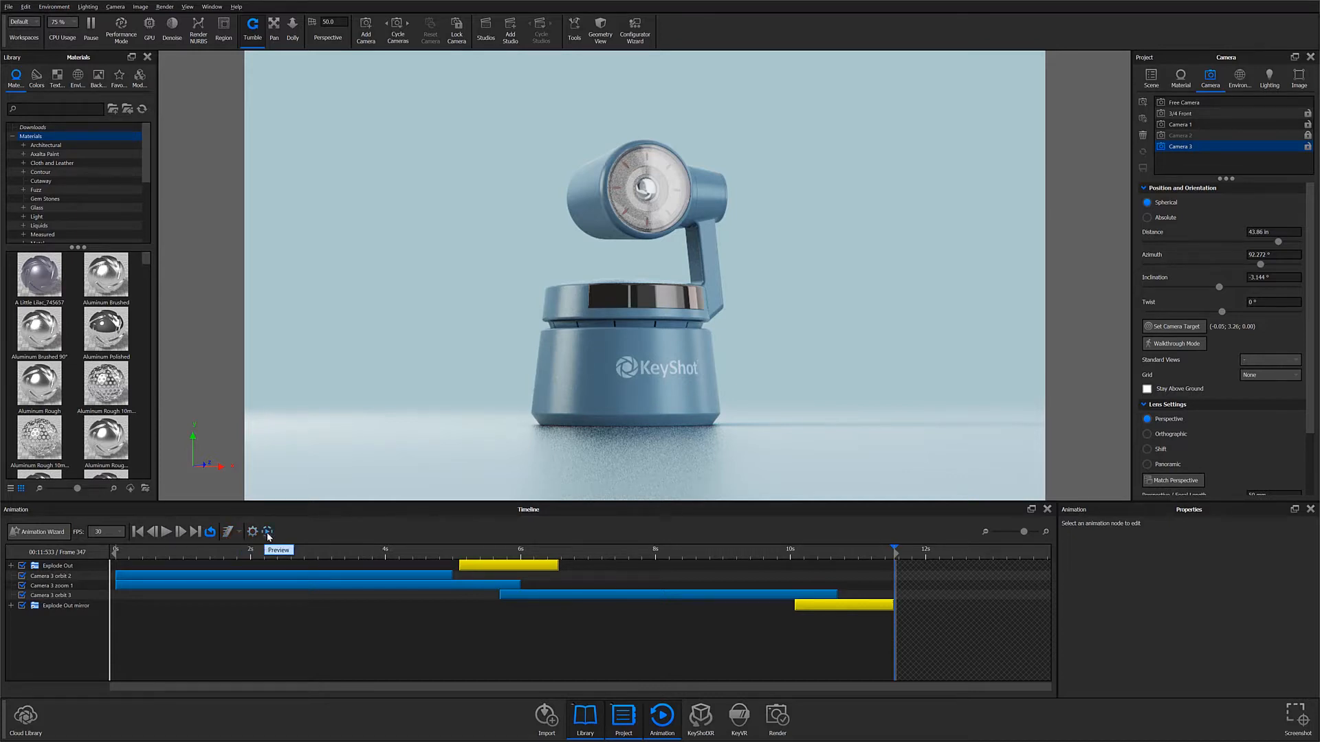
mouse_move(101, 543)
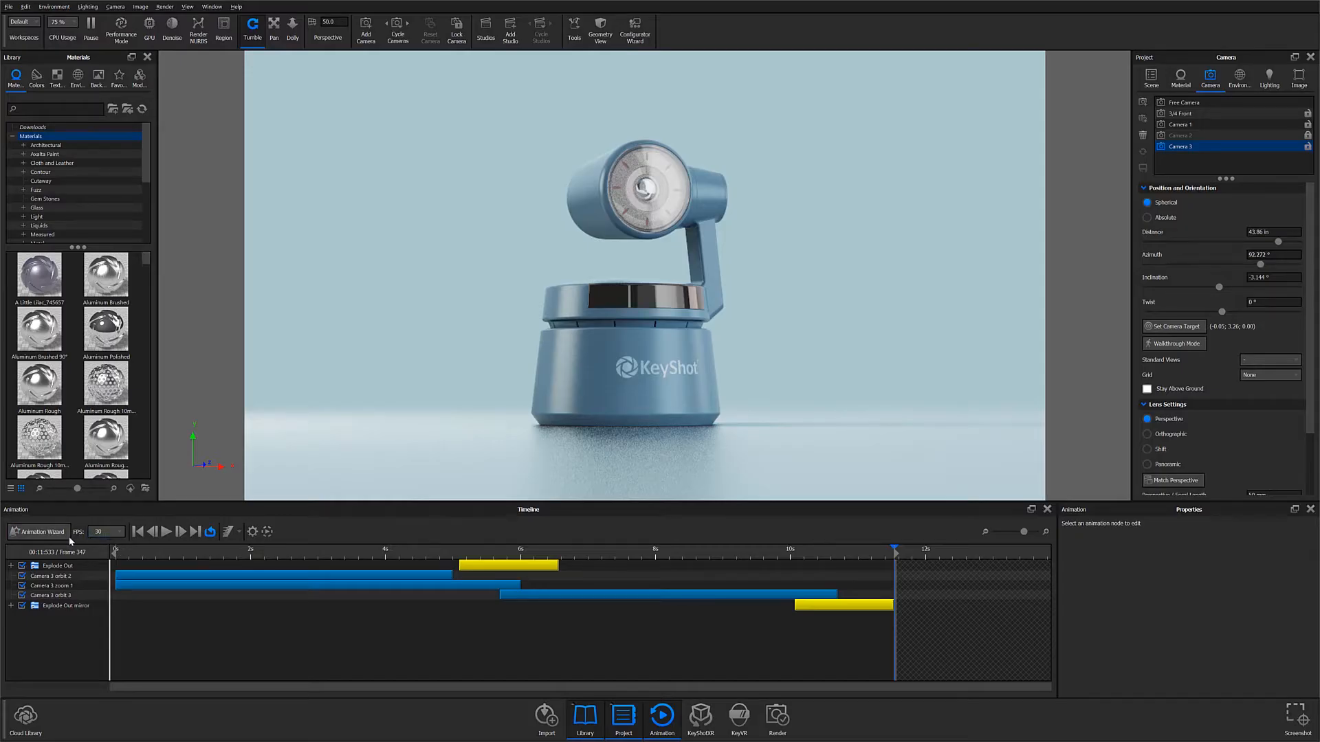
triple_click(104, 531)
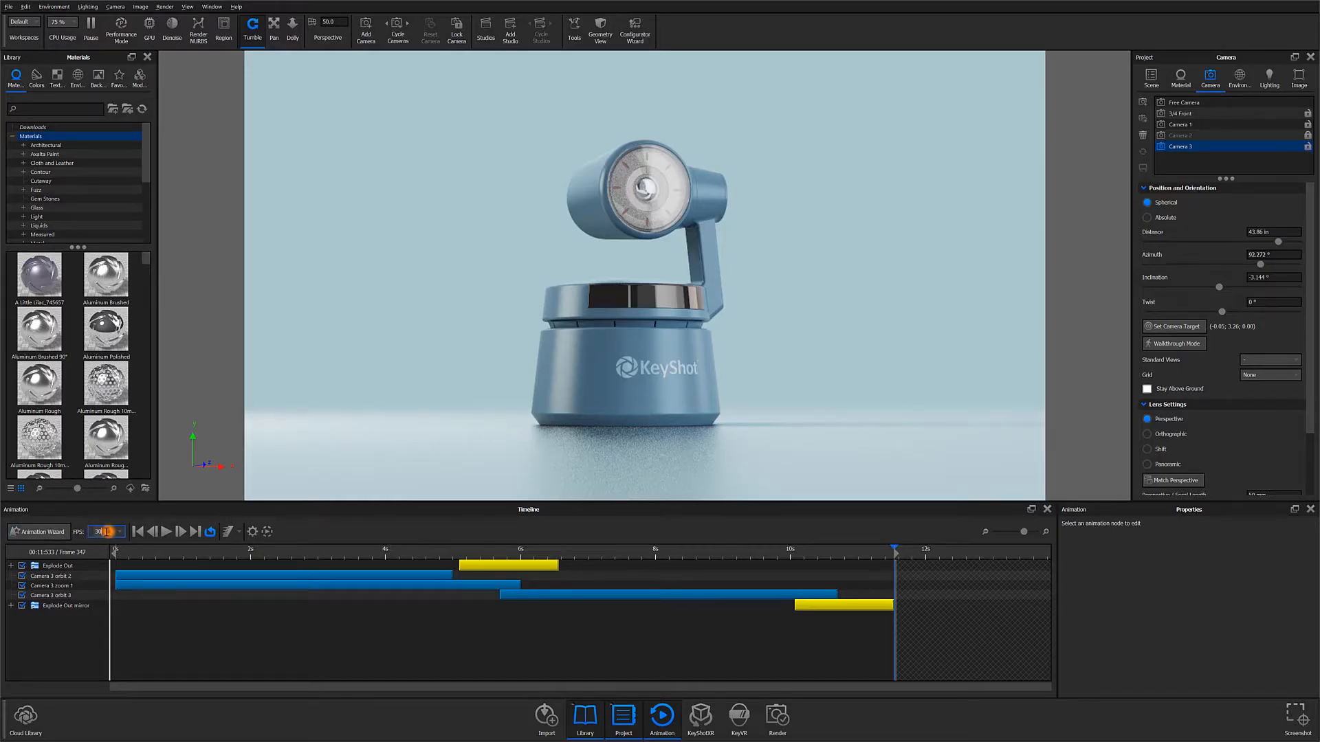
click(108, 532)
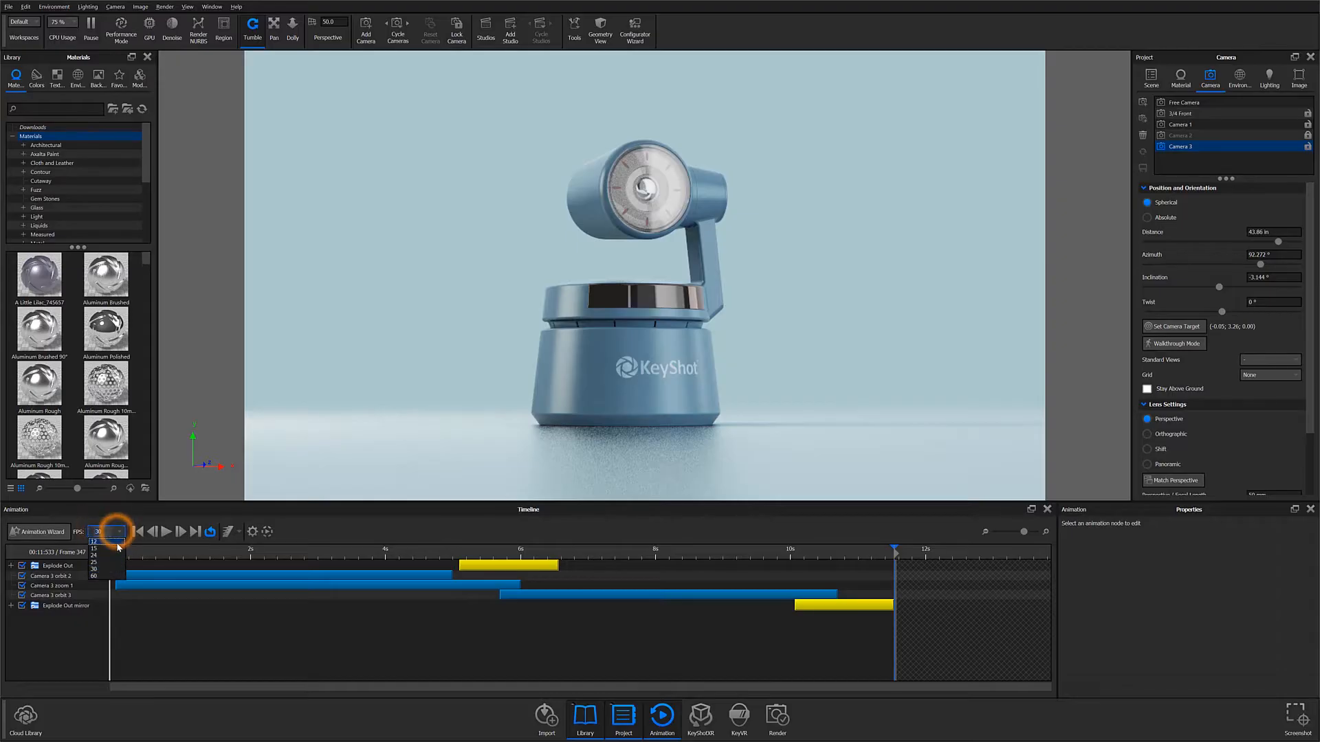
click(99, 532)
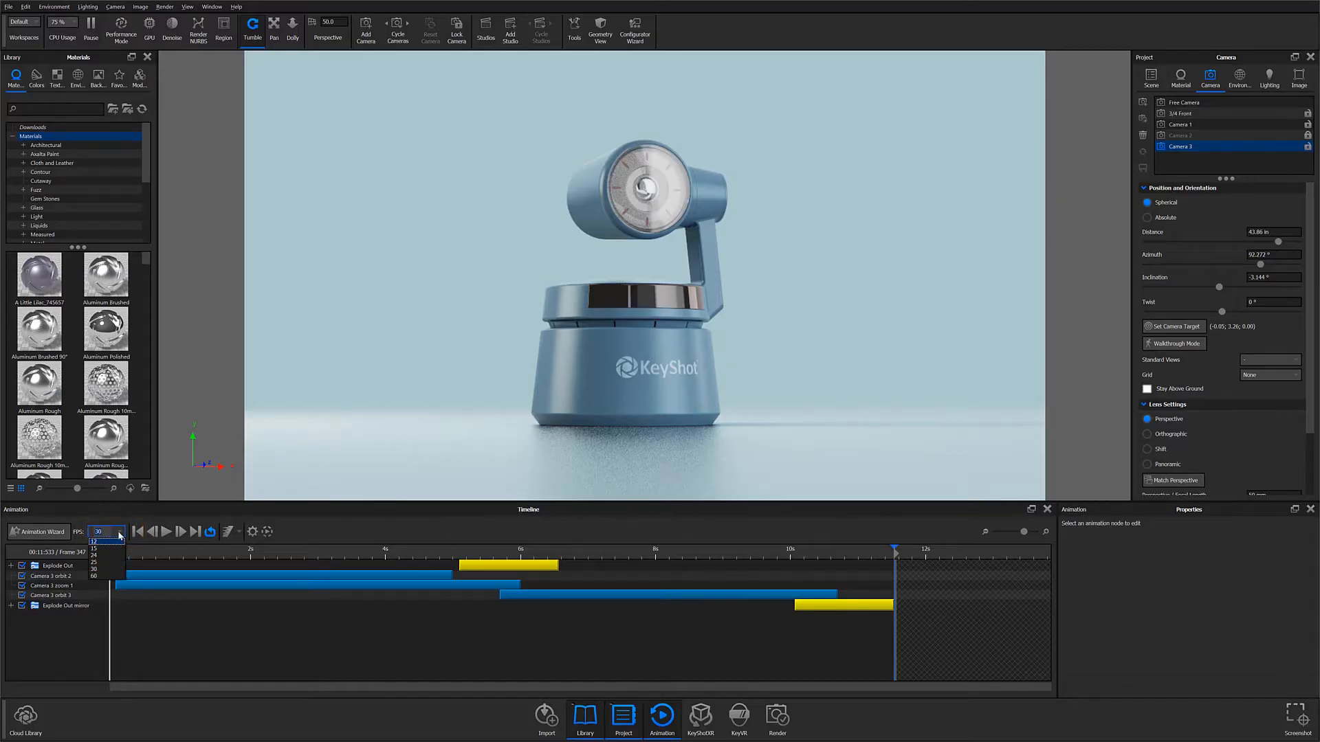
click(41, 531)
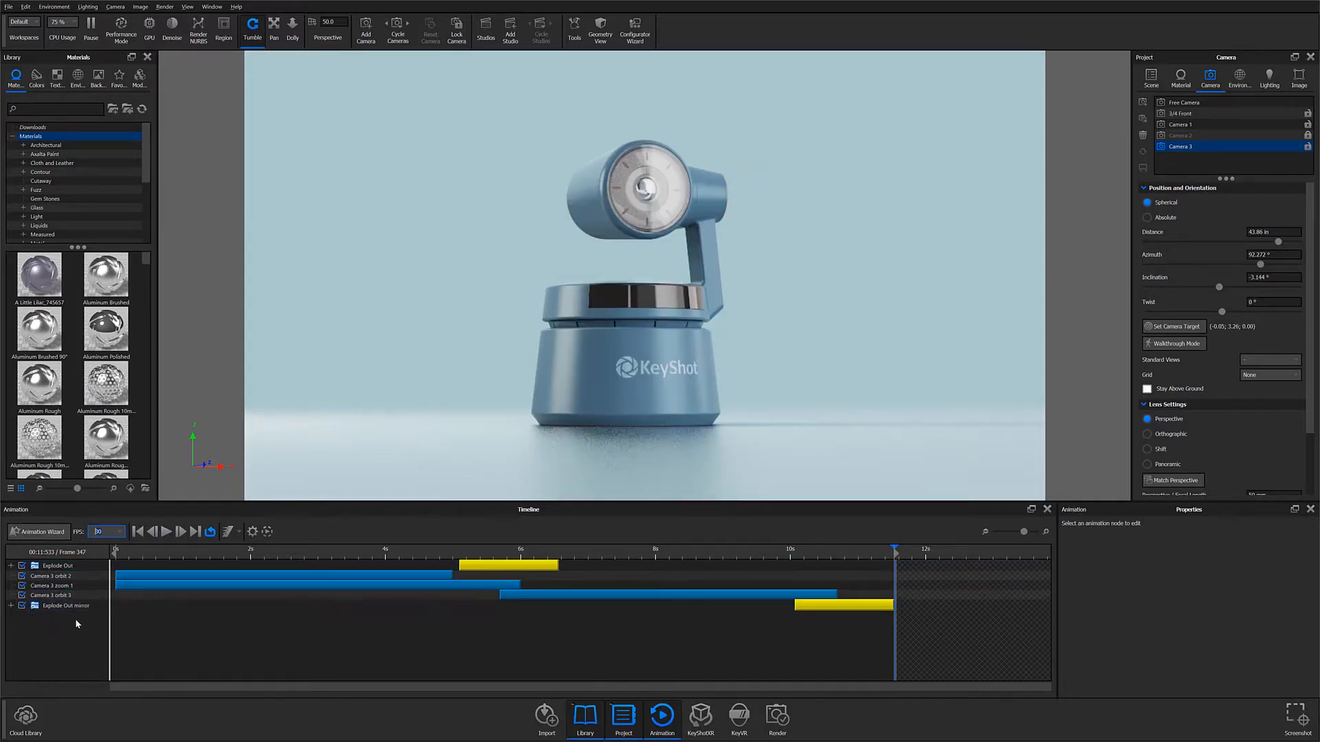
Step: Toggle the camera tracks off and on, then inspect Camera 3 zoom 1 (focal 40–90, 5 s, ease out)
click(65, 604)
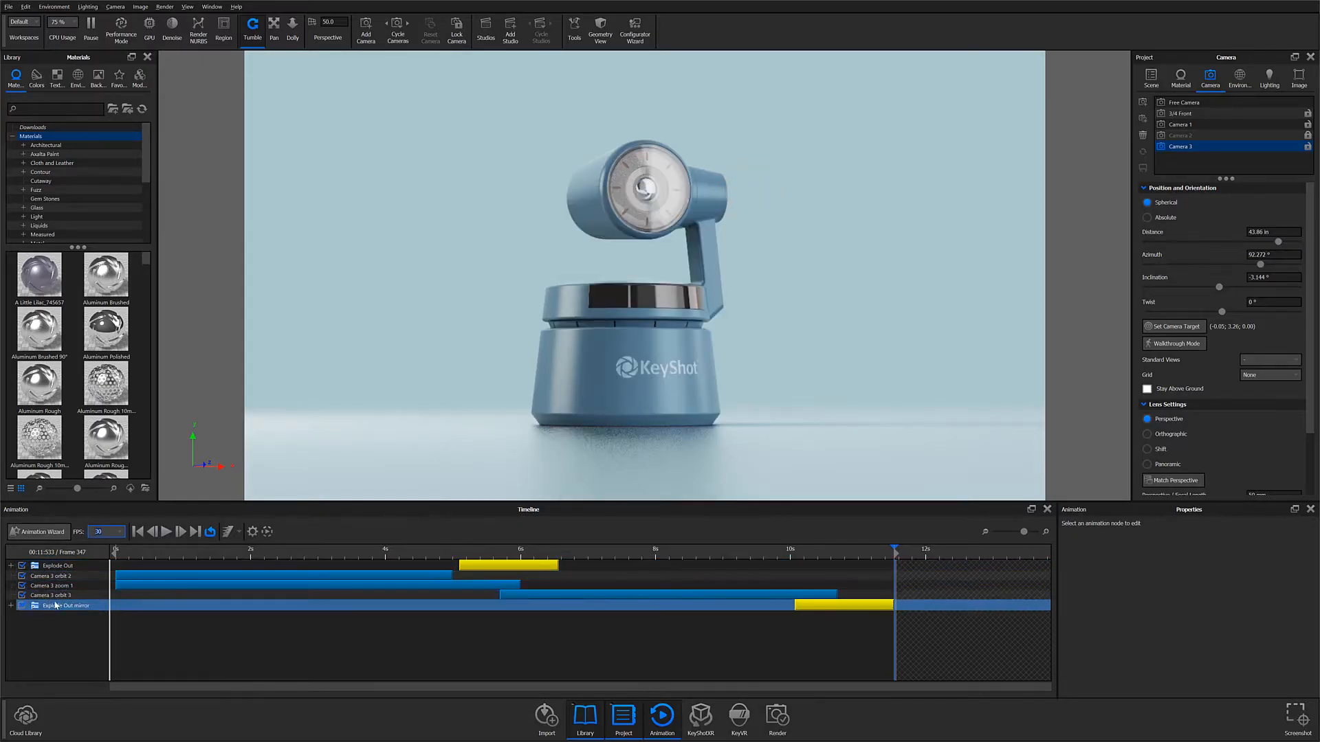
click(50, 584)
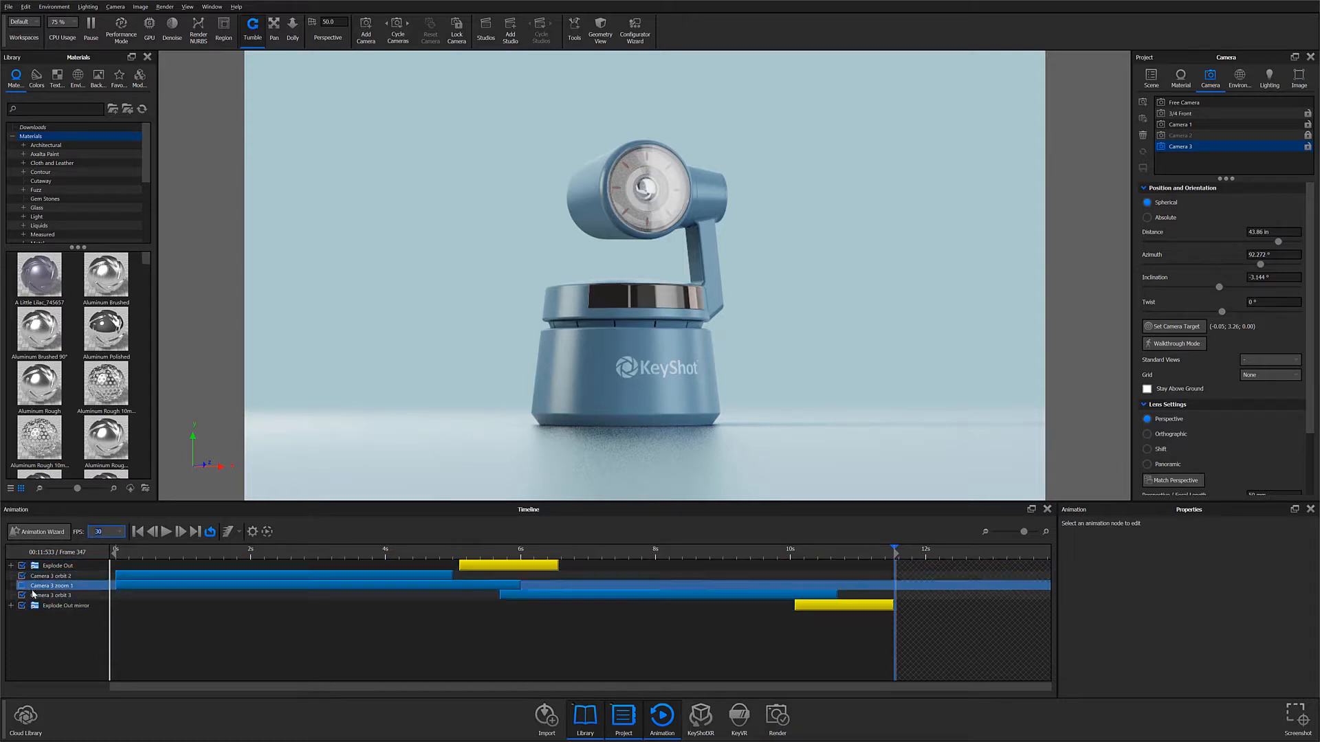
click(50, 576)
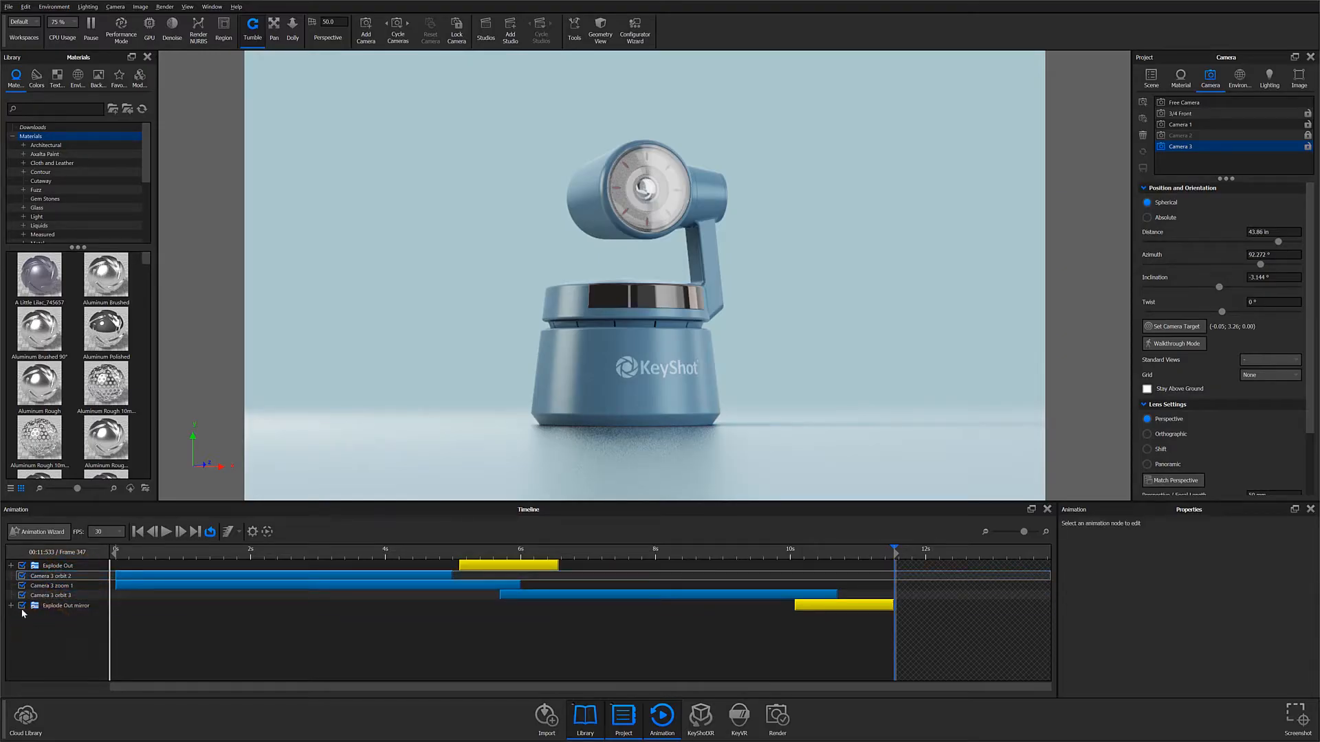
click(51, 576)
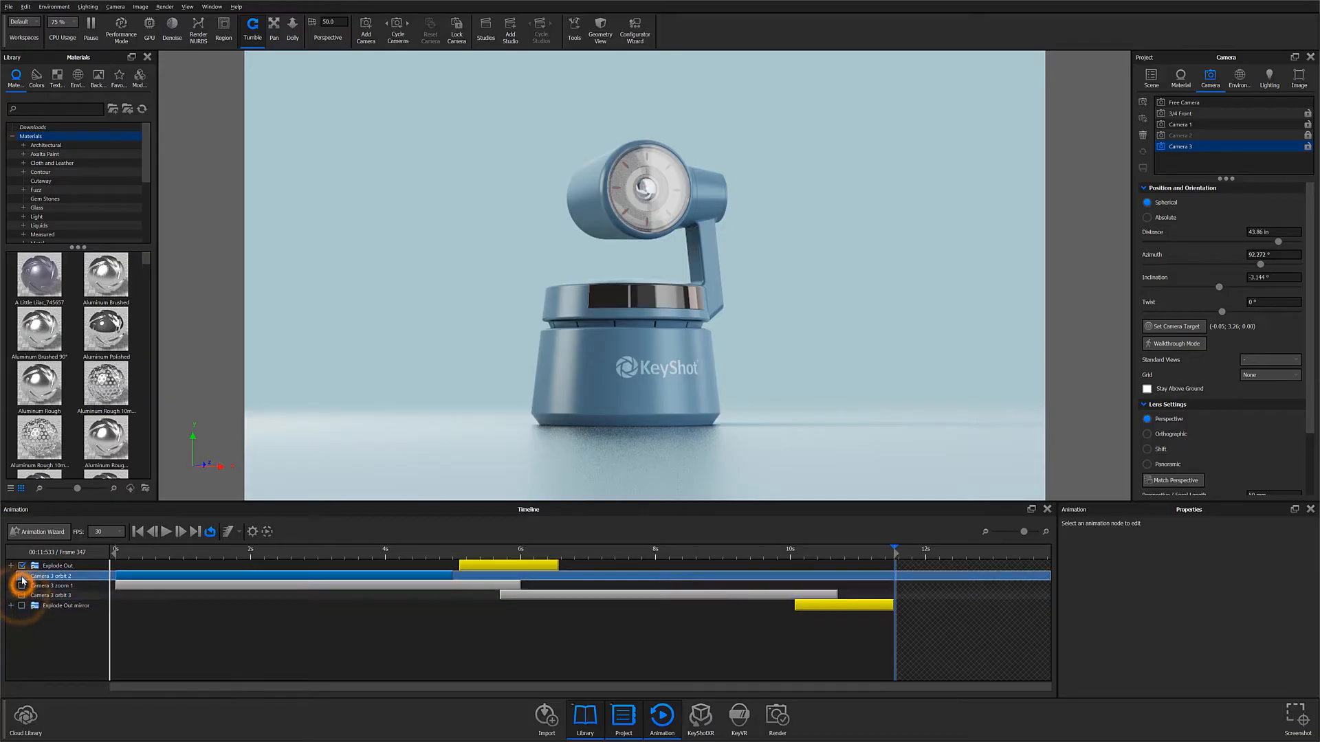
click(50, 595)
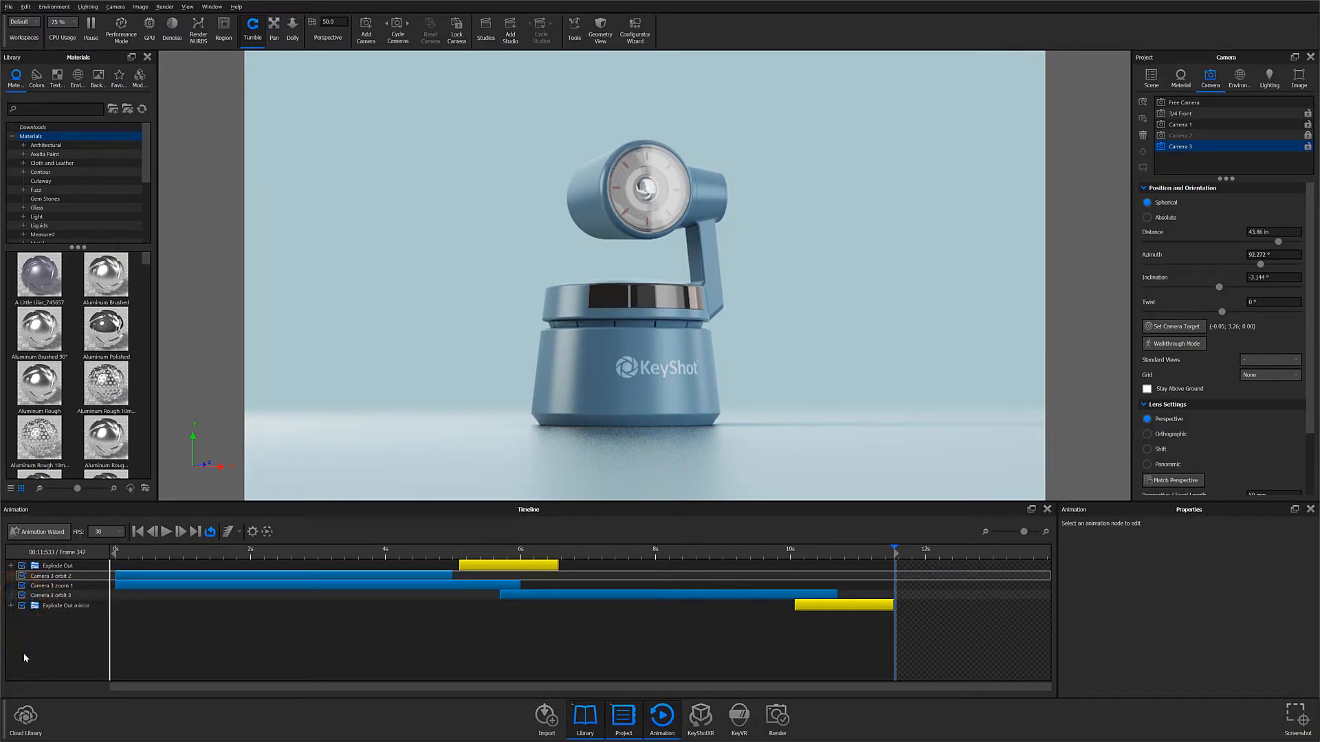
click(52, 576)
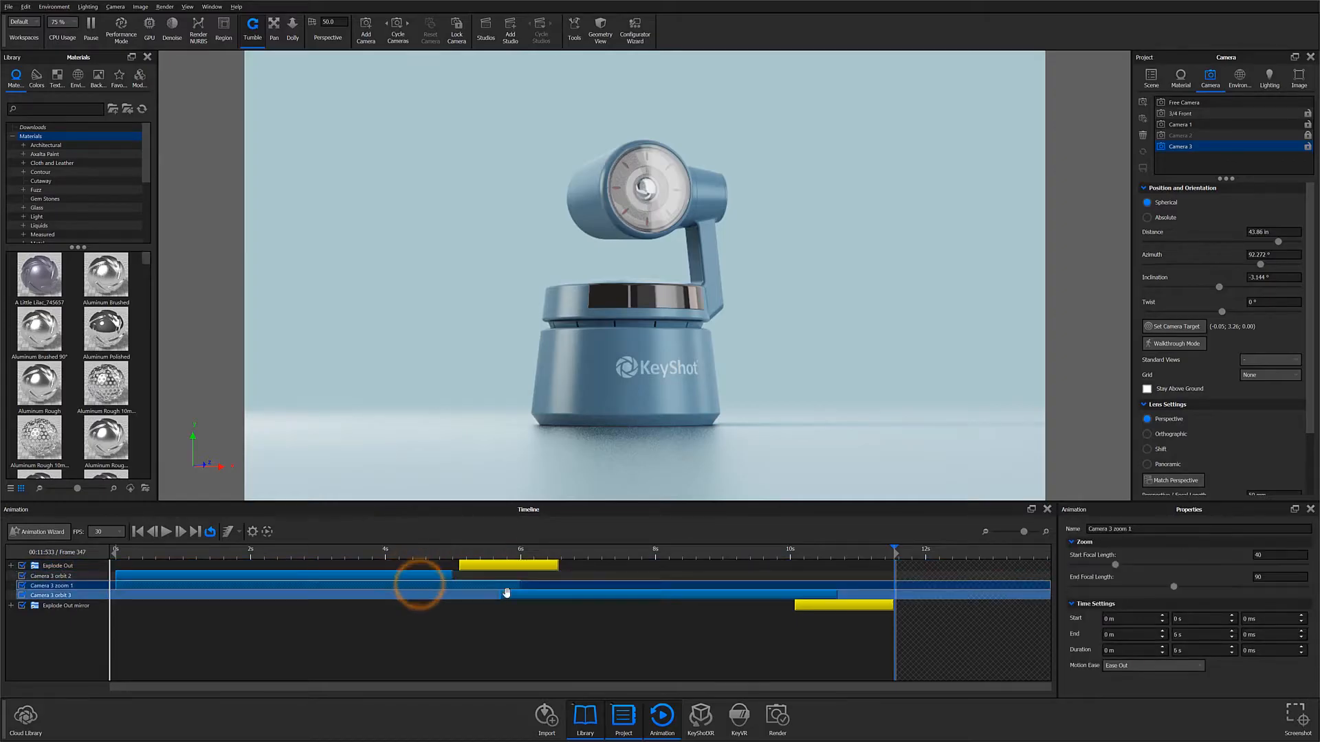
Step: Review Camera 3 orbit 3's 360° ease in/out, then start Explode Out mirror at 8.9 s
click(50, 595)
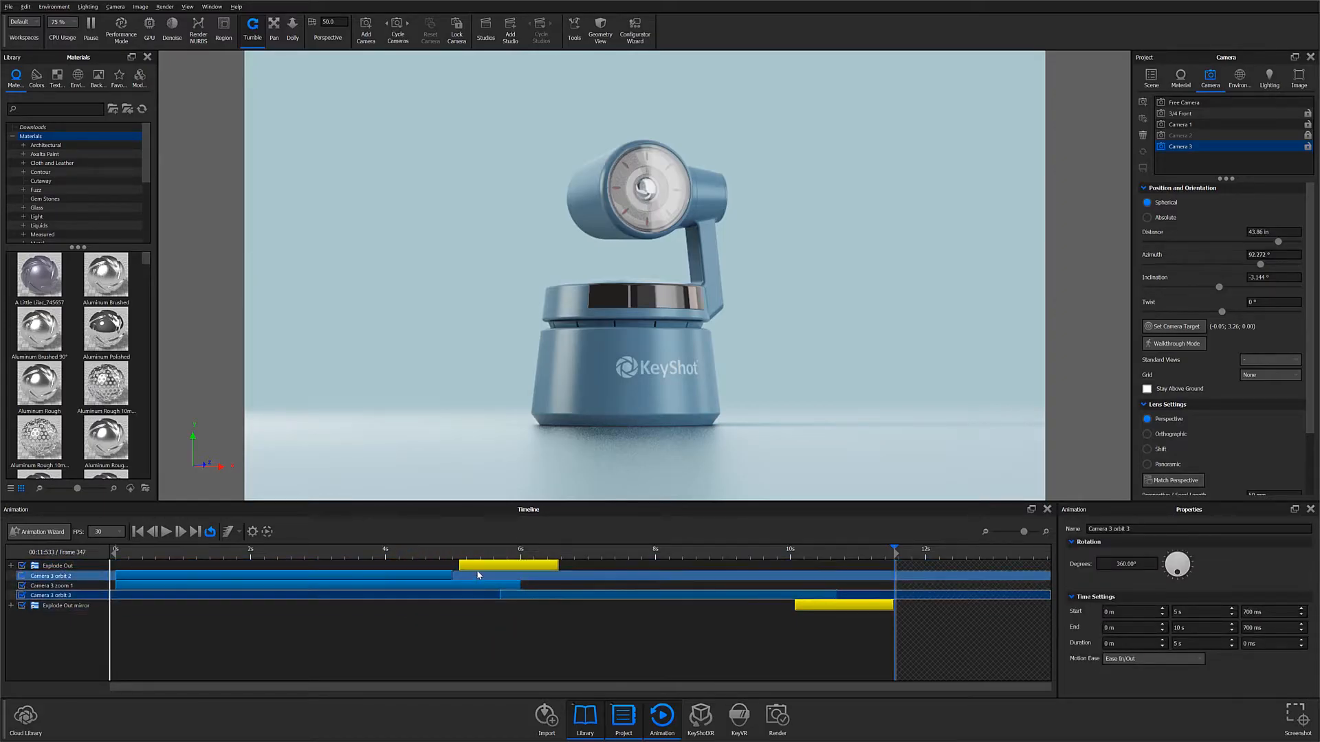
click(187, 549)
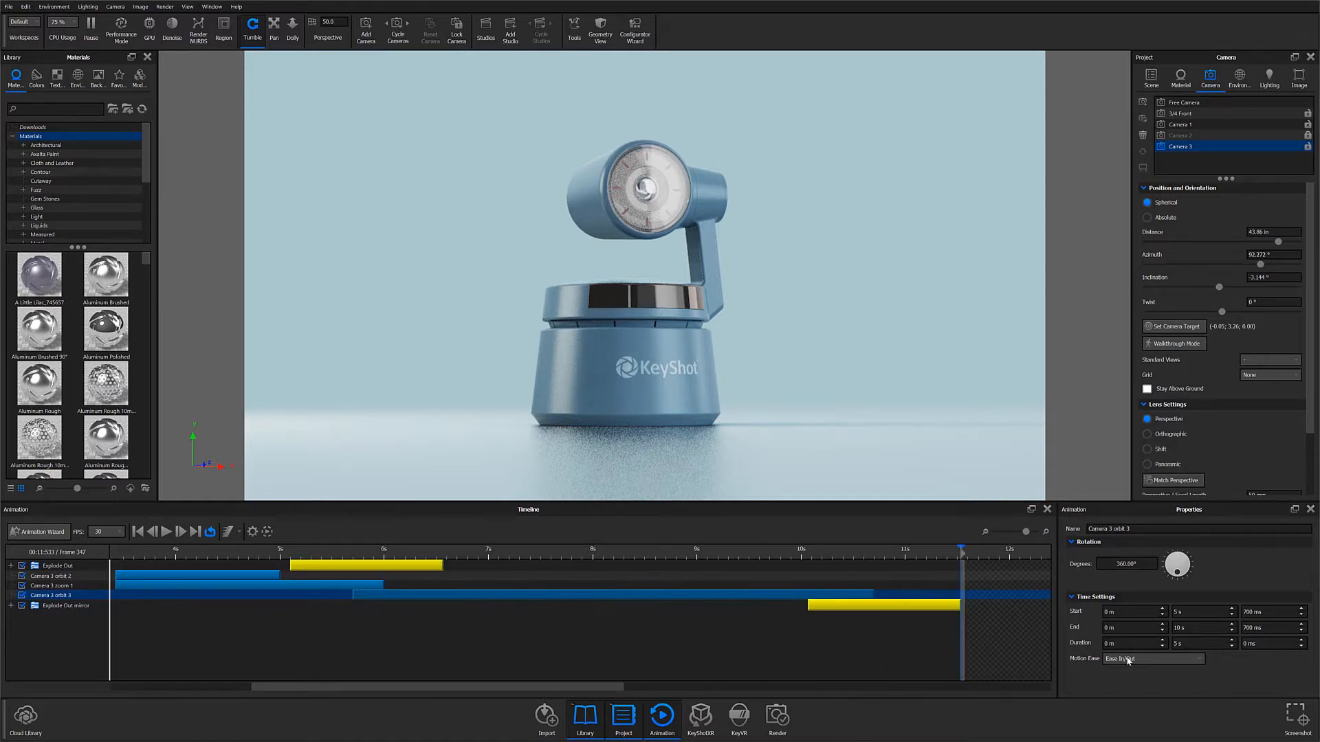
click(1153, 658)
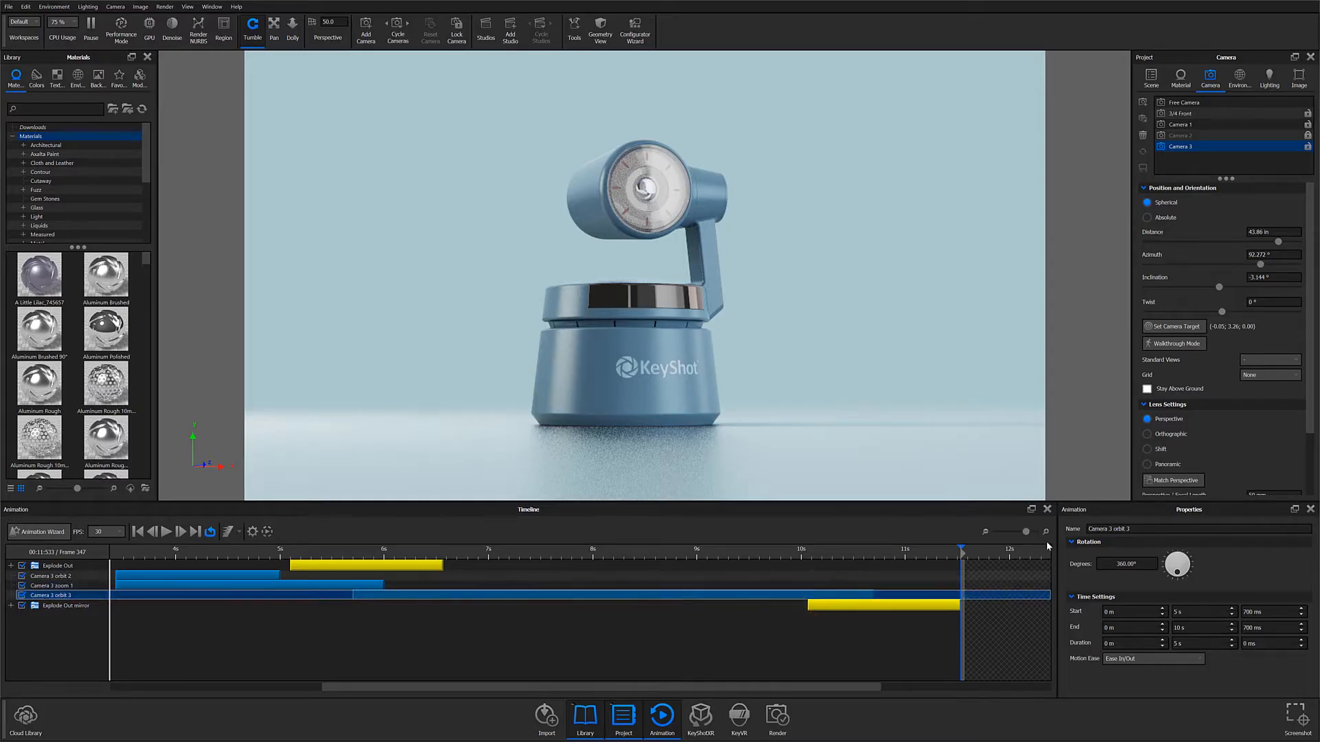
click(1073, 541)
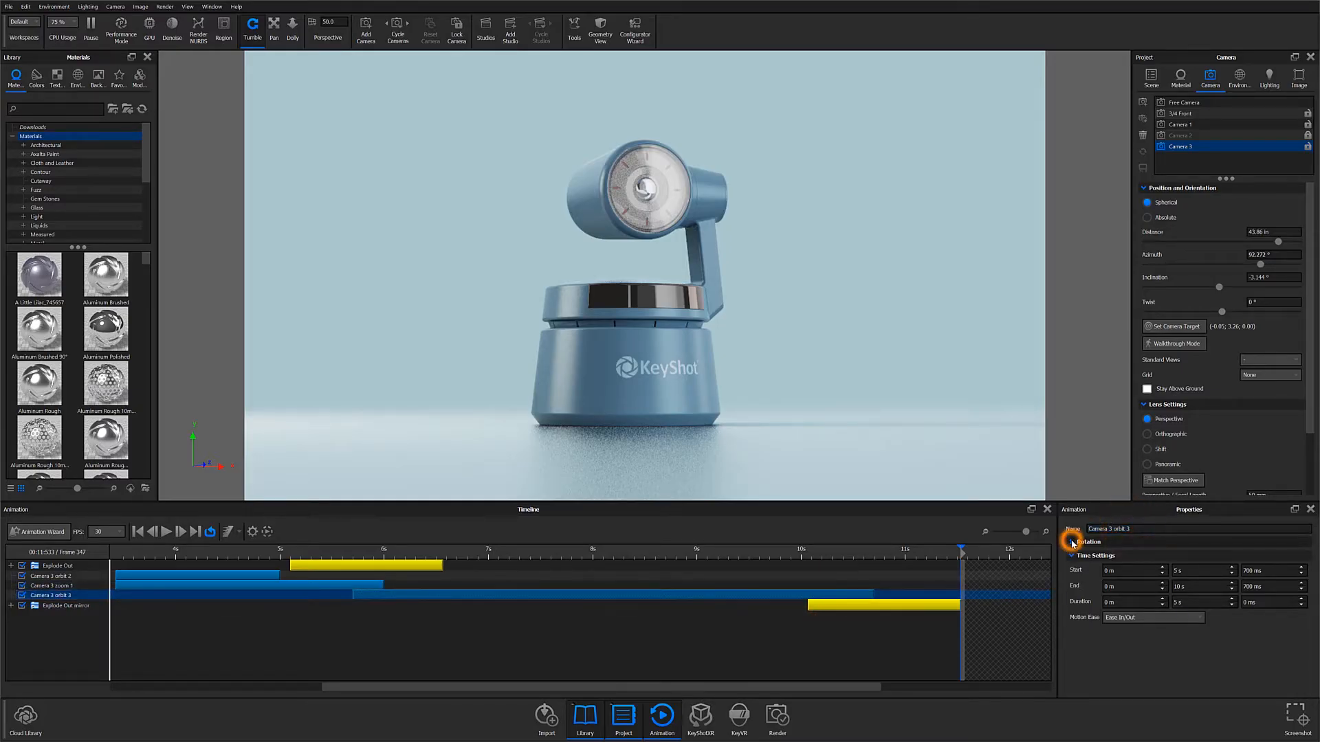
click(1073, 540)
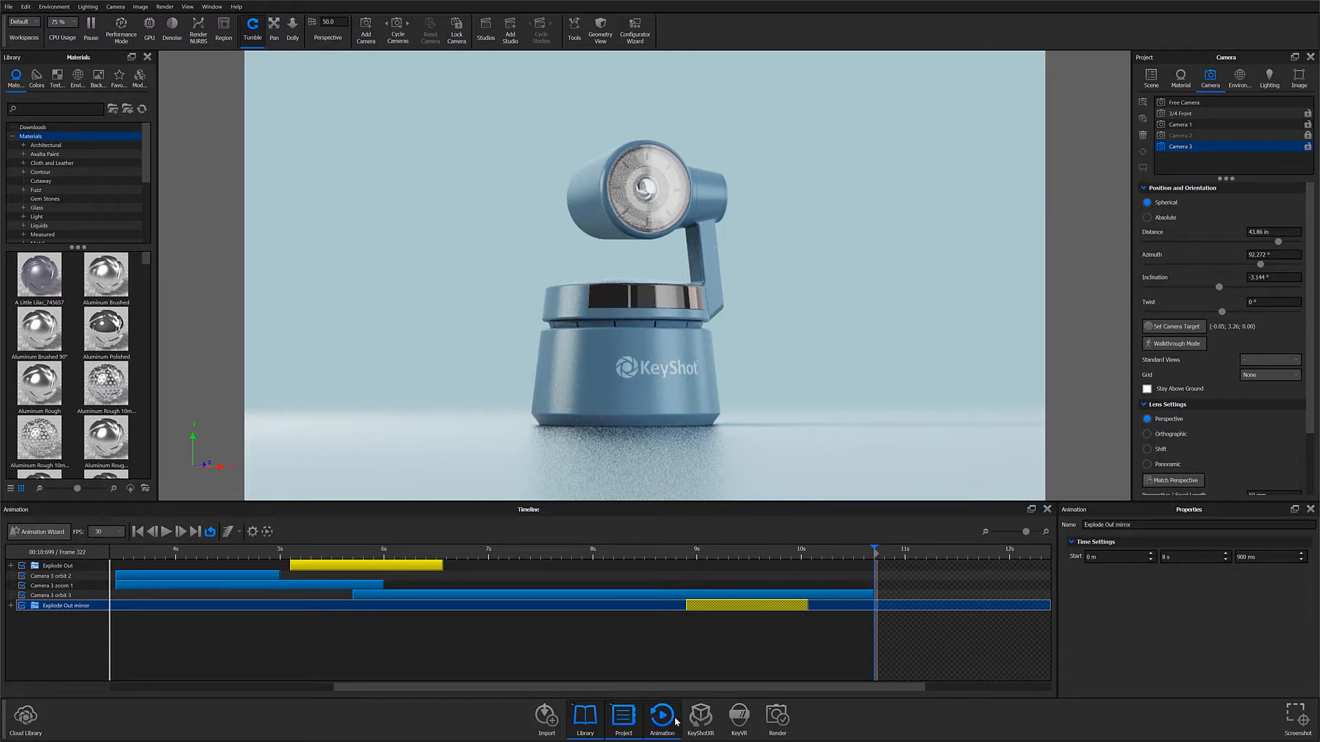
mouse_move(662, 717)
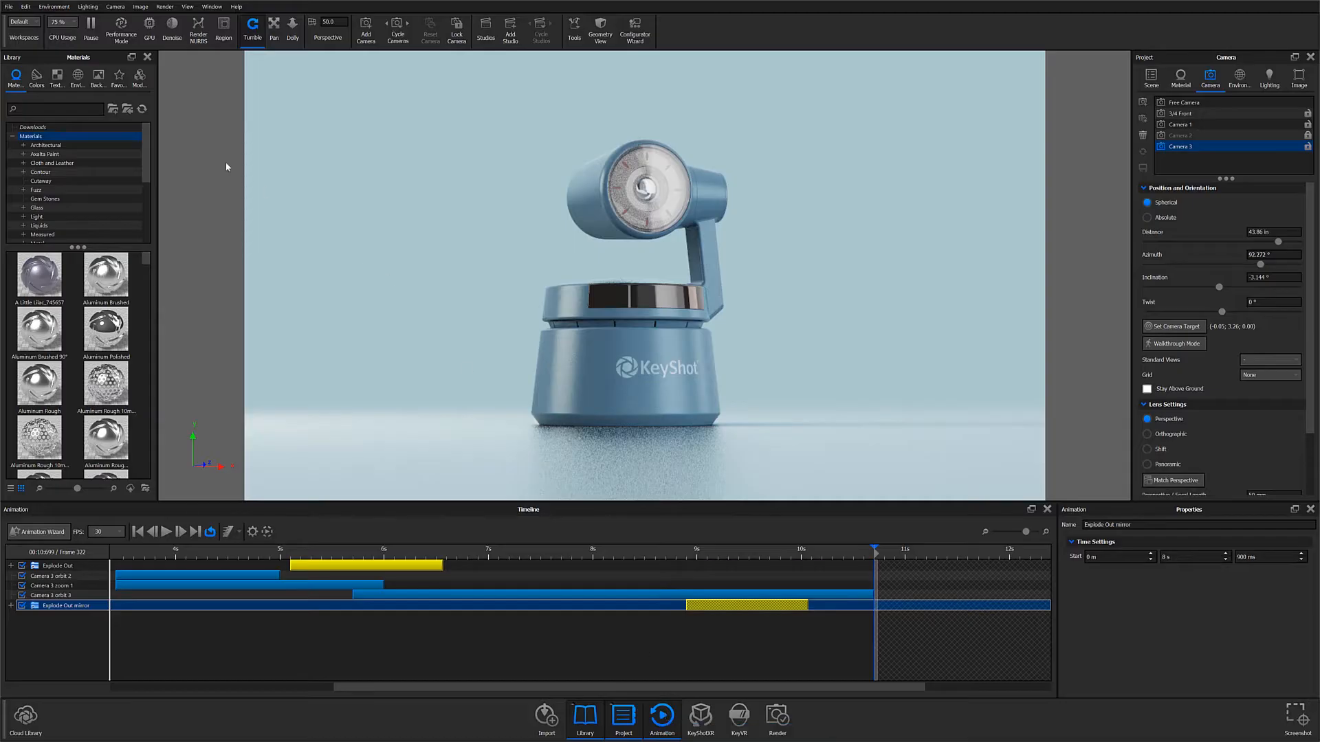
Step: Show the workspace layouts list offering Animation, Compact and Material presets
click(23, 21)
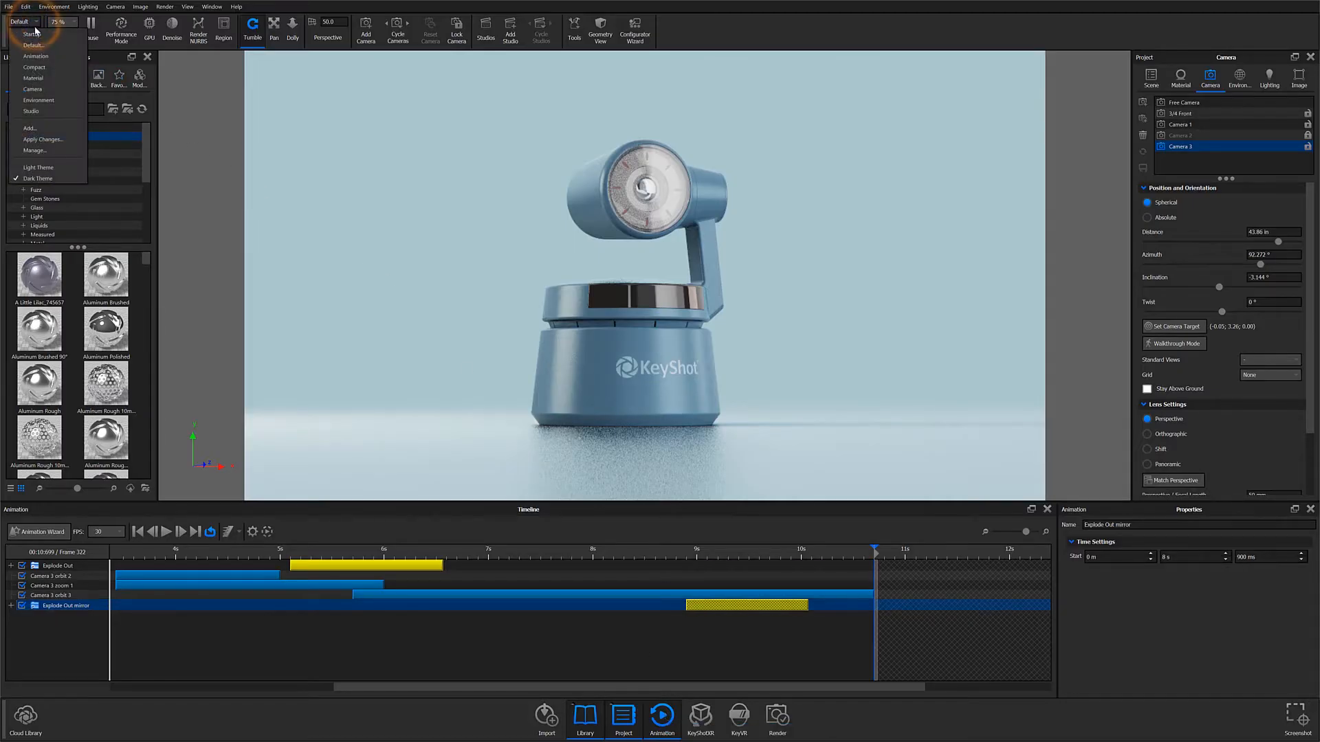
mouse_move(37, 56)
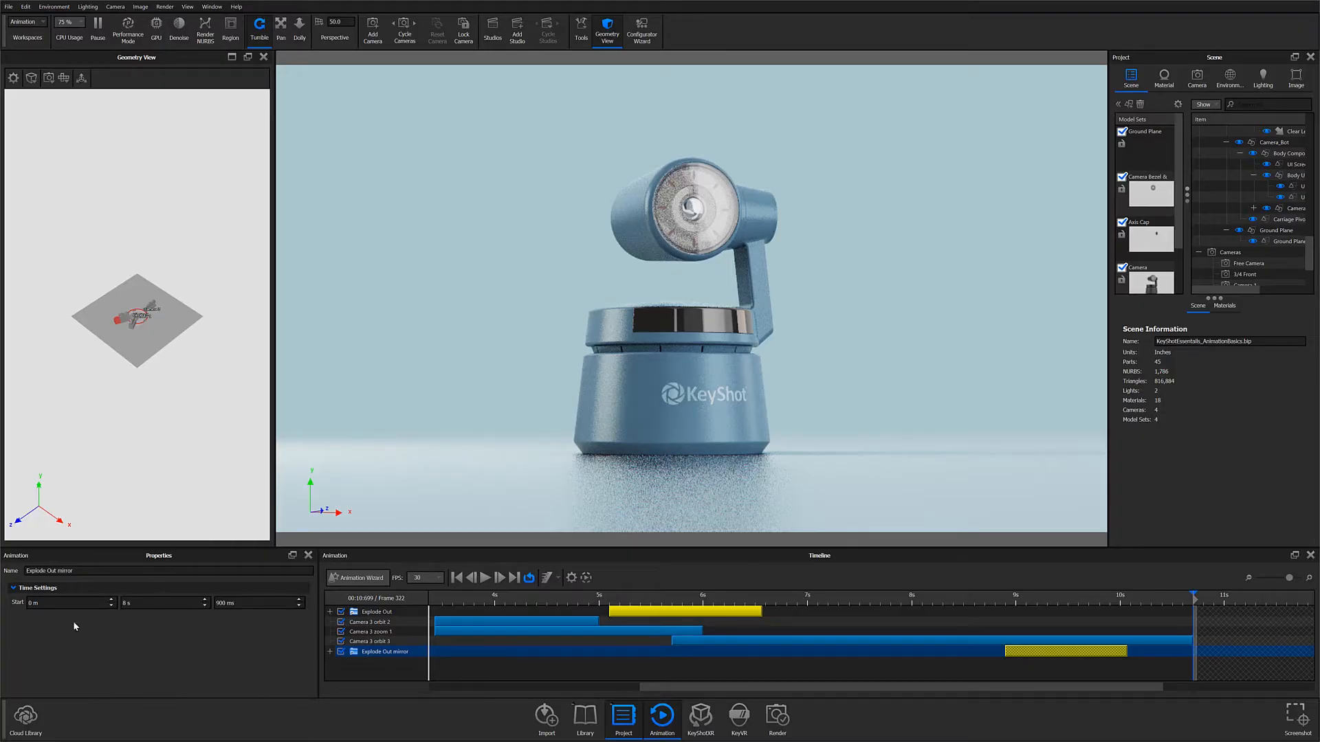
mouse_move(95, 362)
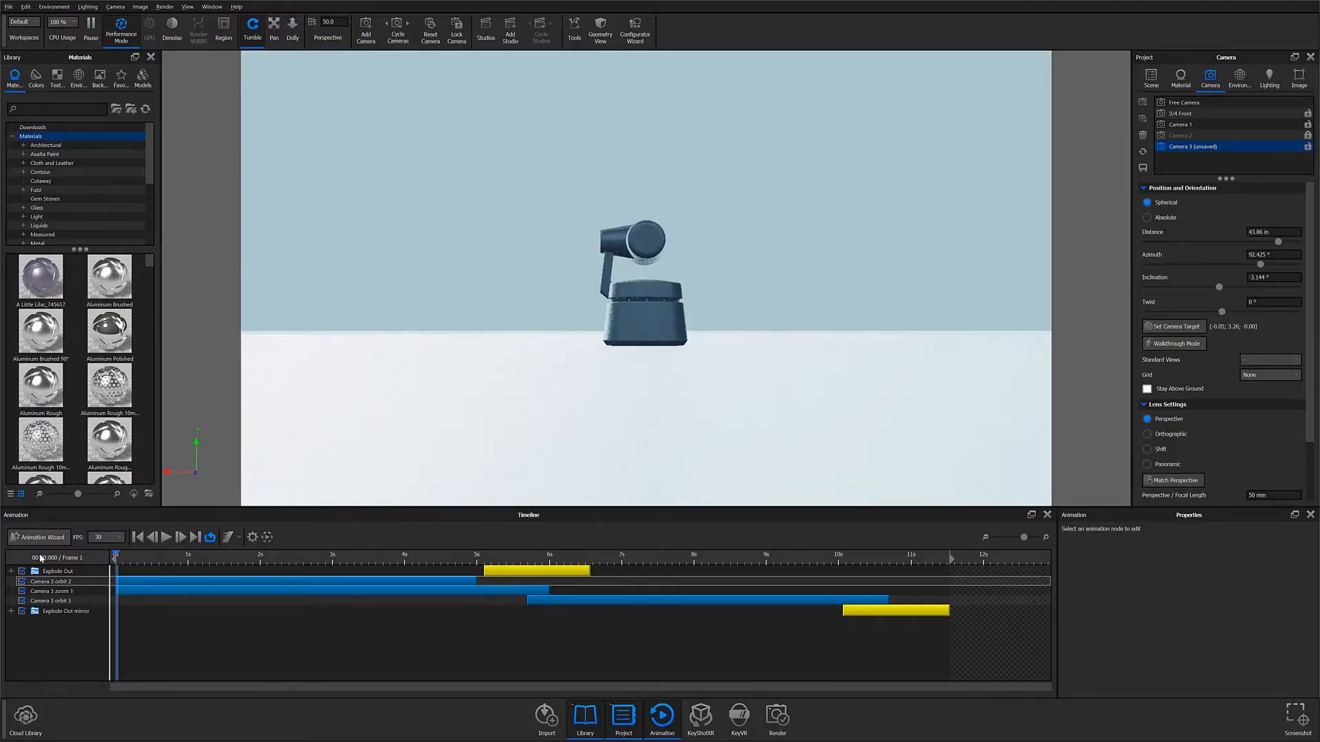
Step: Create a 360°, 5-second orbit of Camera 3 with the Animation Wizard
click(38, 537)
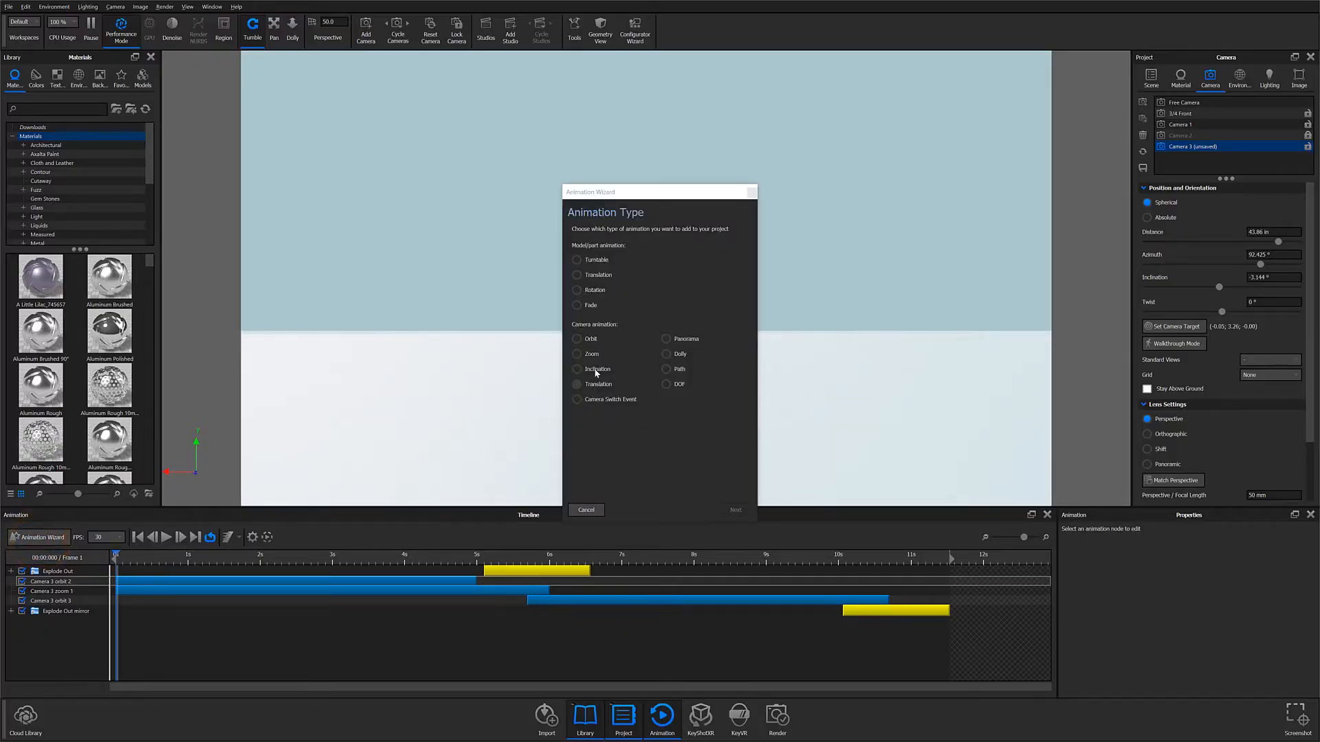
click(577, 338)
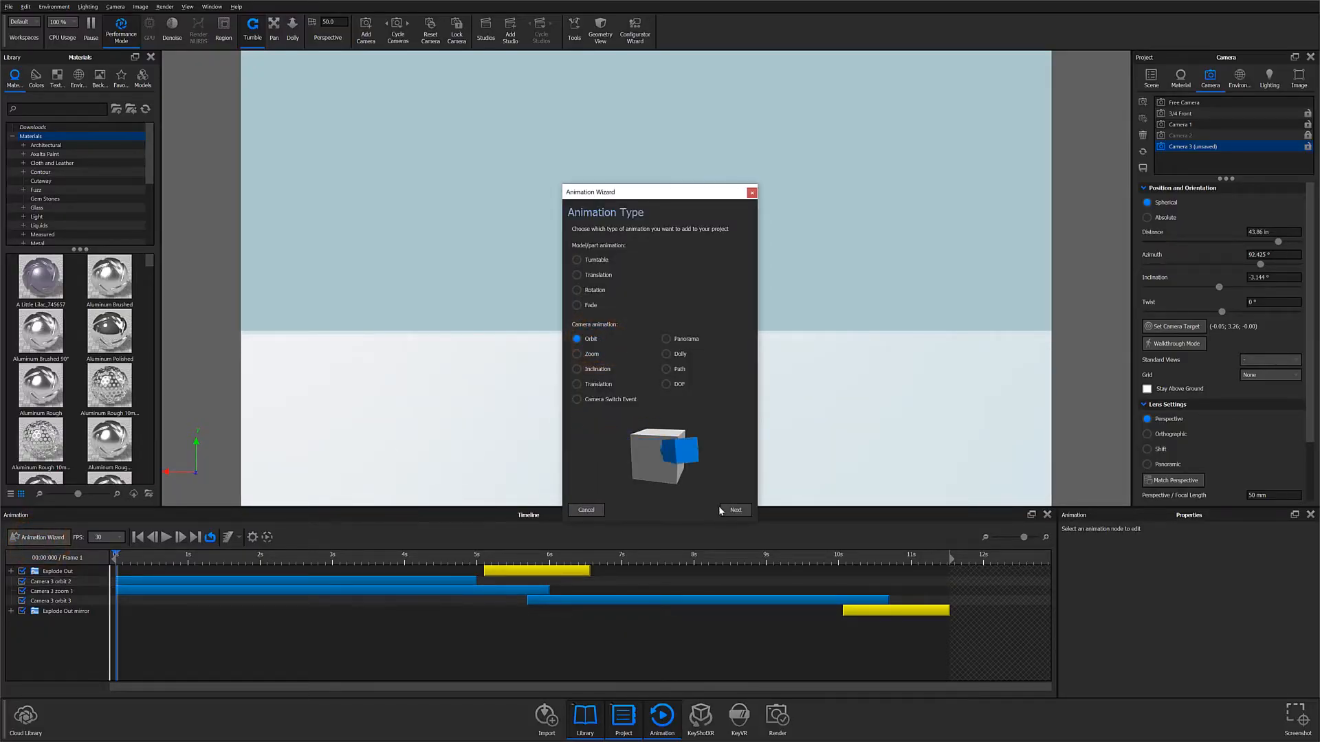
click(733, 509)
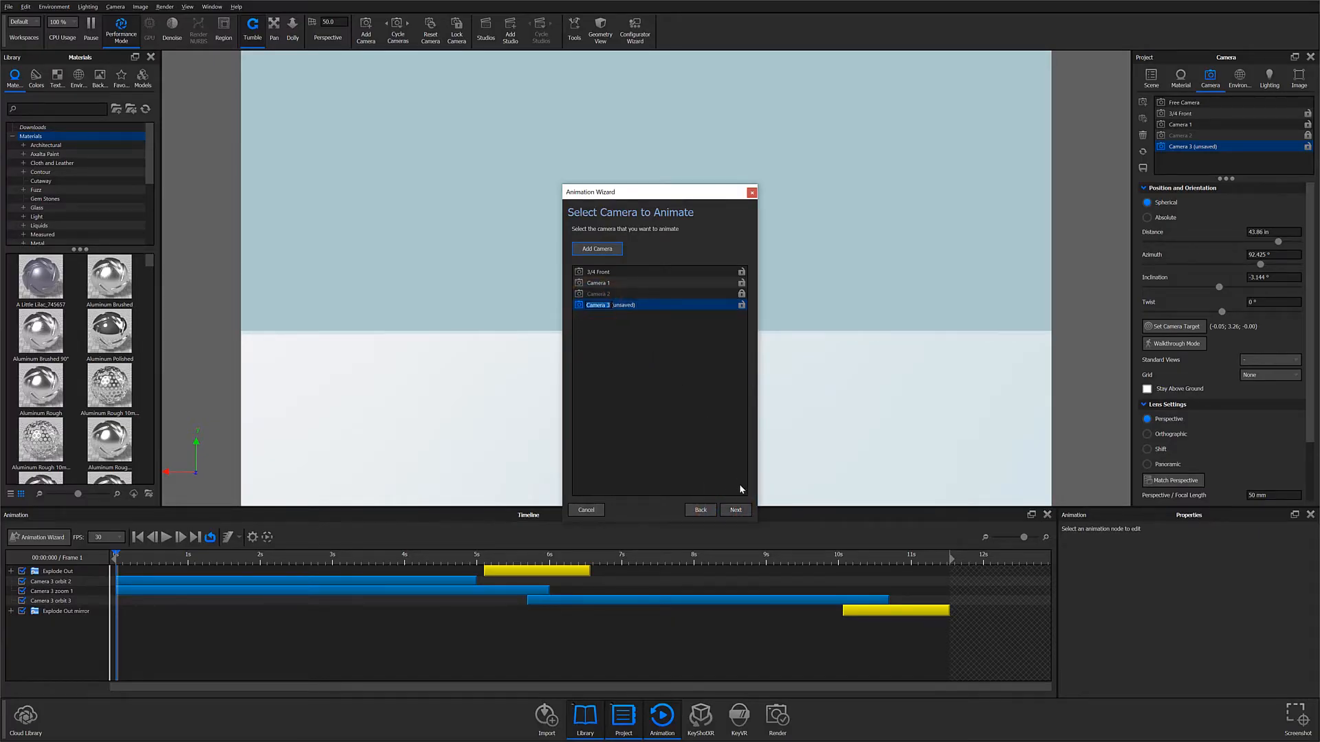
click(734, 509)
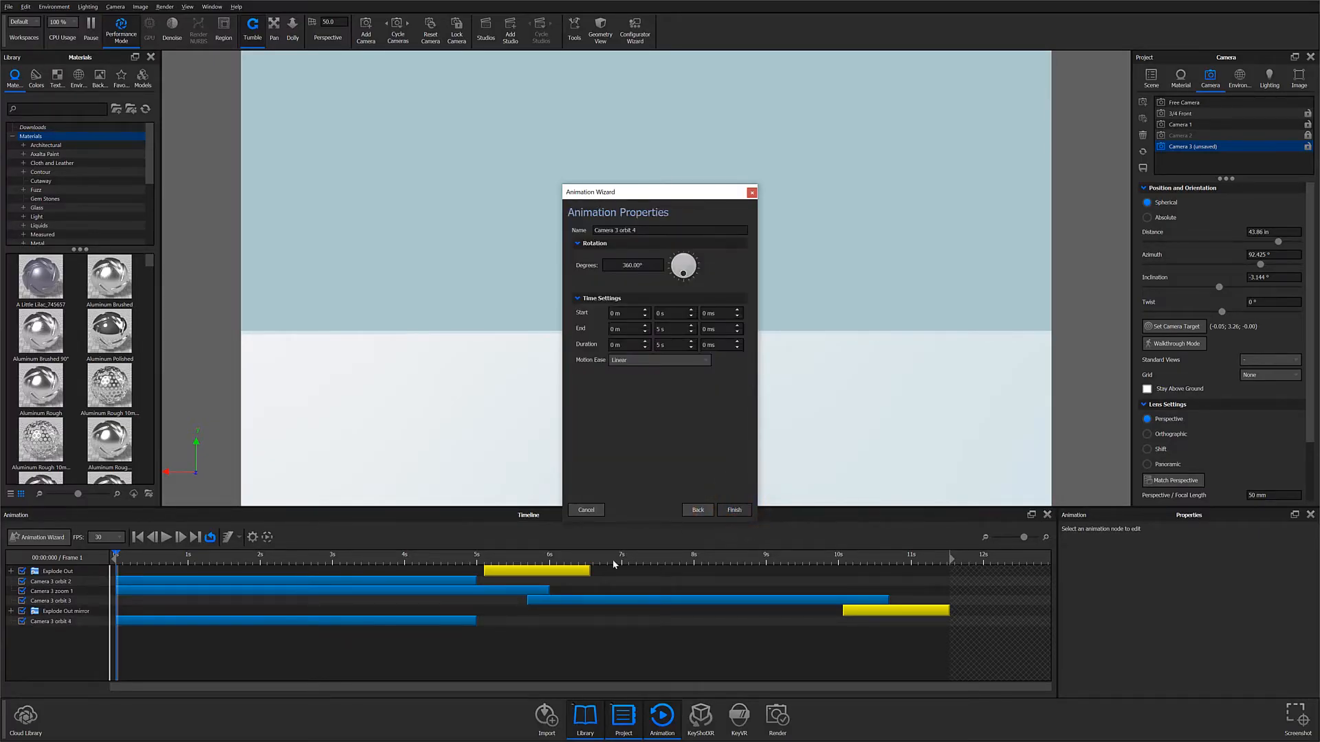
click(51, 581)
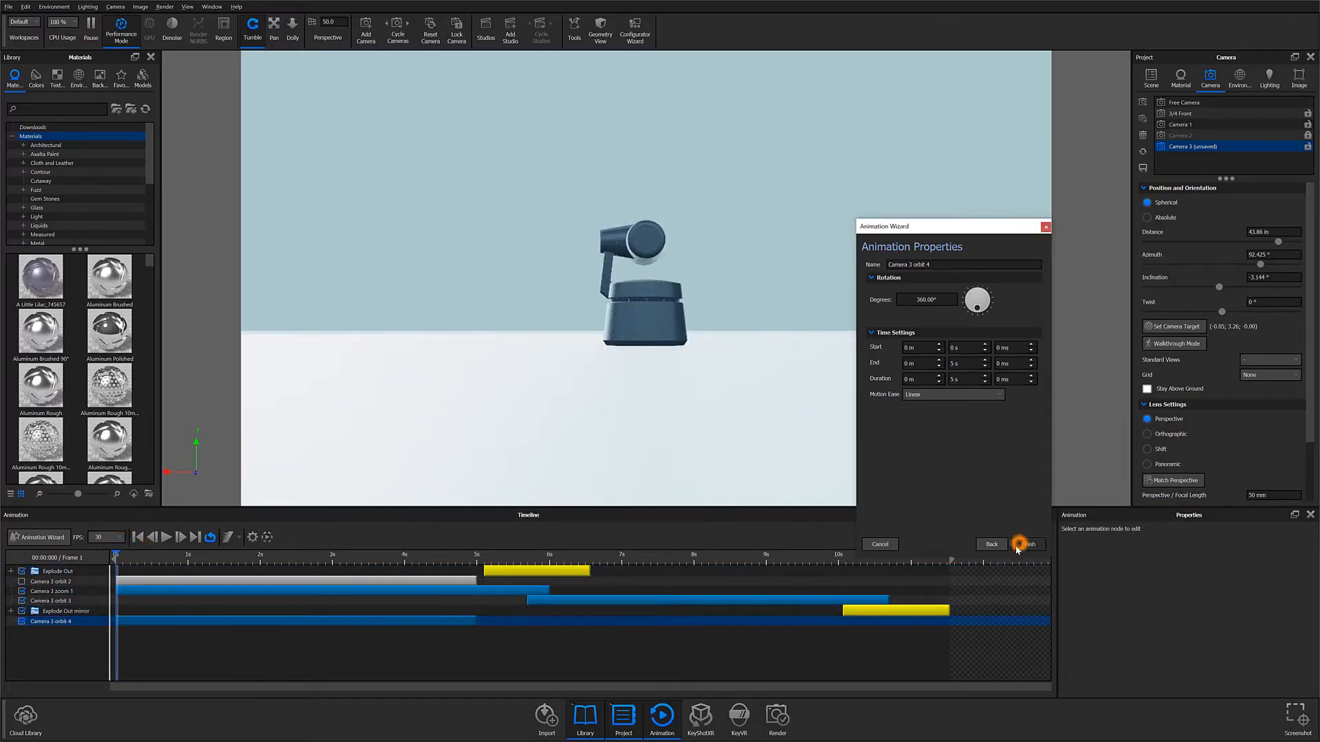
click(1022, 544)
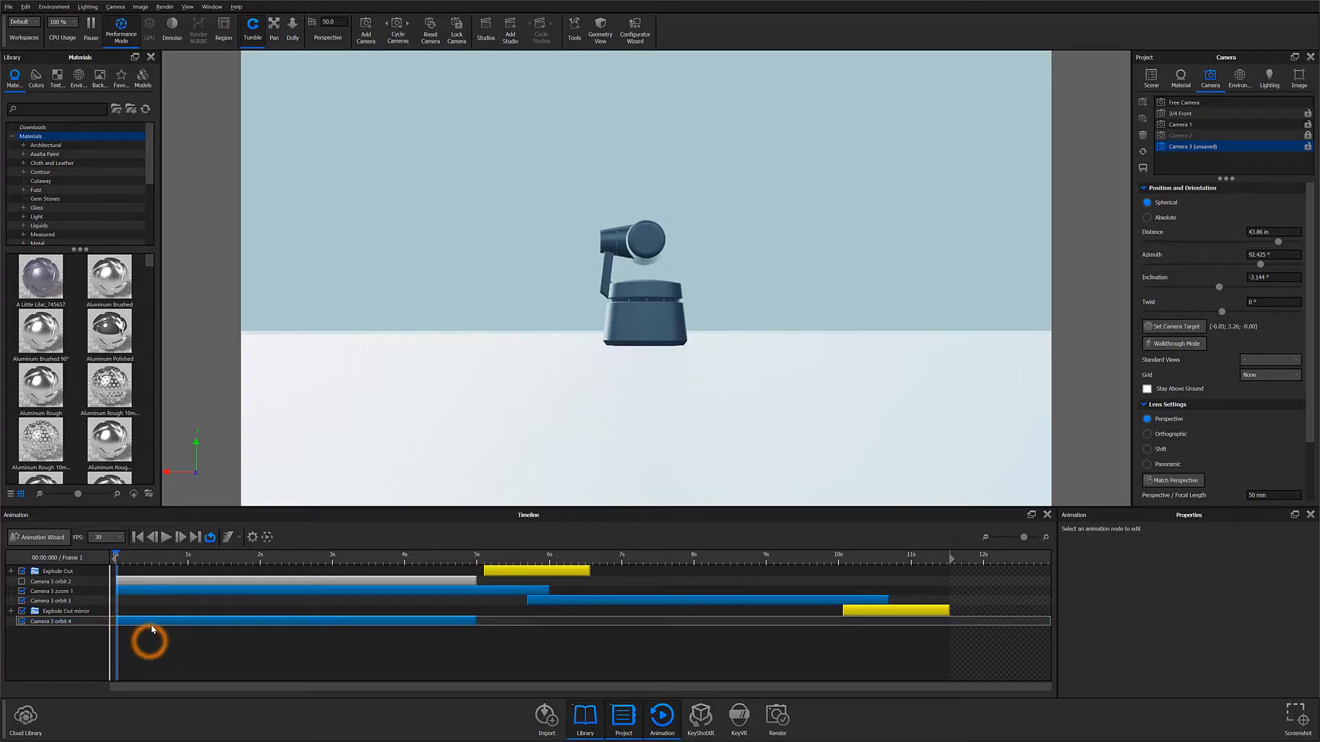
Step: Change Camera 3 orbit 4 to 200 degrees, ending at 5 s
click(50, 621)
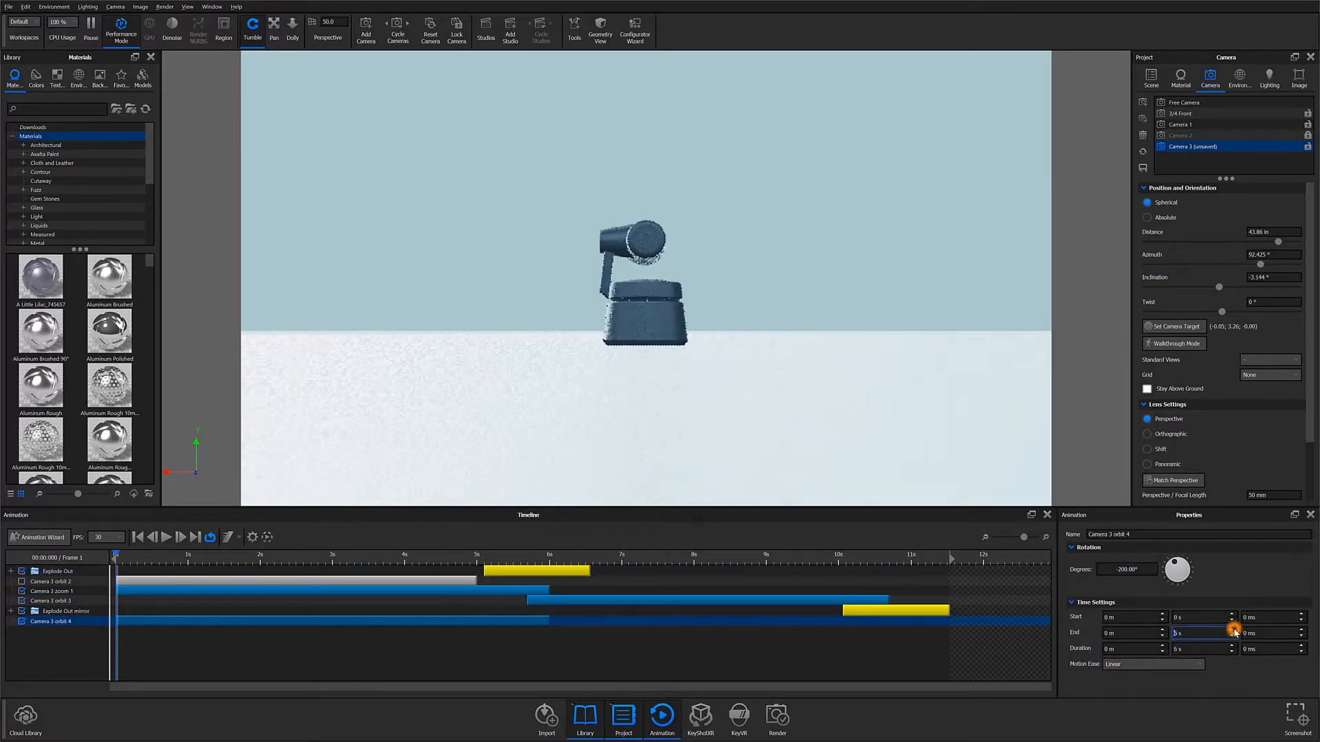
click(1229, 633)
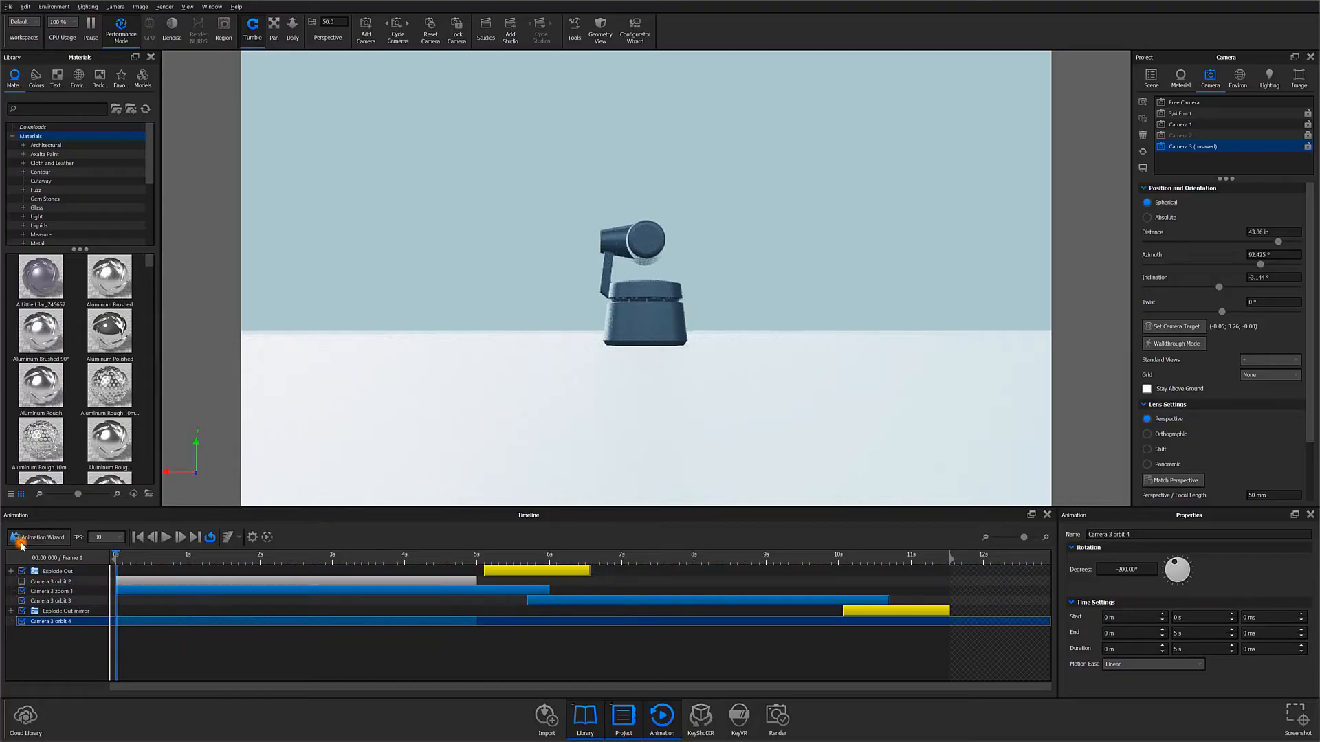
Step: Add a 5-second Camera 3 zoom animation with default focal lengths and select its track
click(40, 536)
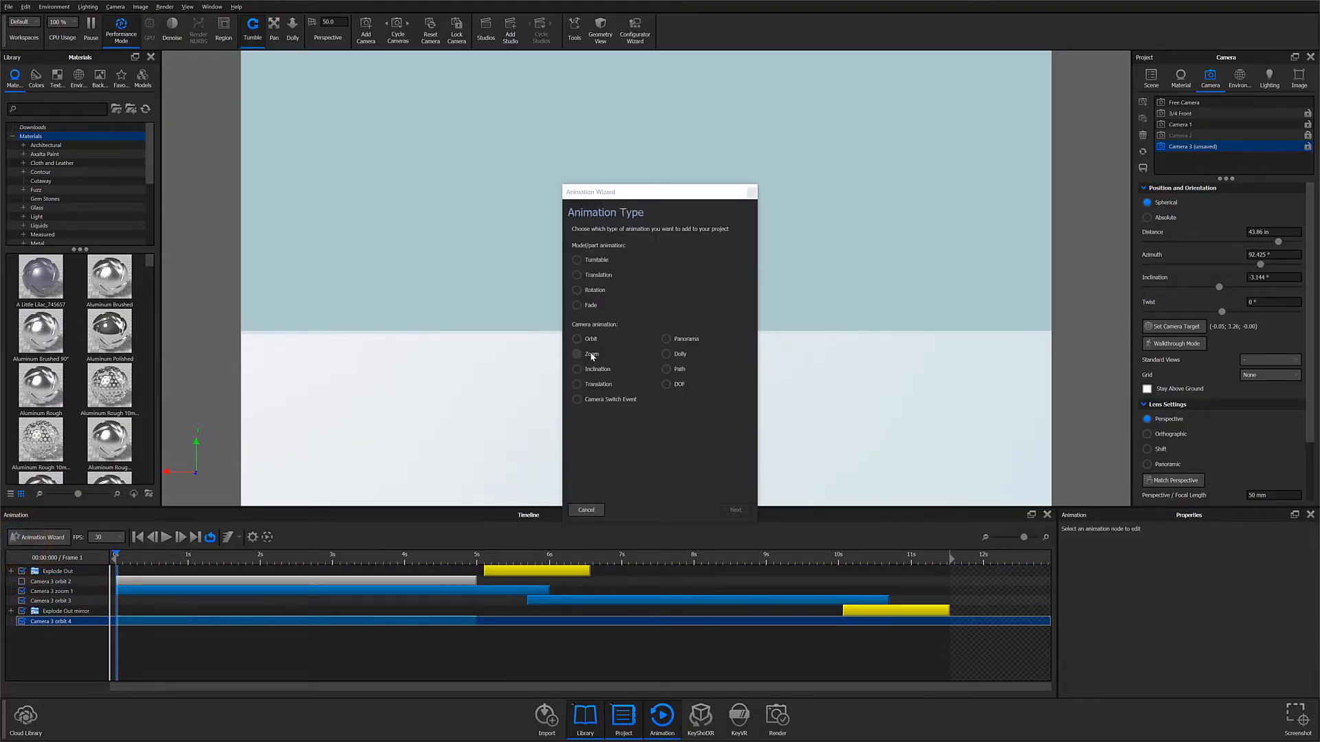
click(735, 509)
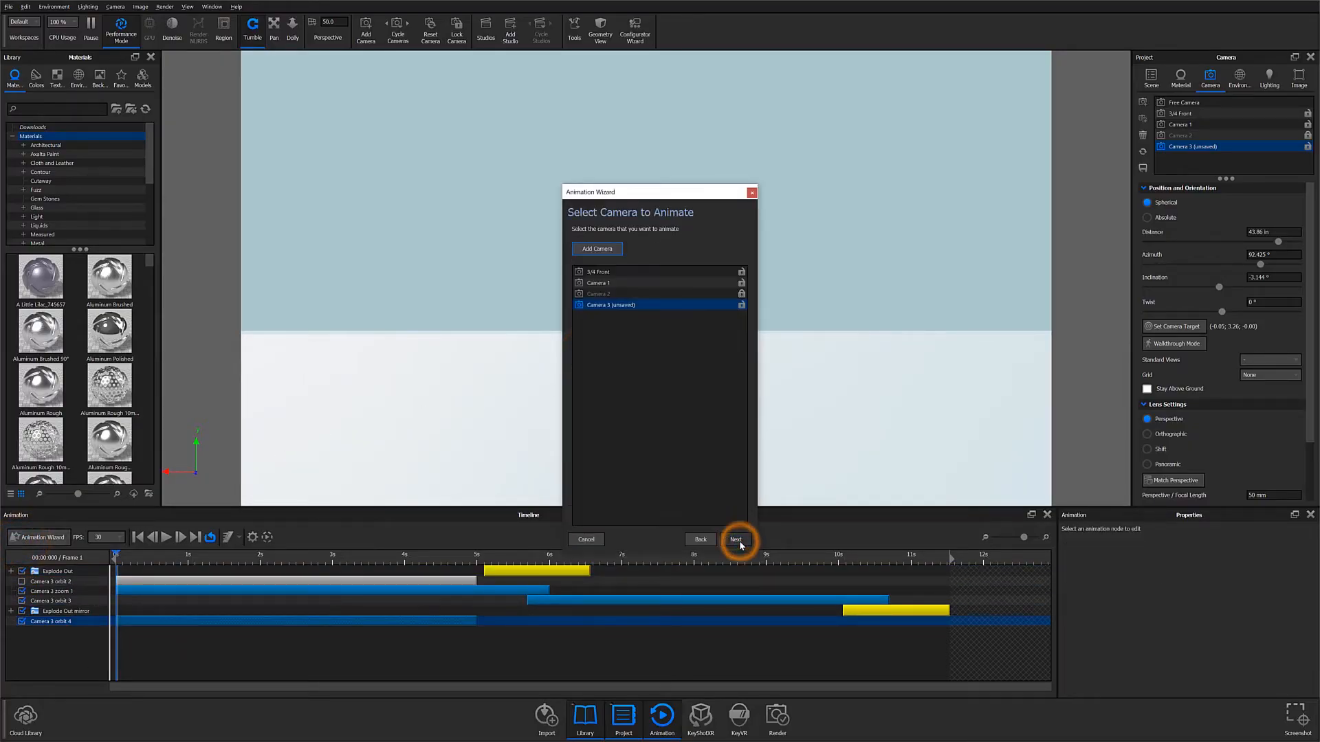
click(735, 539)
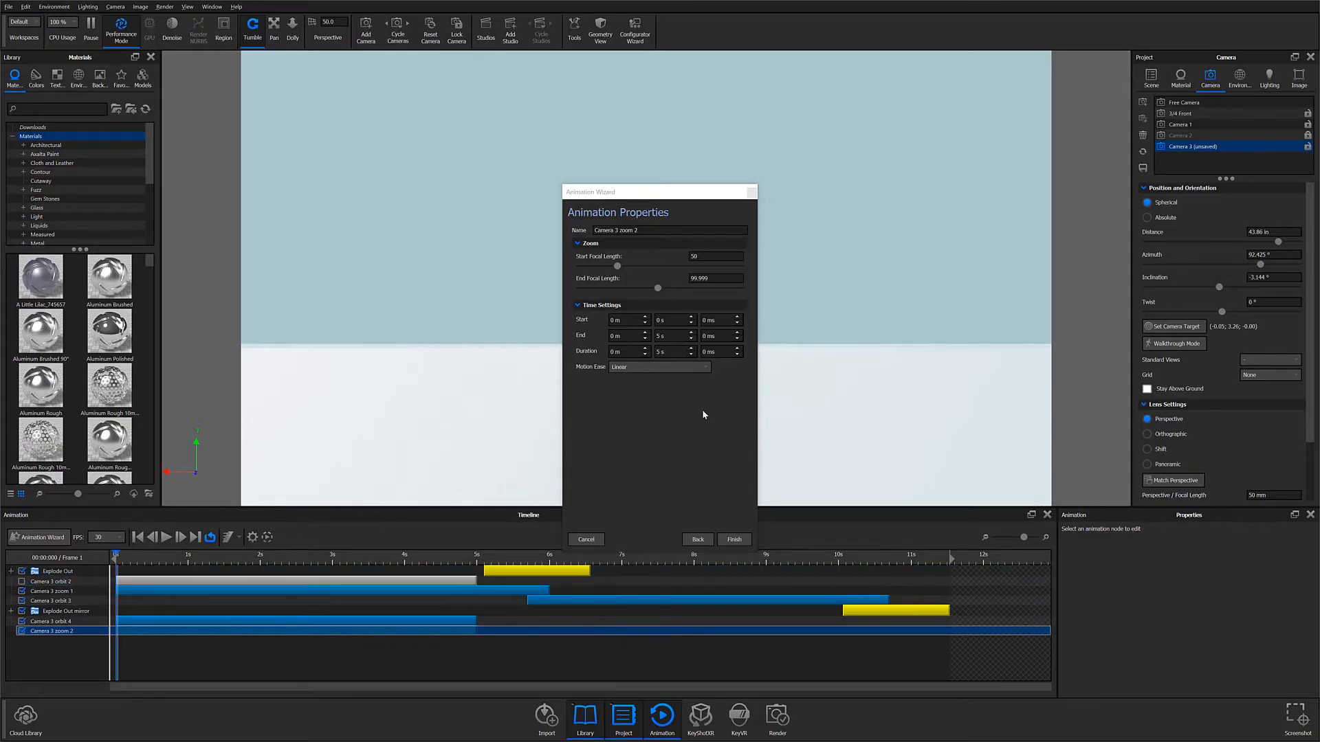
click(732, 539)
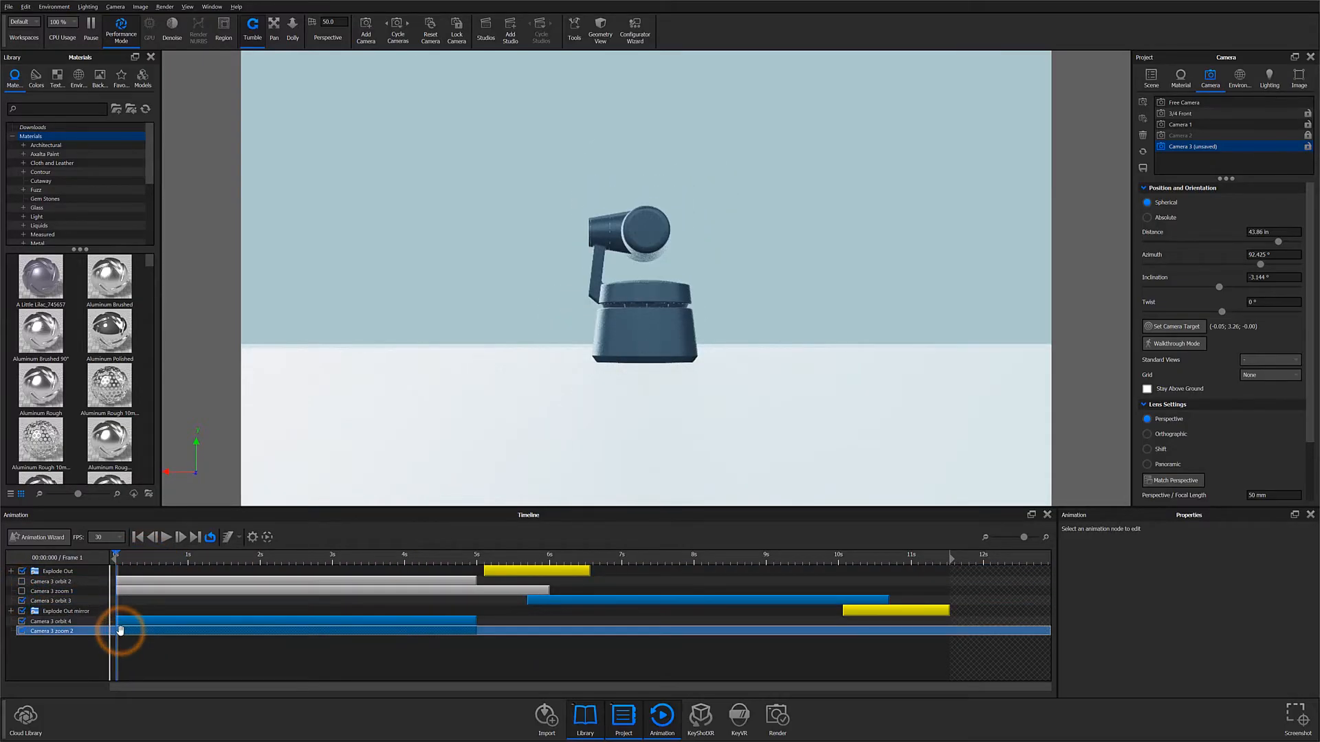
click(52, 630)
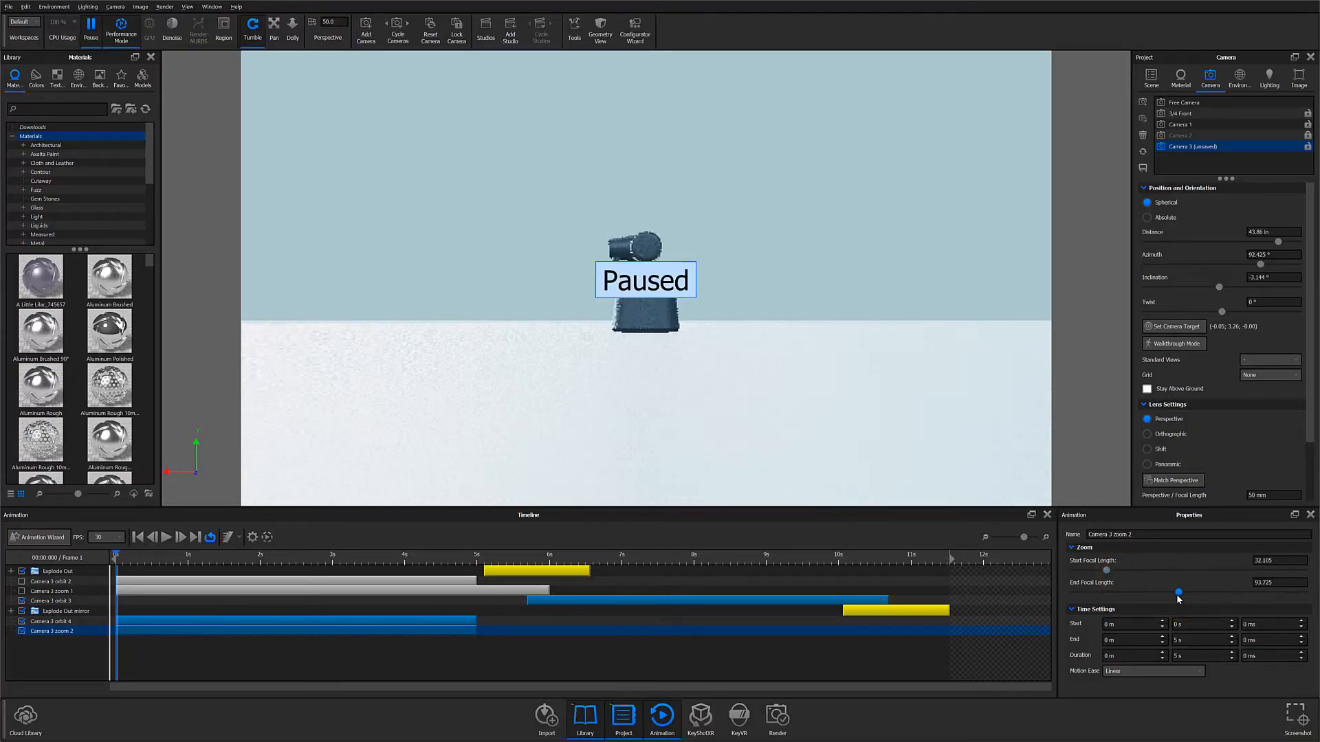
Step: Set Camera 3 zoom 2's focal length to run from 32.105 to 93.725
click(166, 537)
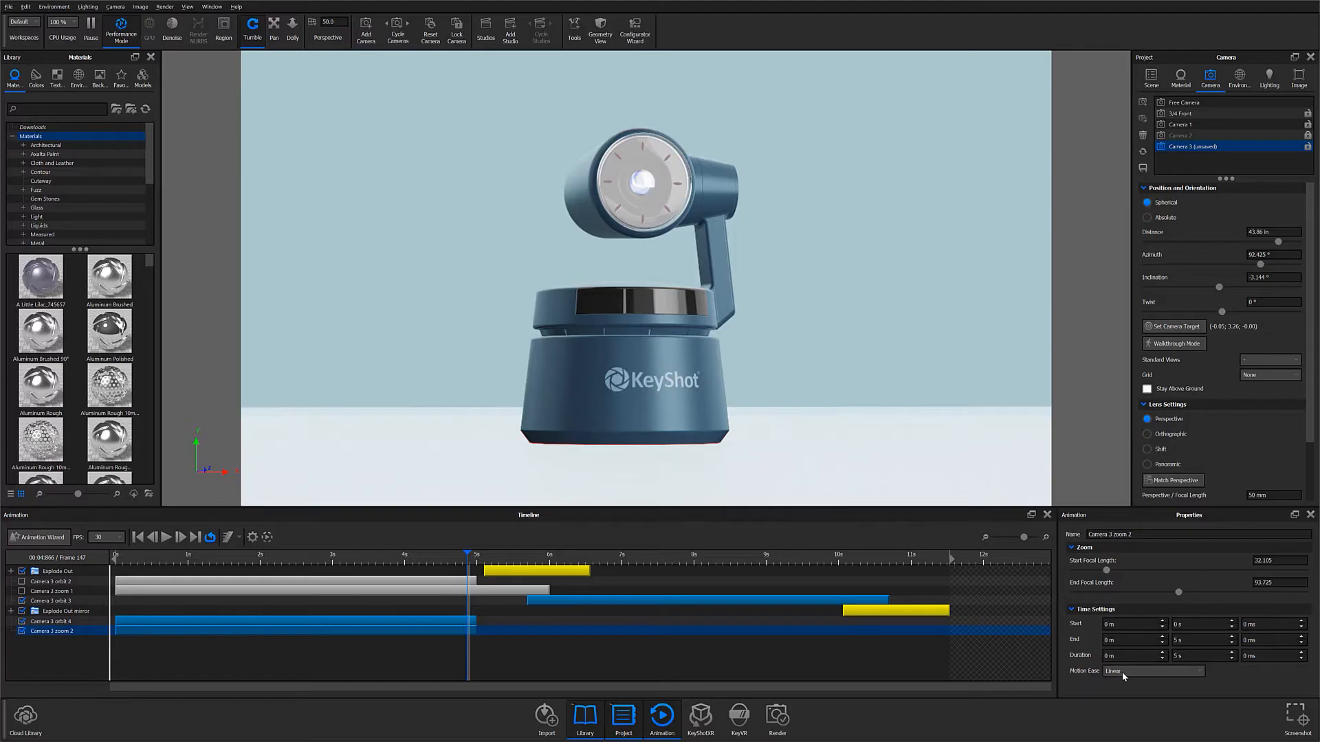
Step: Explore the Custom easing curve, then set Camera 3 zoom 2's Motion Ease to Ease In
click(1154, 671)
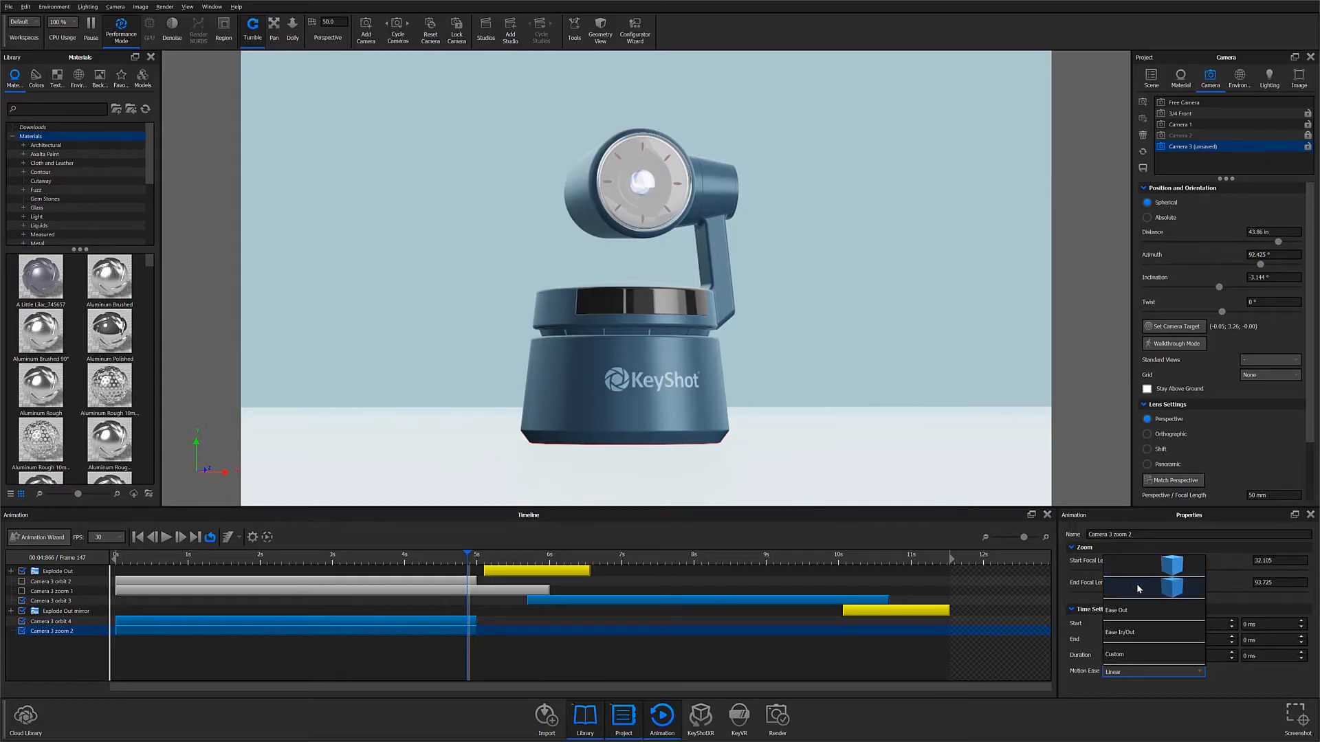
mouse_move(1136, 588)
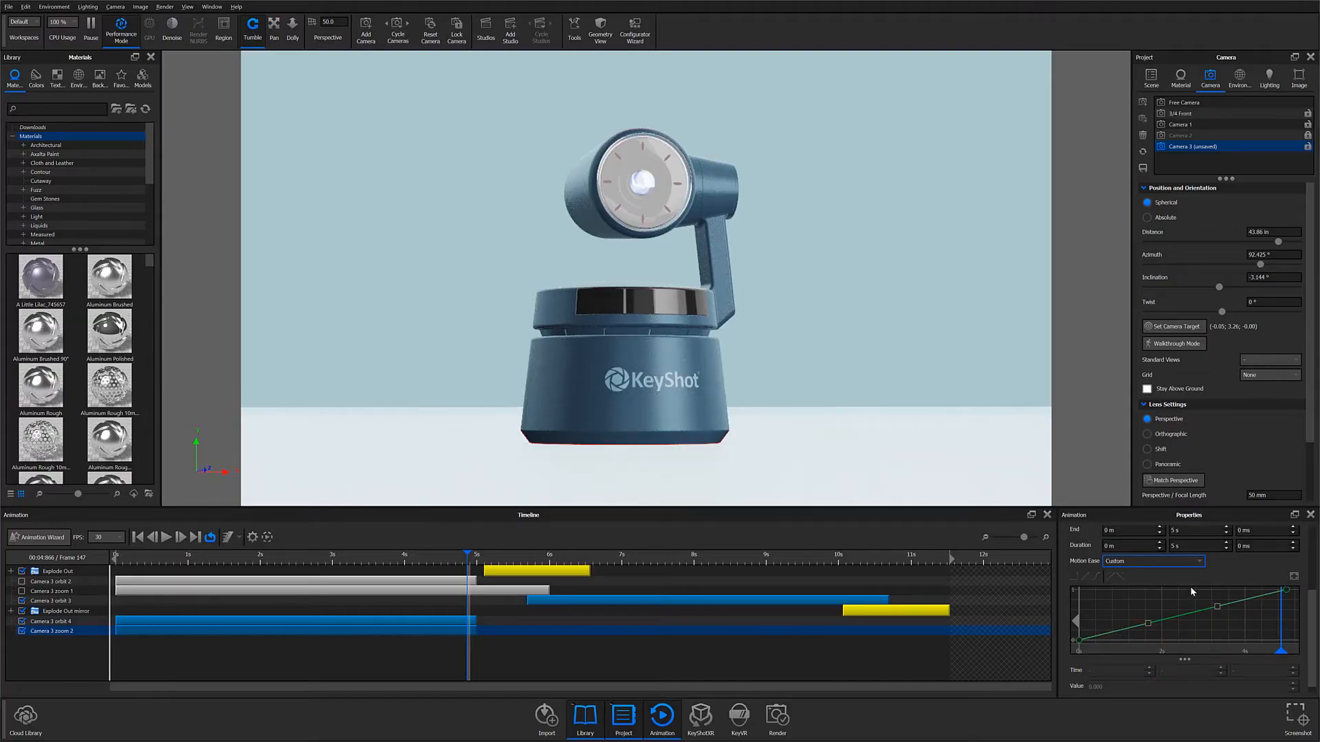
mouse_move(1223, 629)
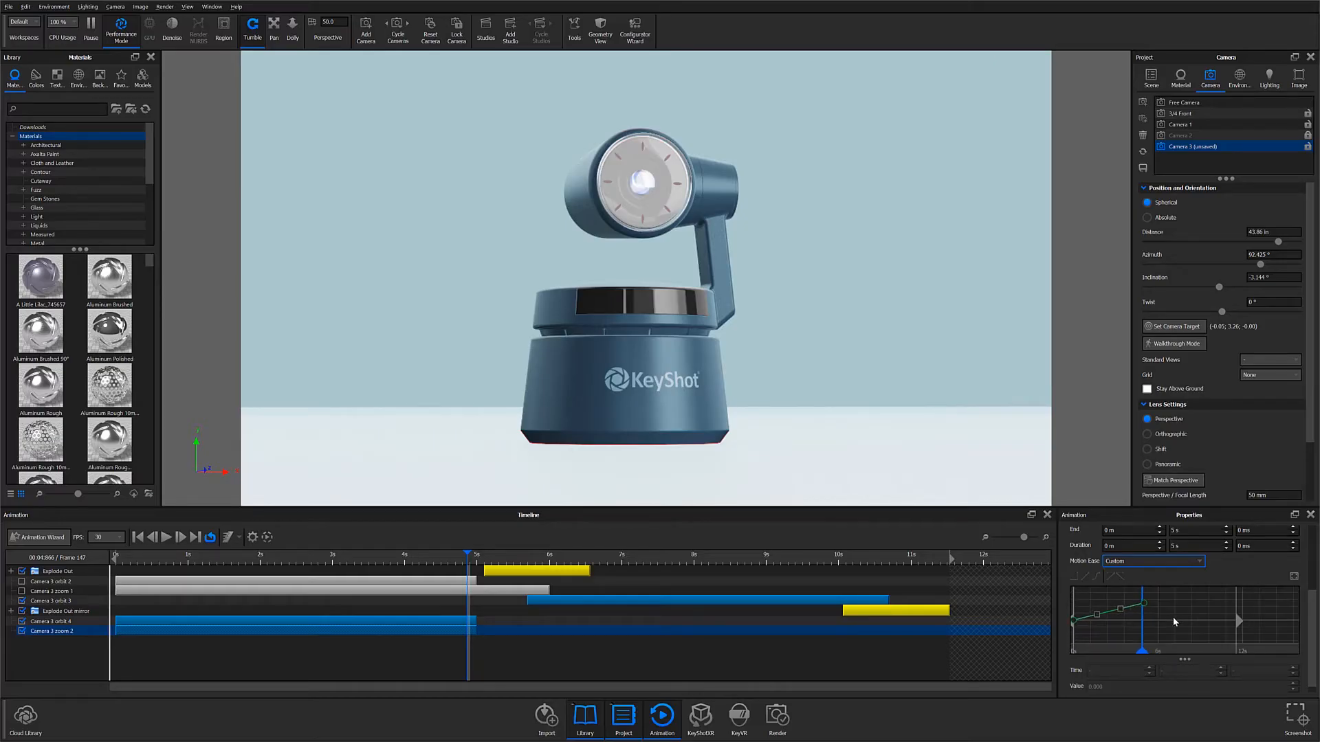
click(1153, 561)
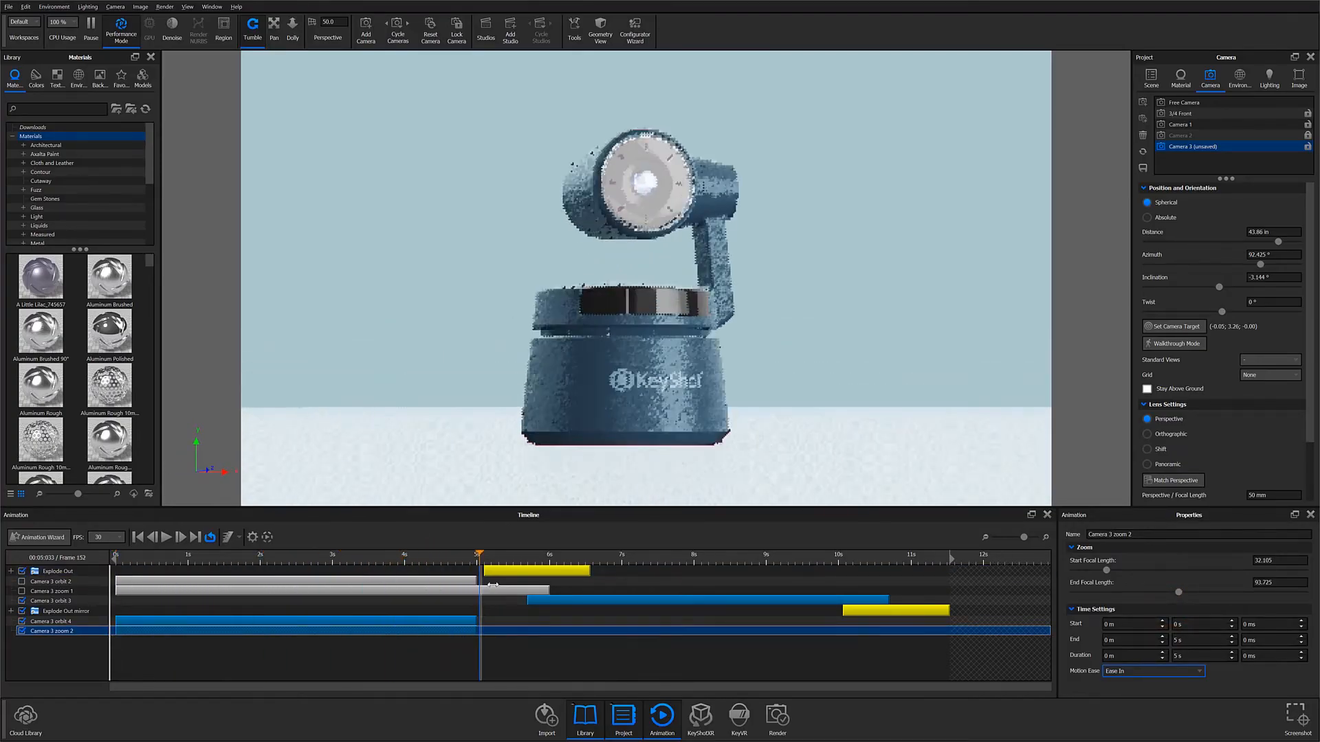
Step: Move the playhead to frame 144 and select the clear lens protector on the model
click(136, 536)
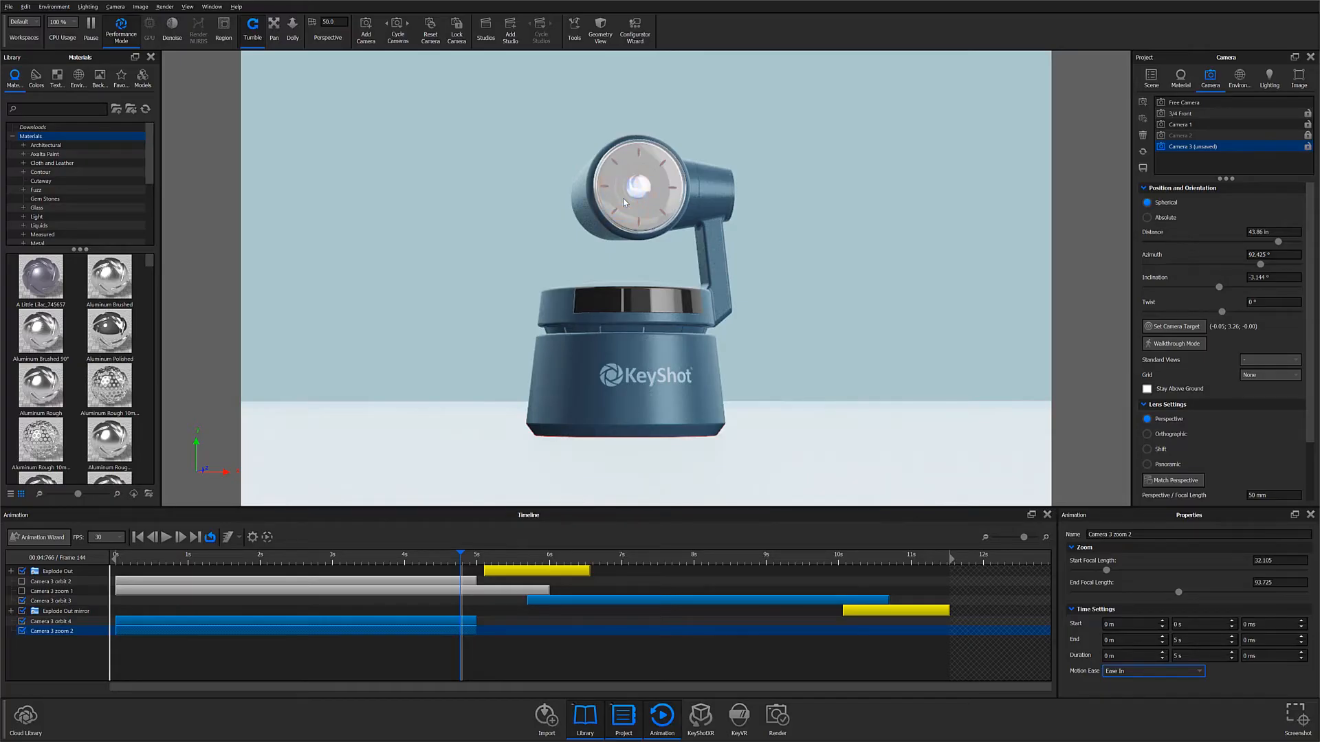
click(1151, 79)
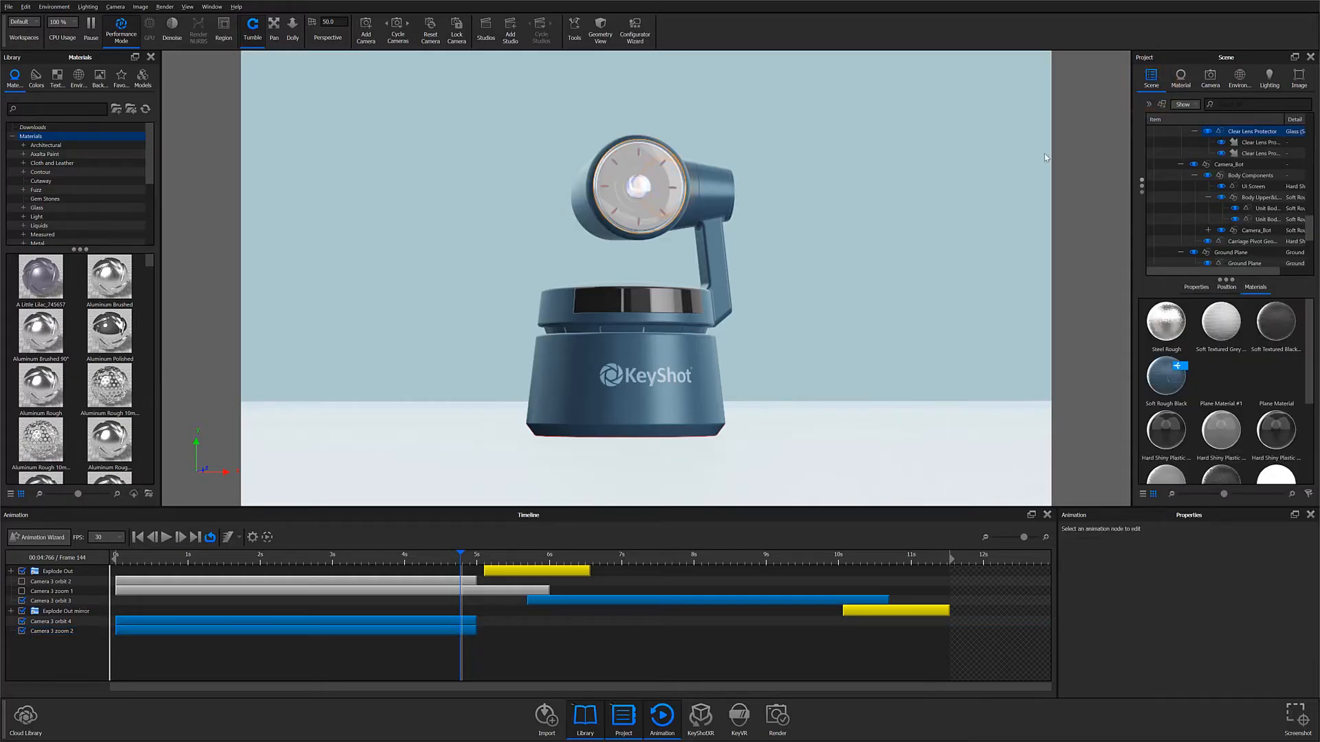
Step: Add a Translation animation moving Clear Lens Protector 1 along global Z
click(1252, 131)
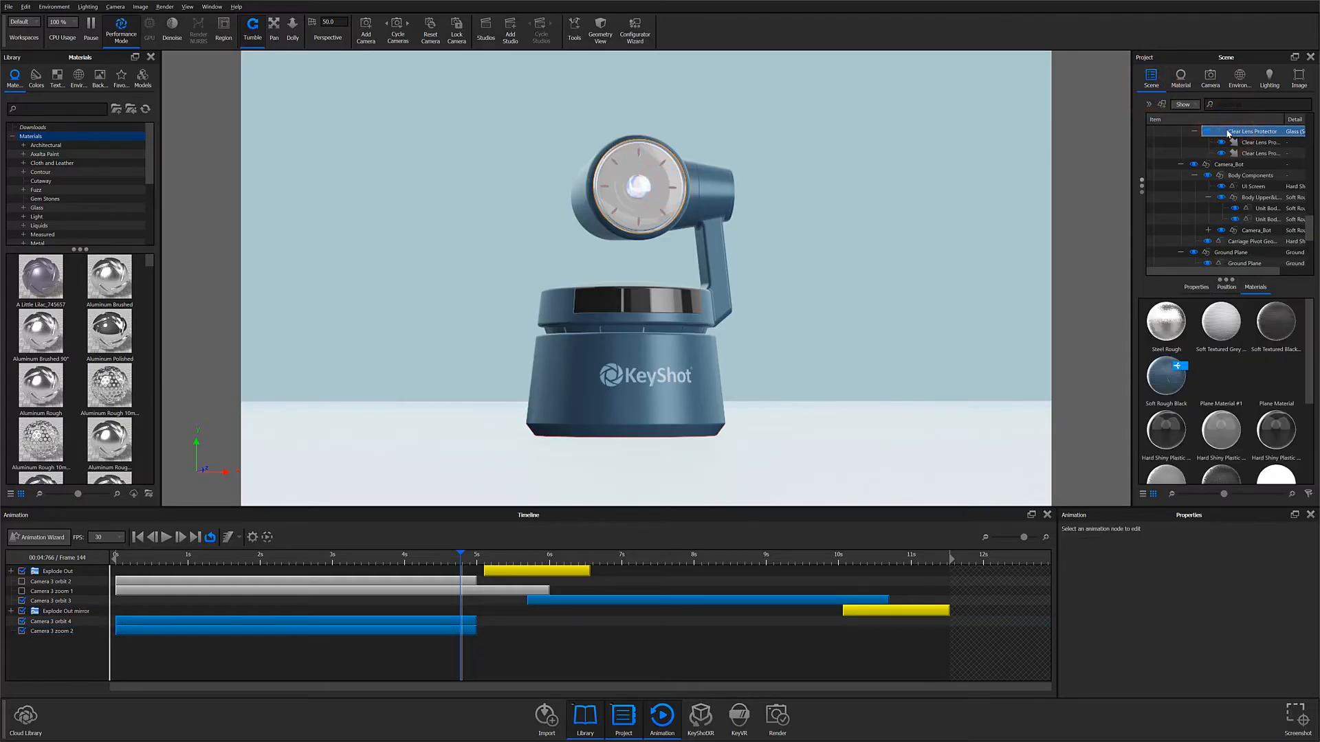
right_click(1253, 131)
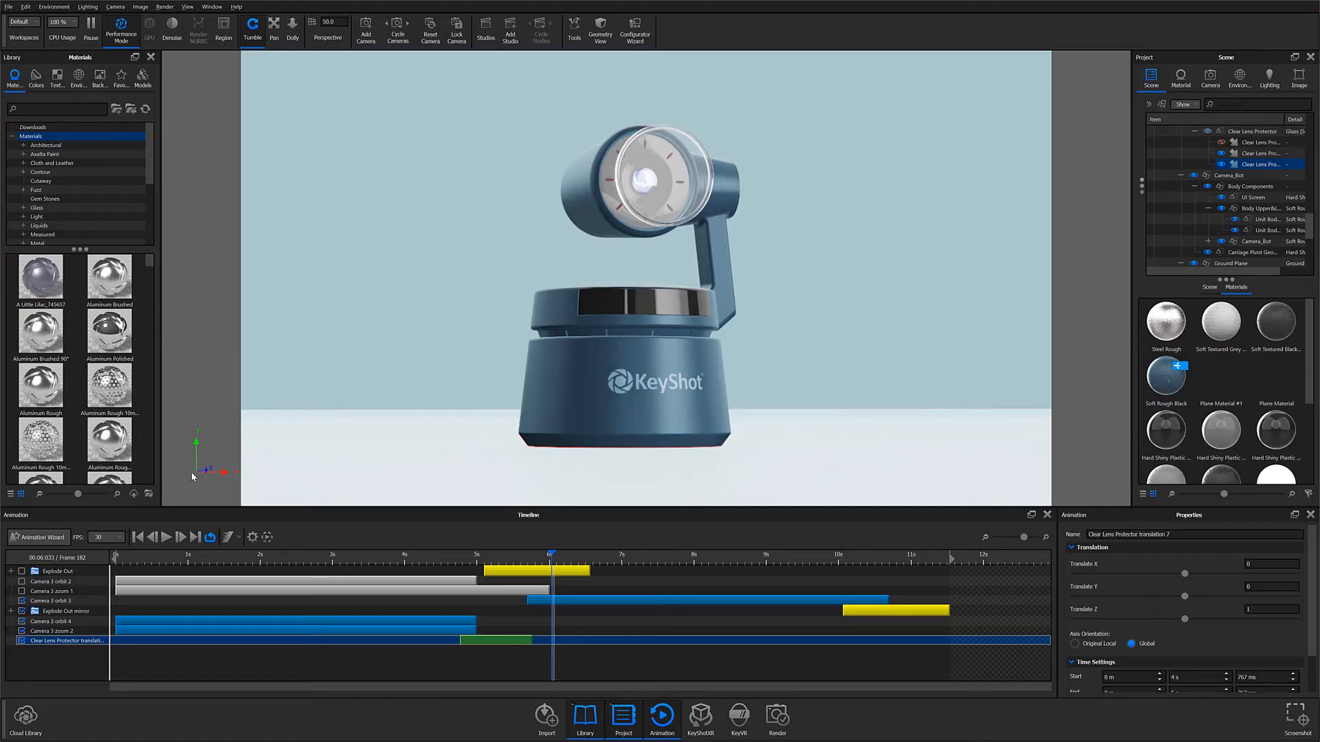
mouse_move(279, 513)
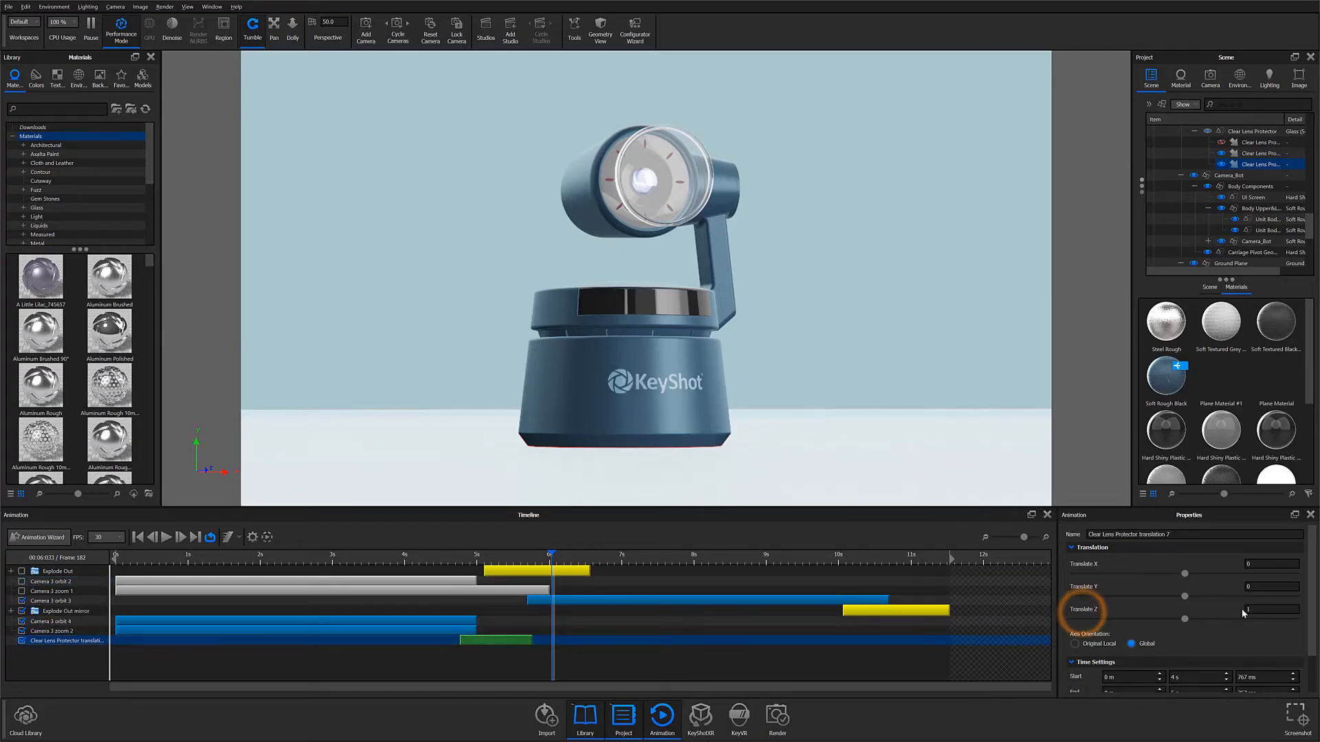
click(1271, 609)
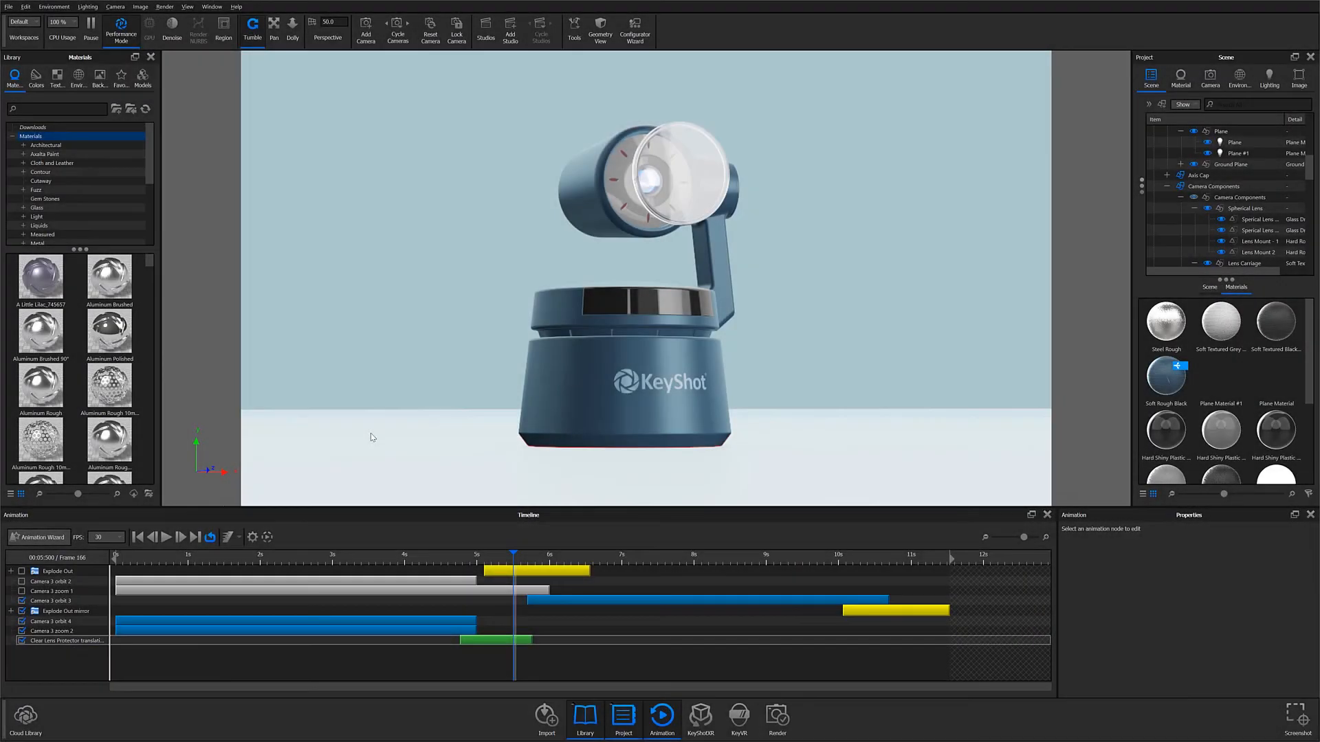
Step: Paste the lens translation onto another protector part, creating Clear Lens Protector translation 16
click(9, 571)
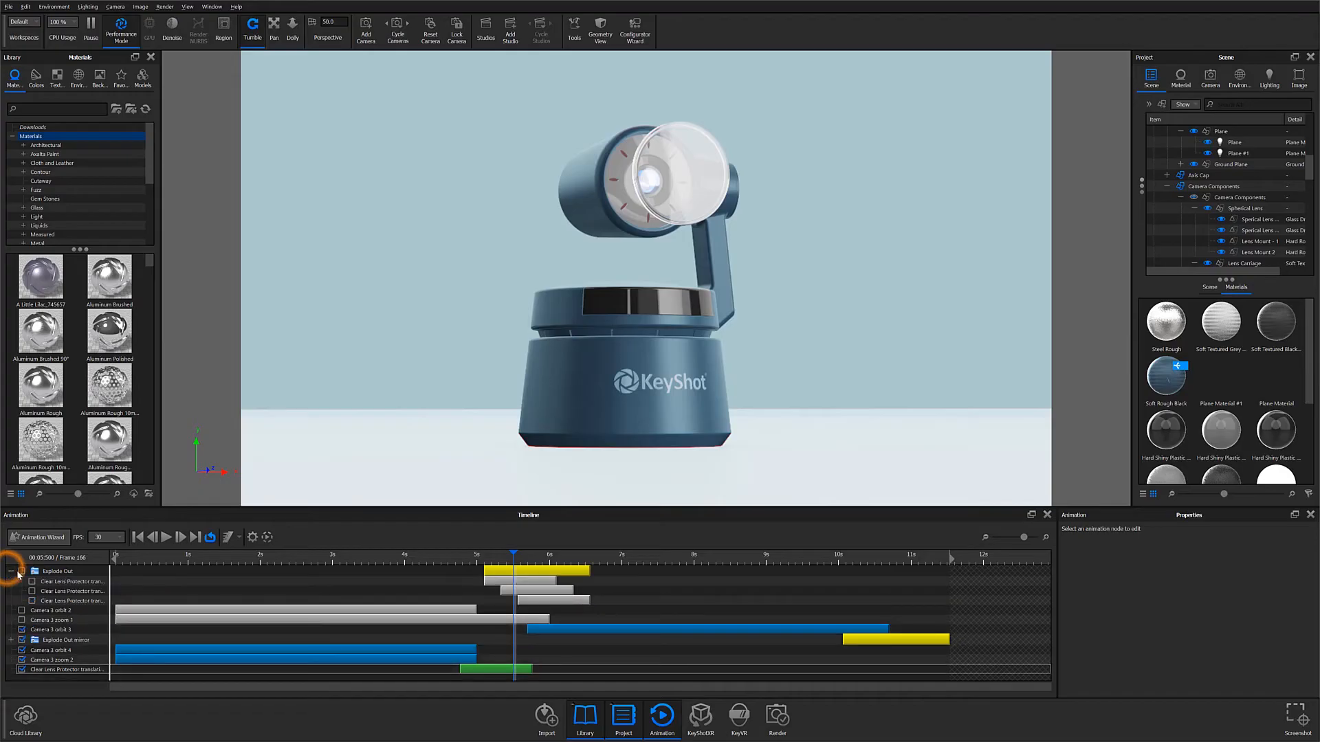
click(71, 601)
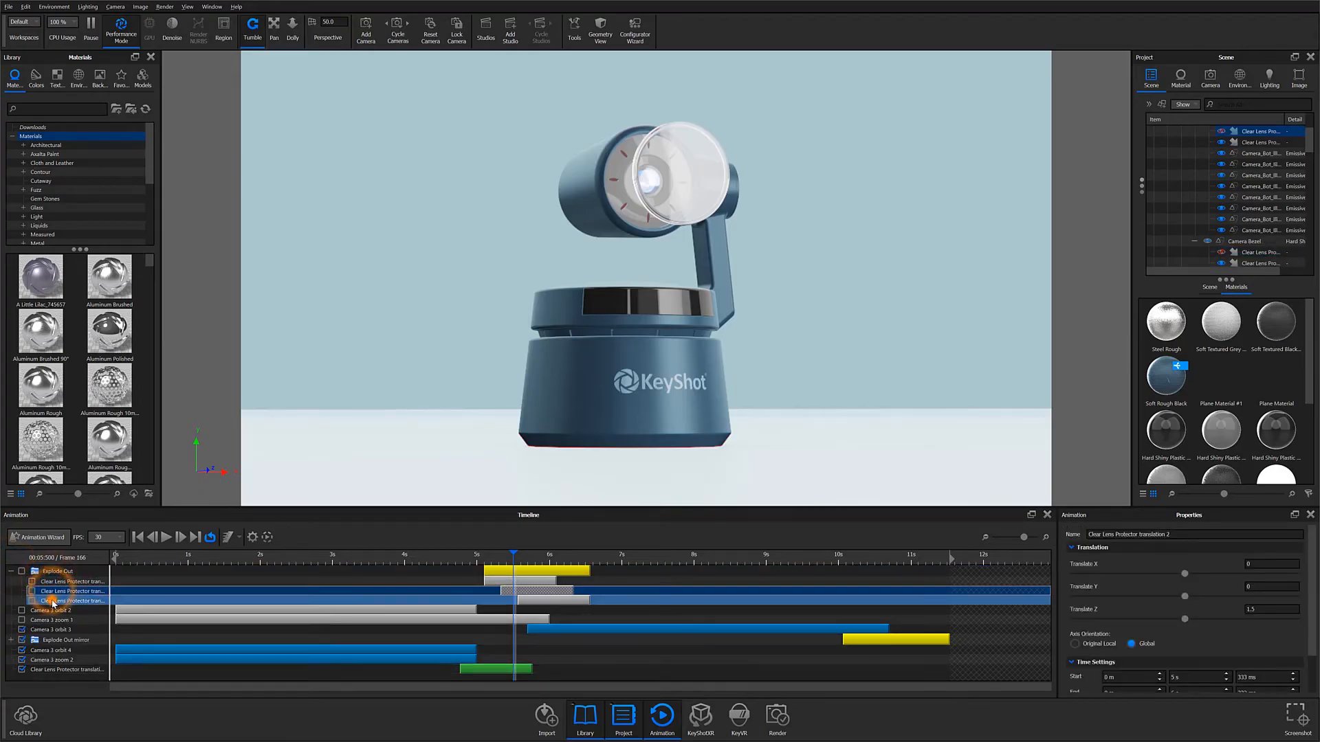
click(71, 600)
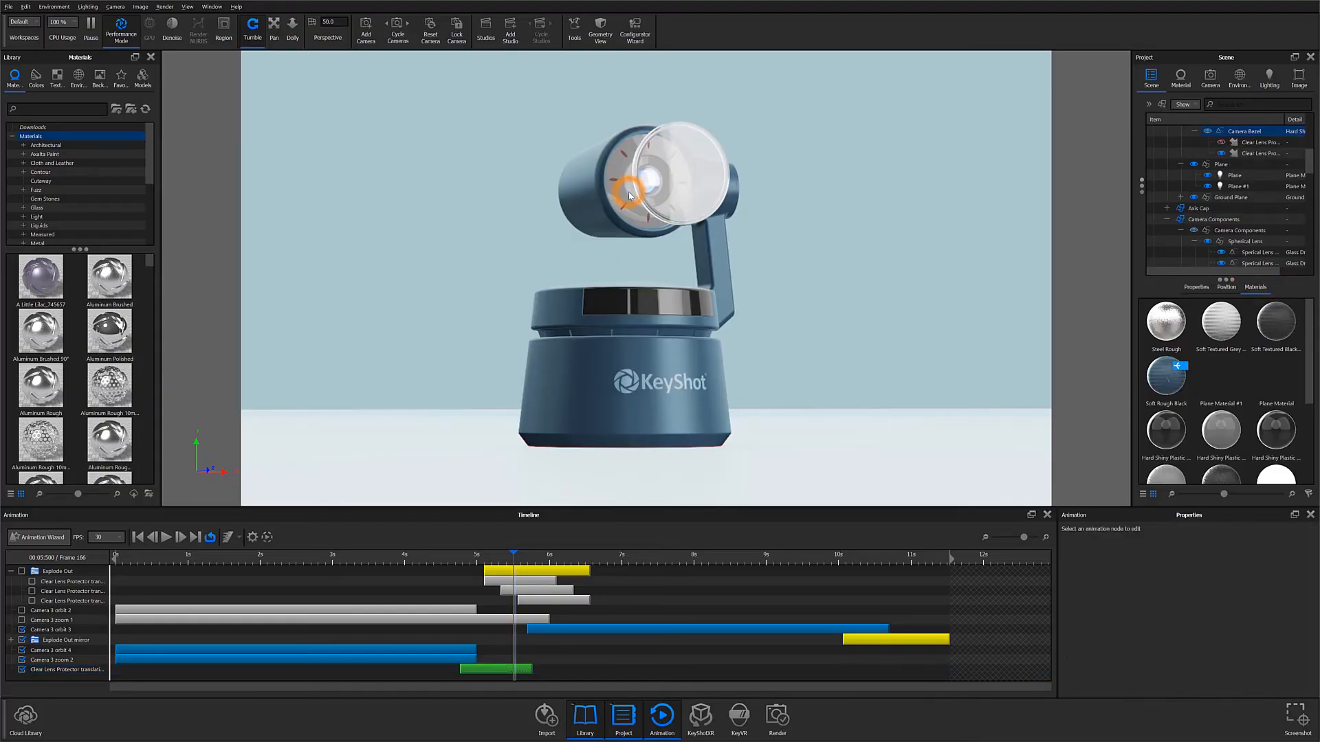
right_click(1245, 130)
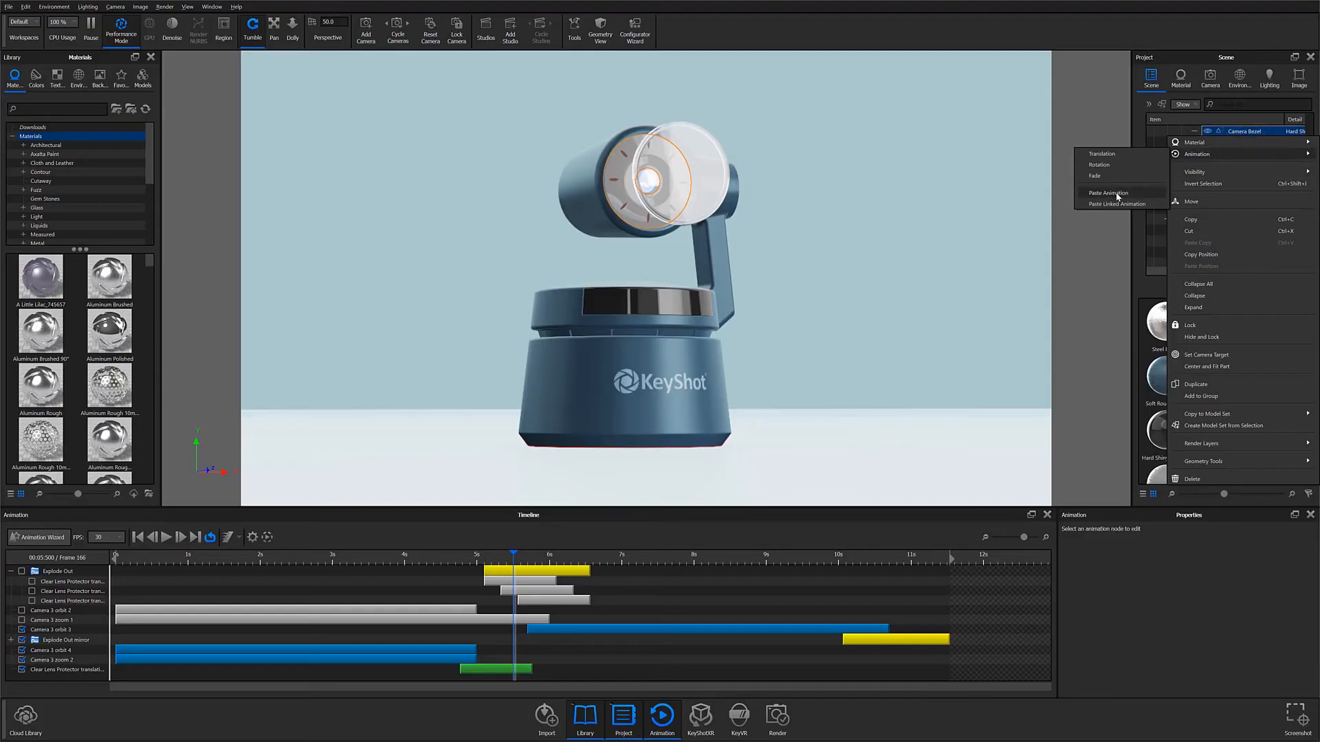
mouse_move(1106, 199)
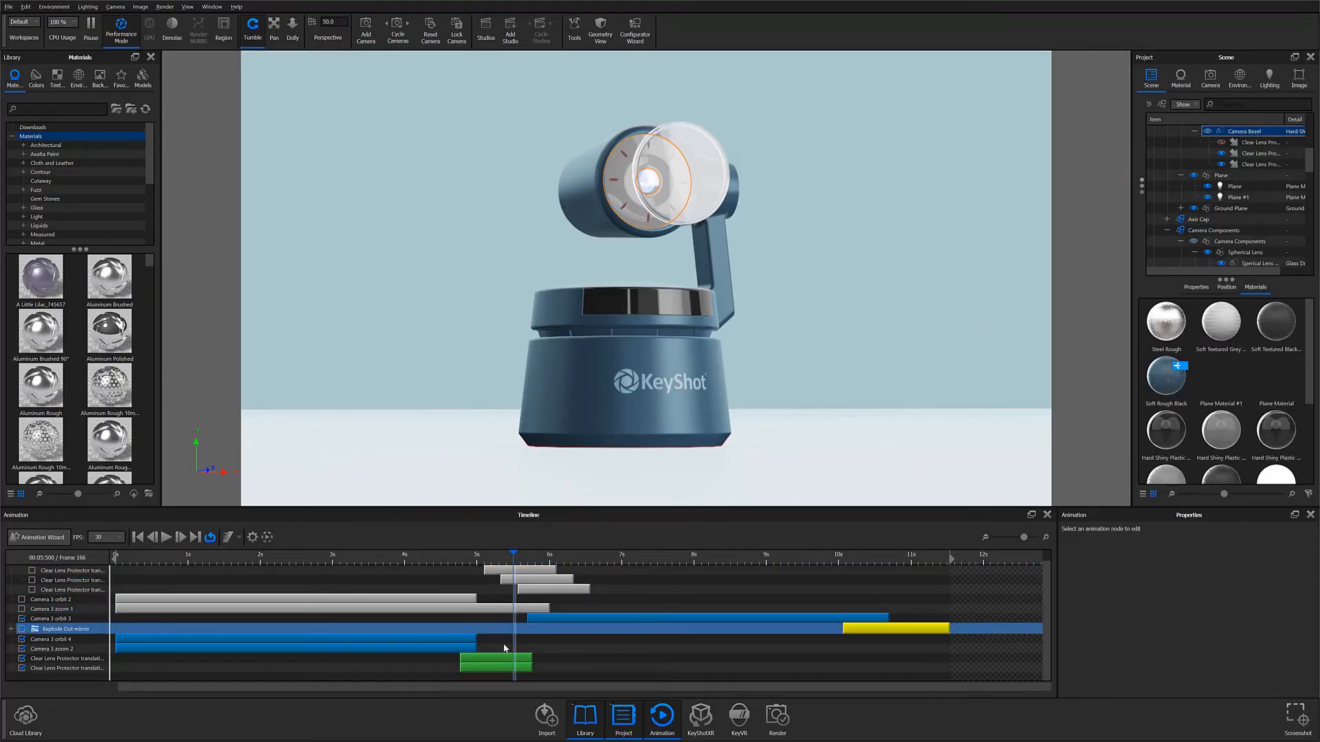
click(493, 667)
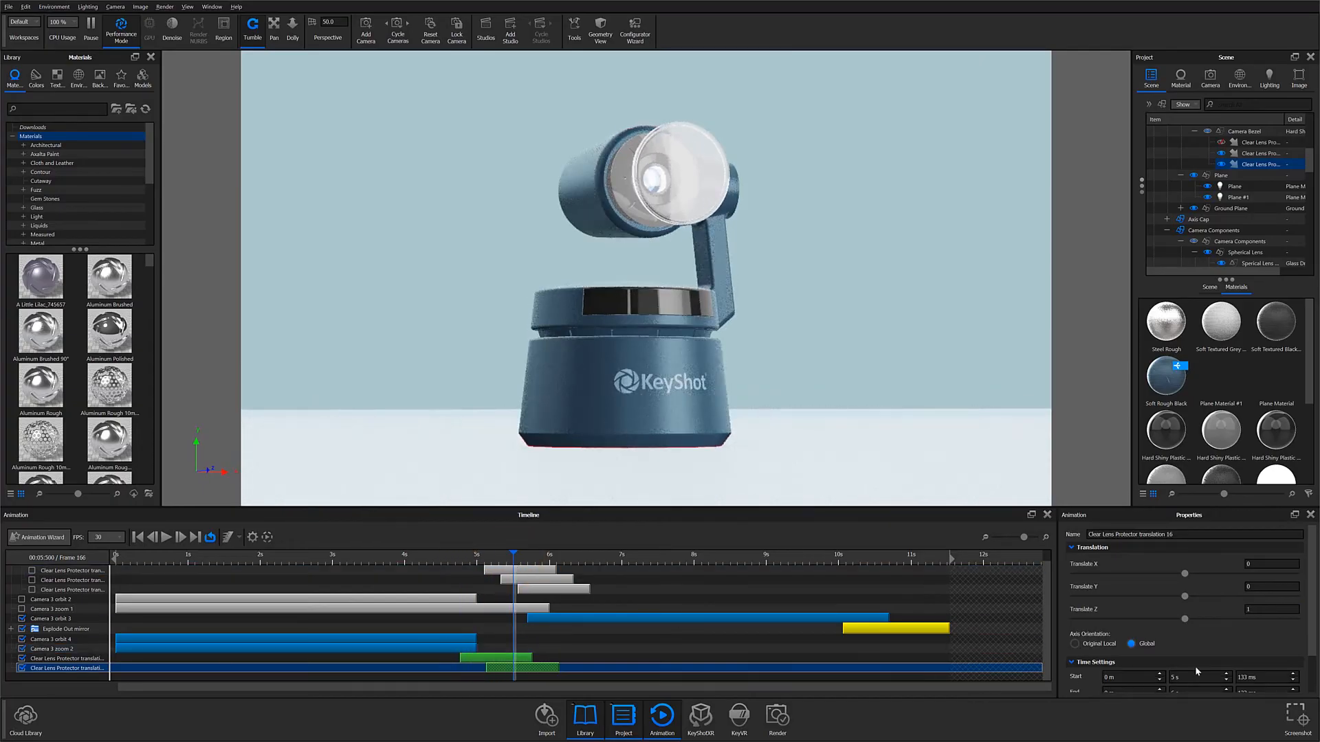
Step: Pause real-time rendering, scrub the timeline, and load the ungrouped three-translation scene version
click(90, 26)
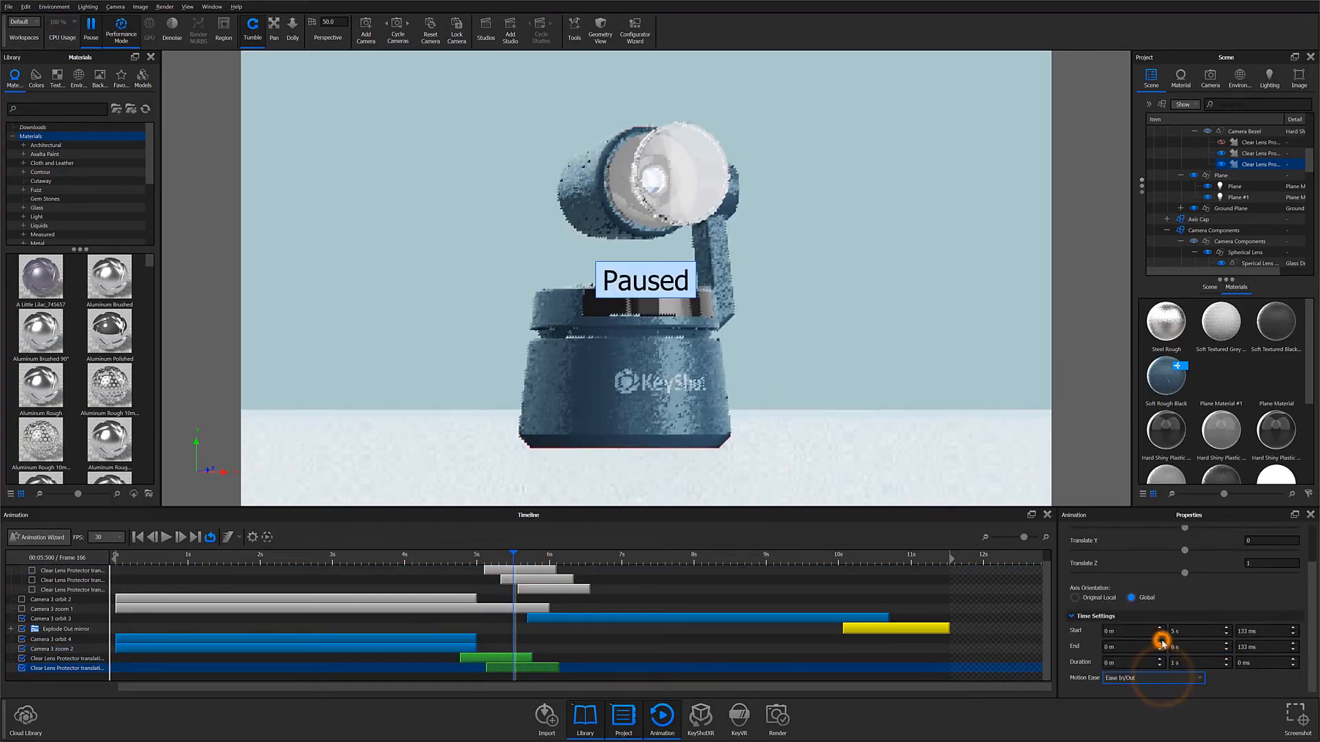
click(166, 536)
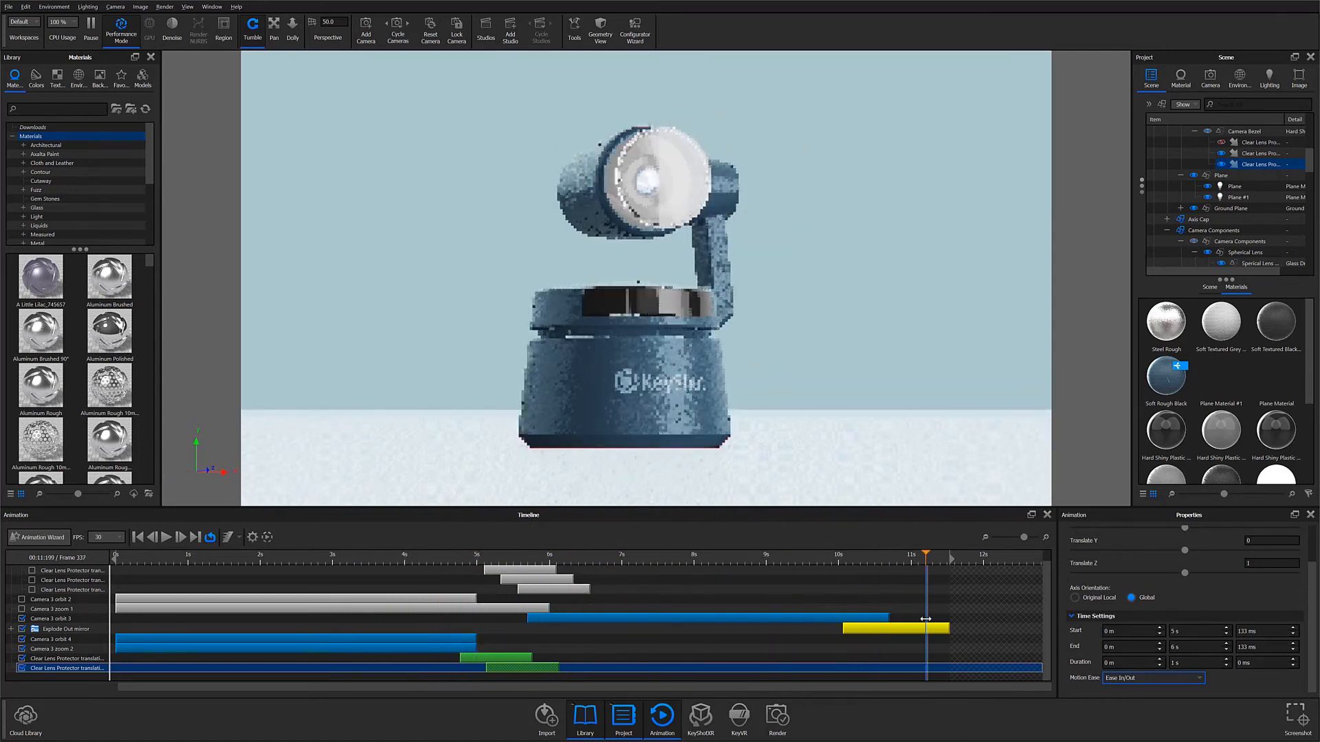
click(476, 554)
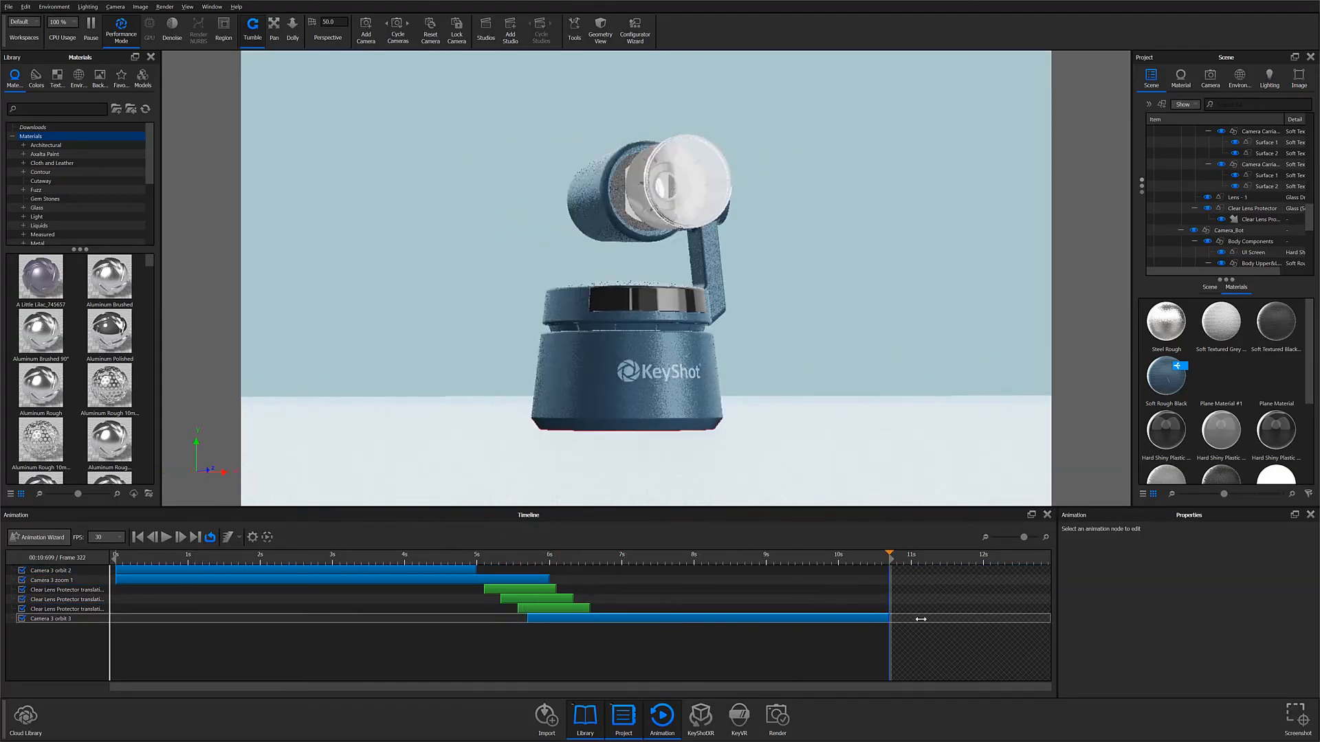
click(67, 589)
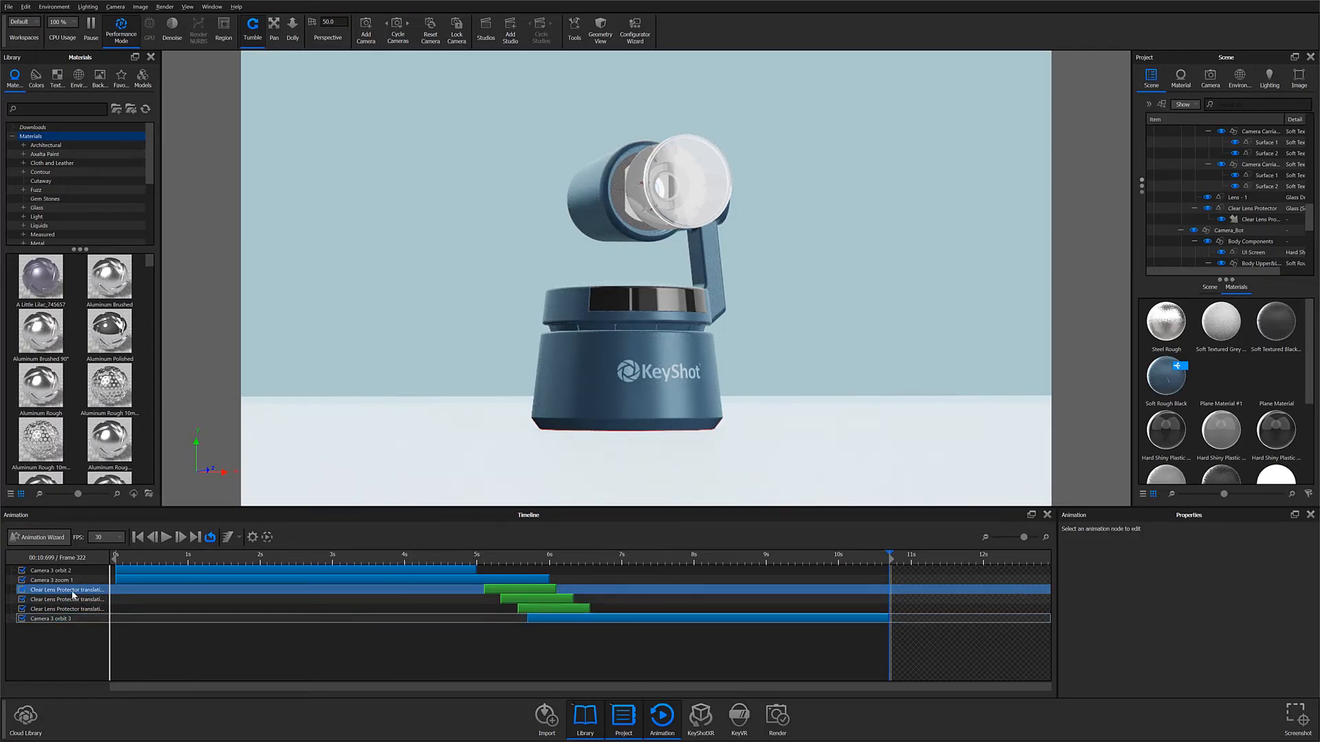
click(63, 608)
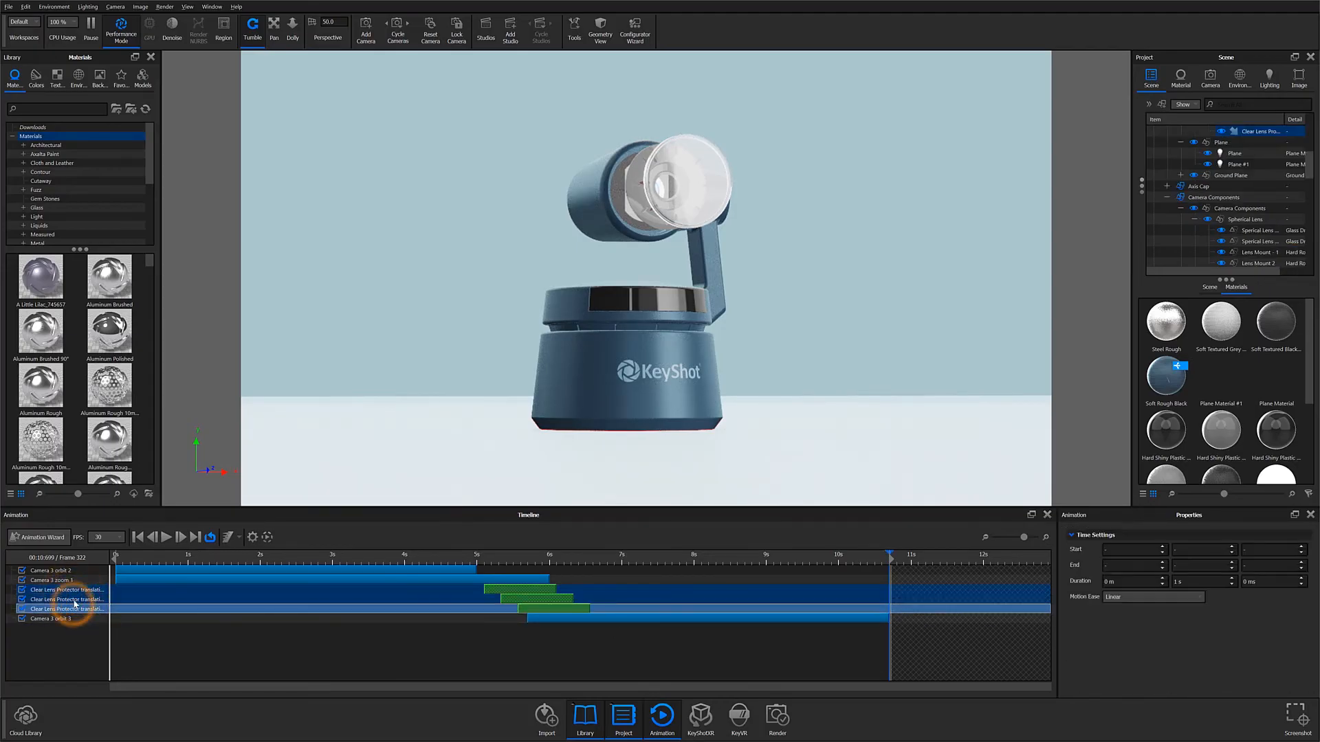
right_click(63, 589)
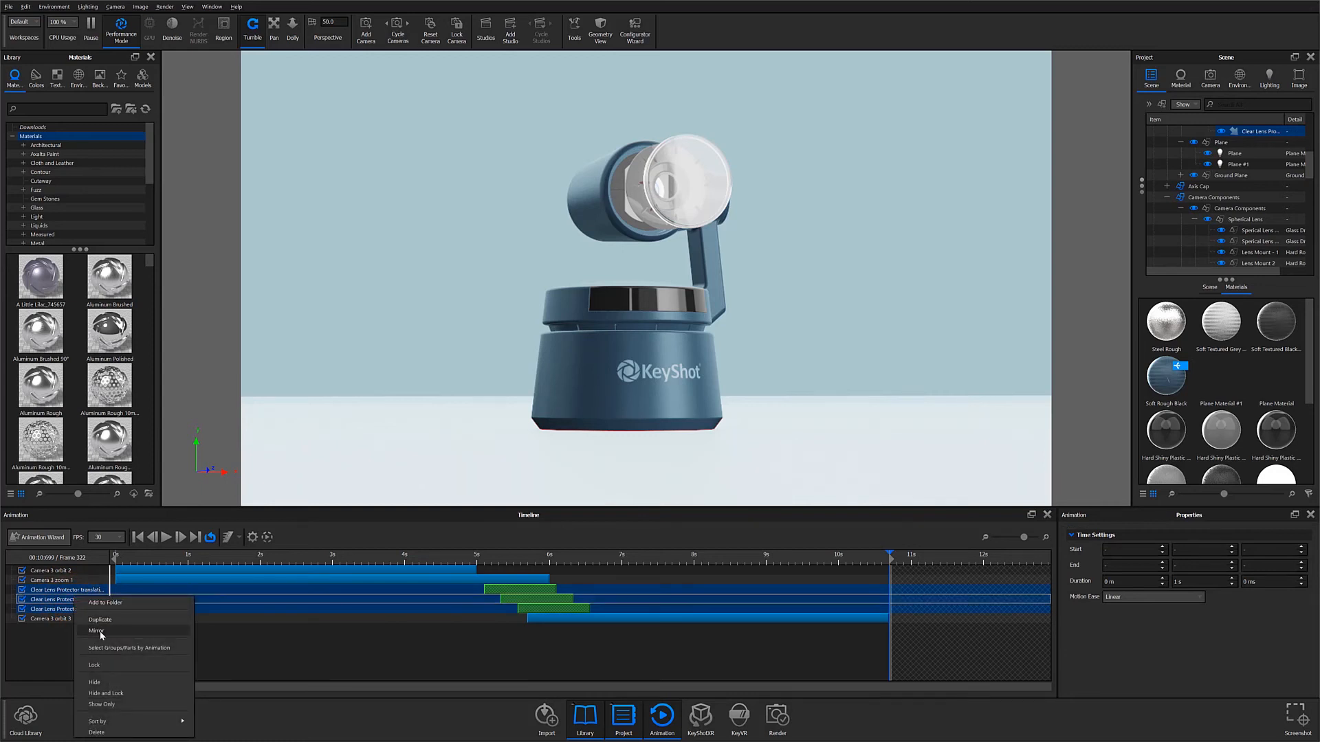
click(99, 619)
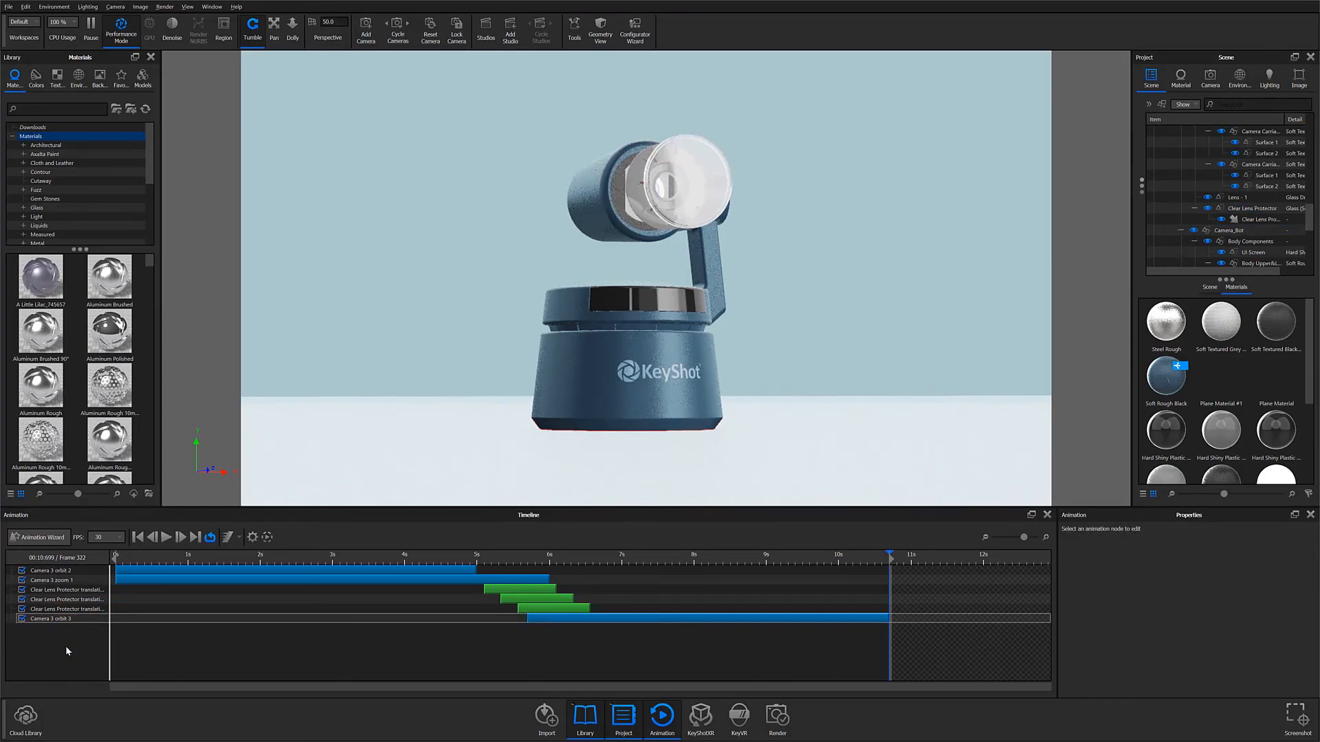
Step: Group the three lens protector translations into a folder named 'Explode Out'
click(63, 590)
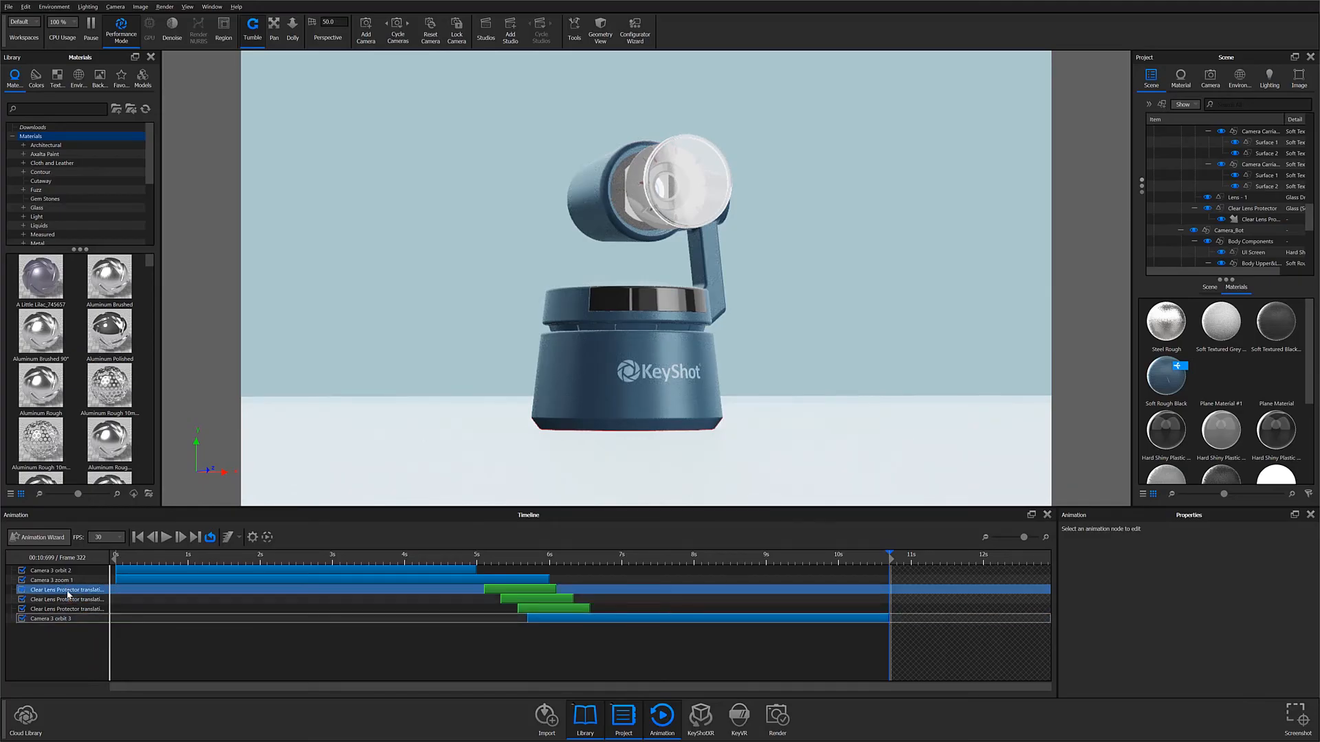
click(63, 599)
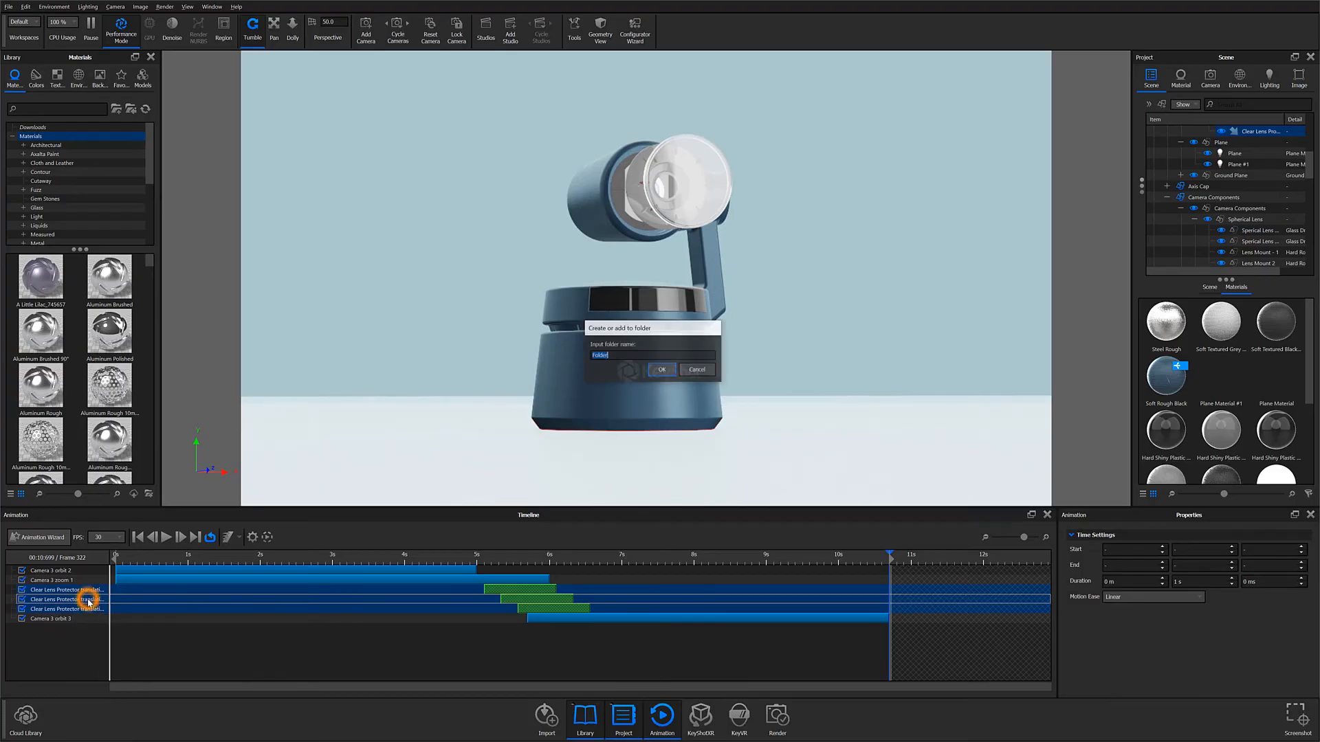
text(Explode)
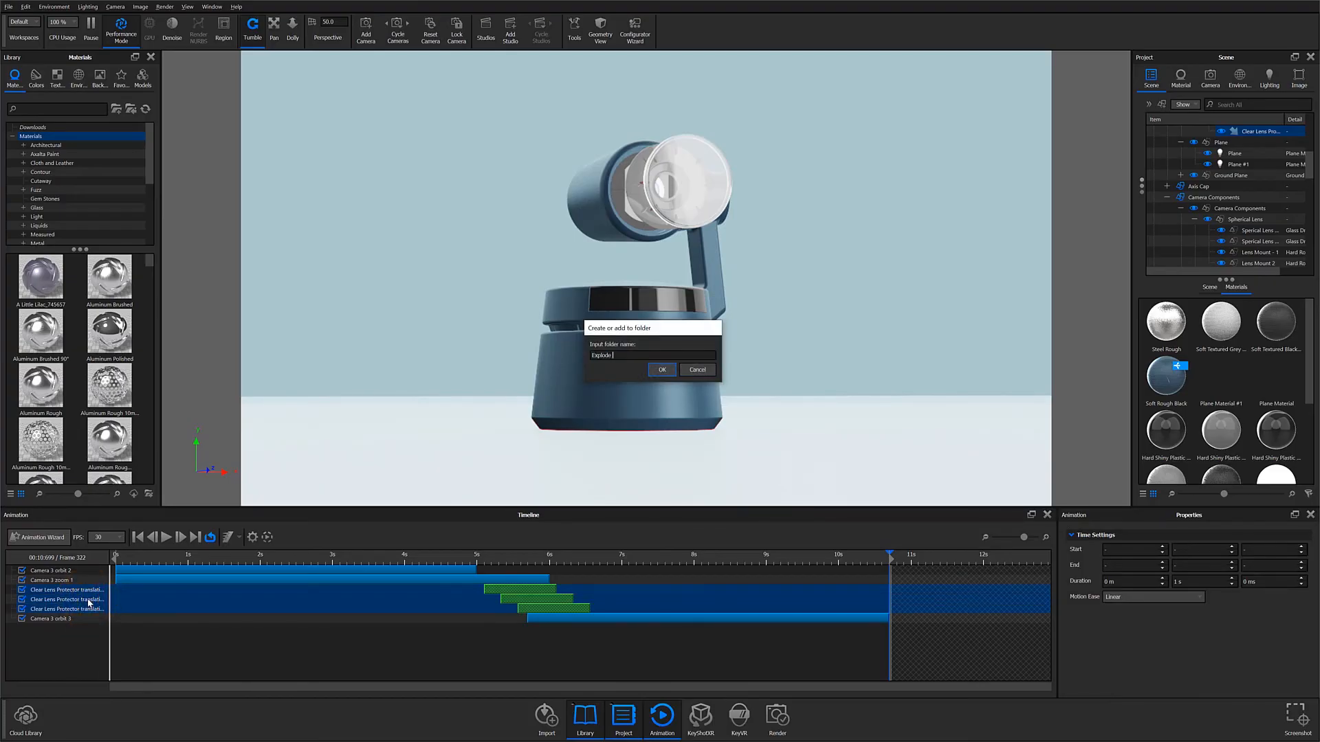
text(Out)
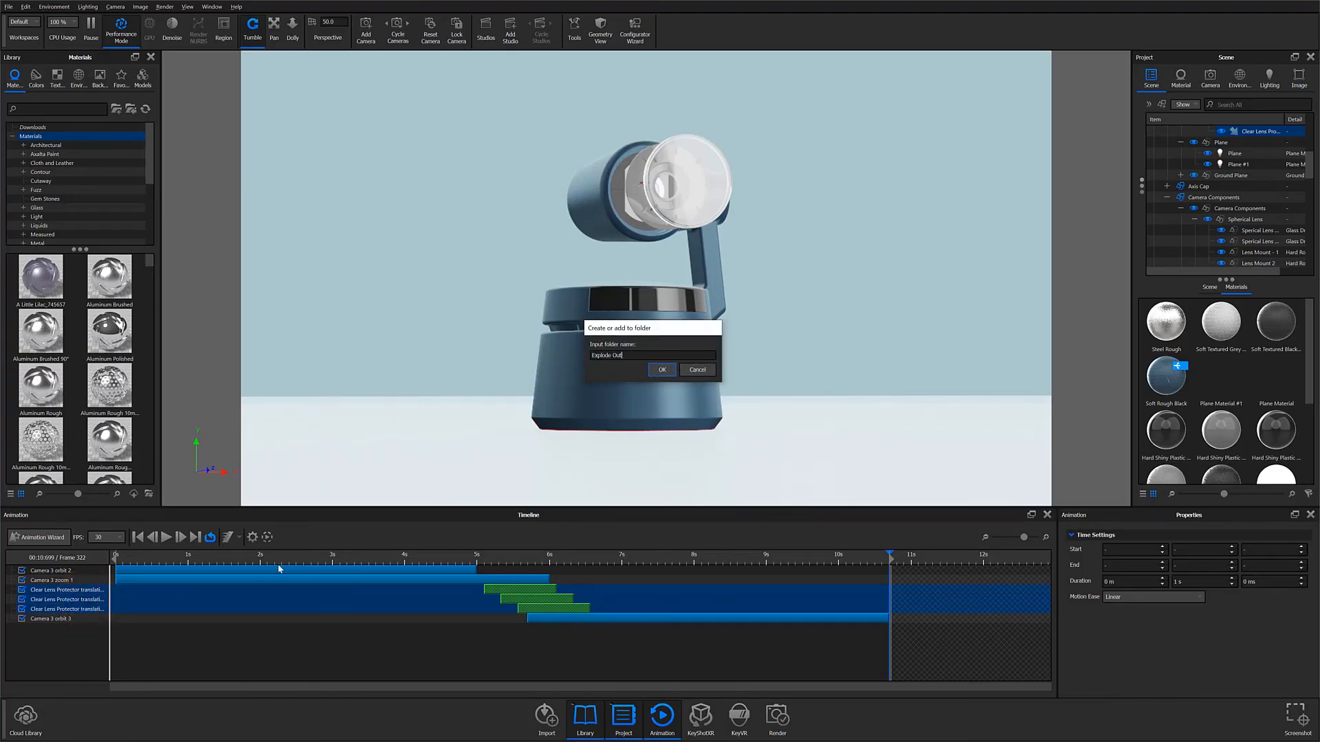
click(661, 370)
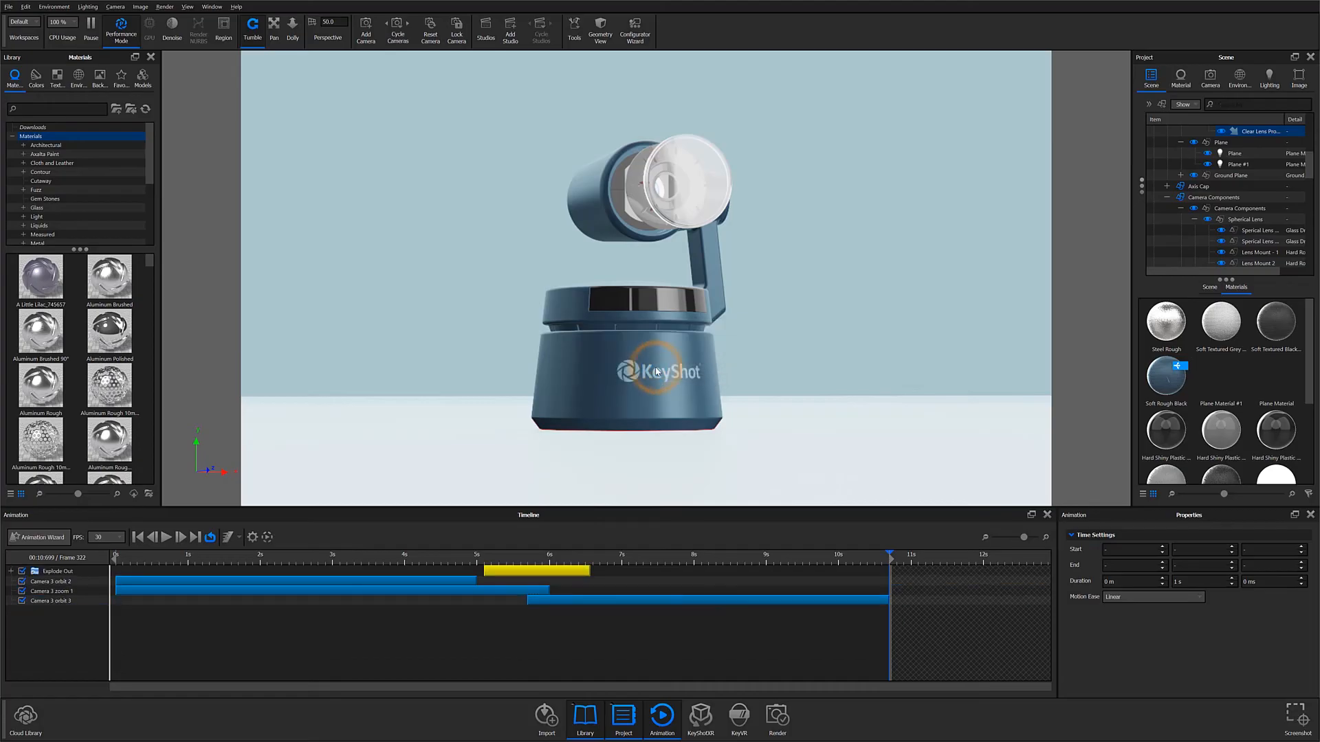
click(14, 570)
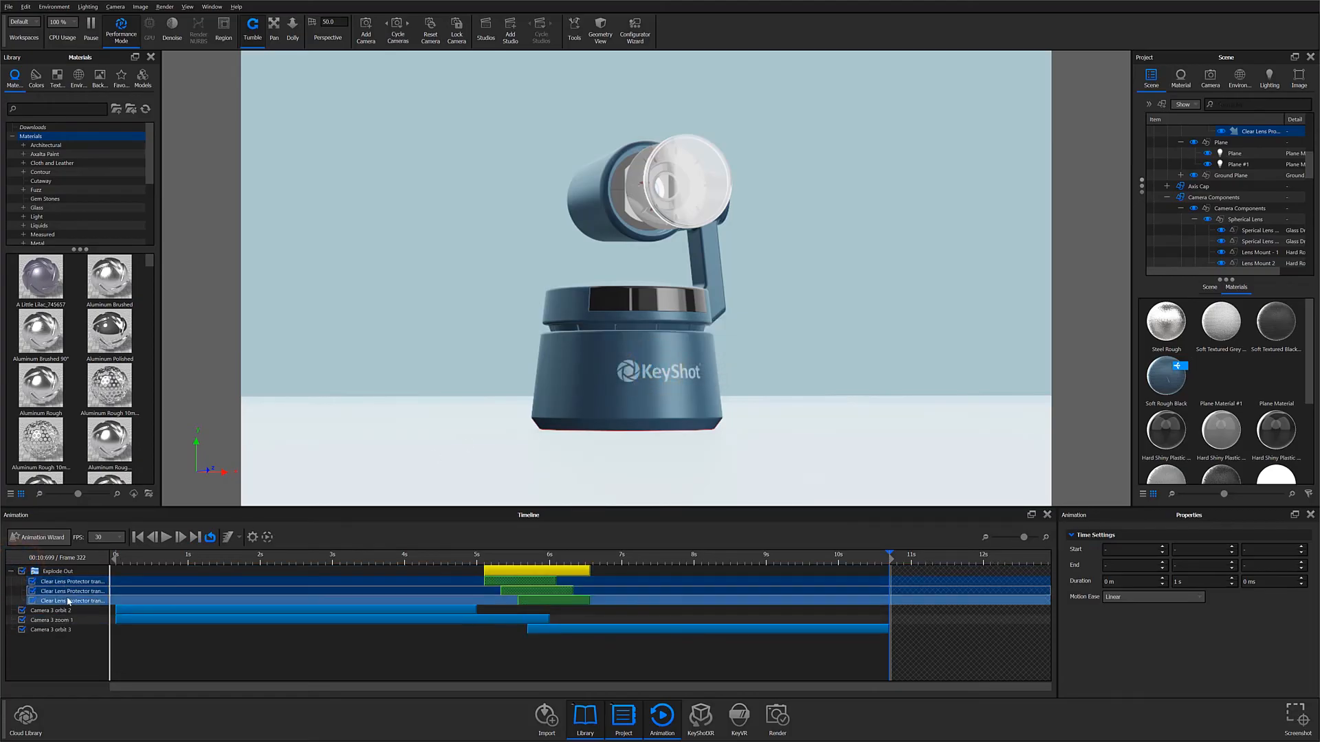
click(11, 571)
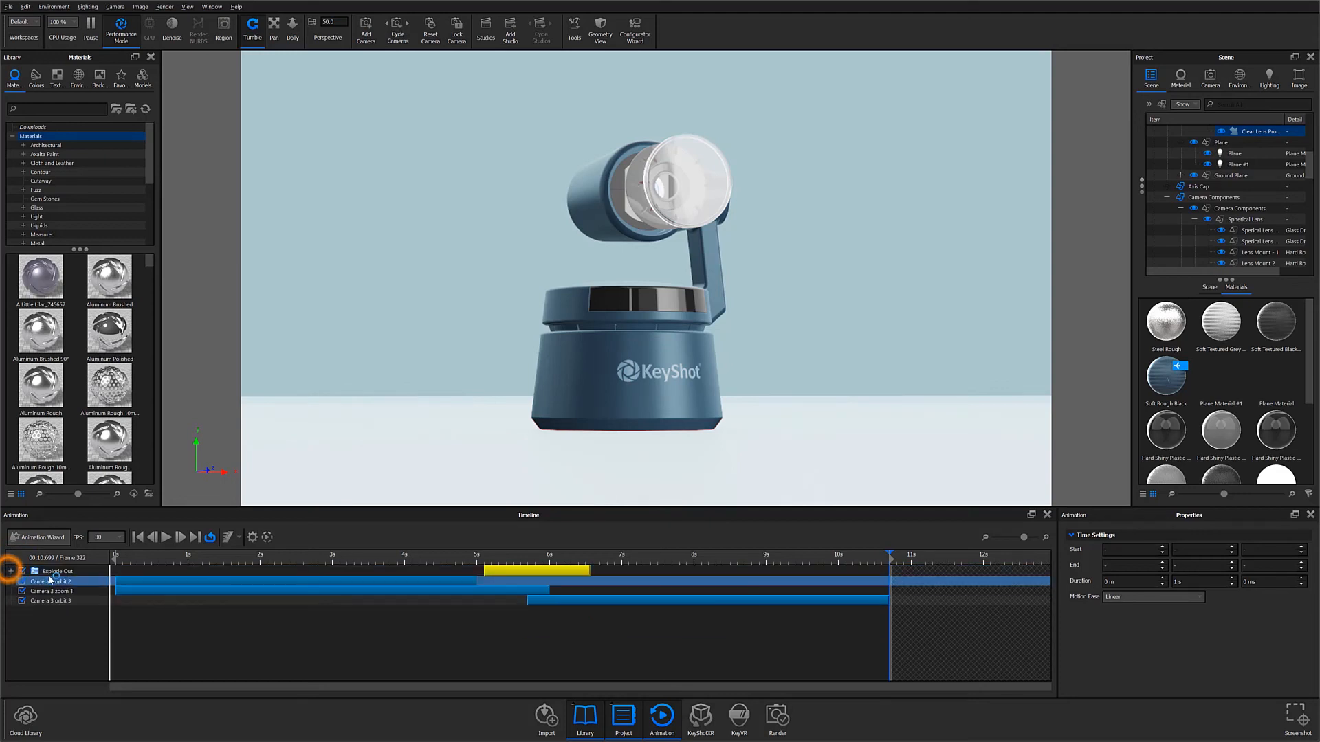
Step: Mirror the Explode Out folder to add an Explode Out mirror folder
right_click(56, 570)
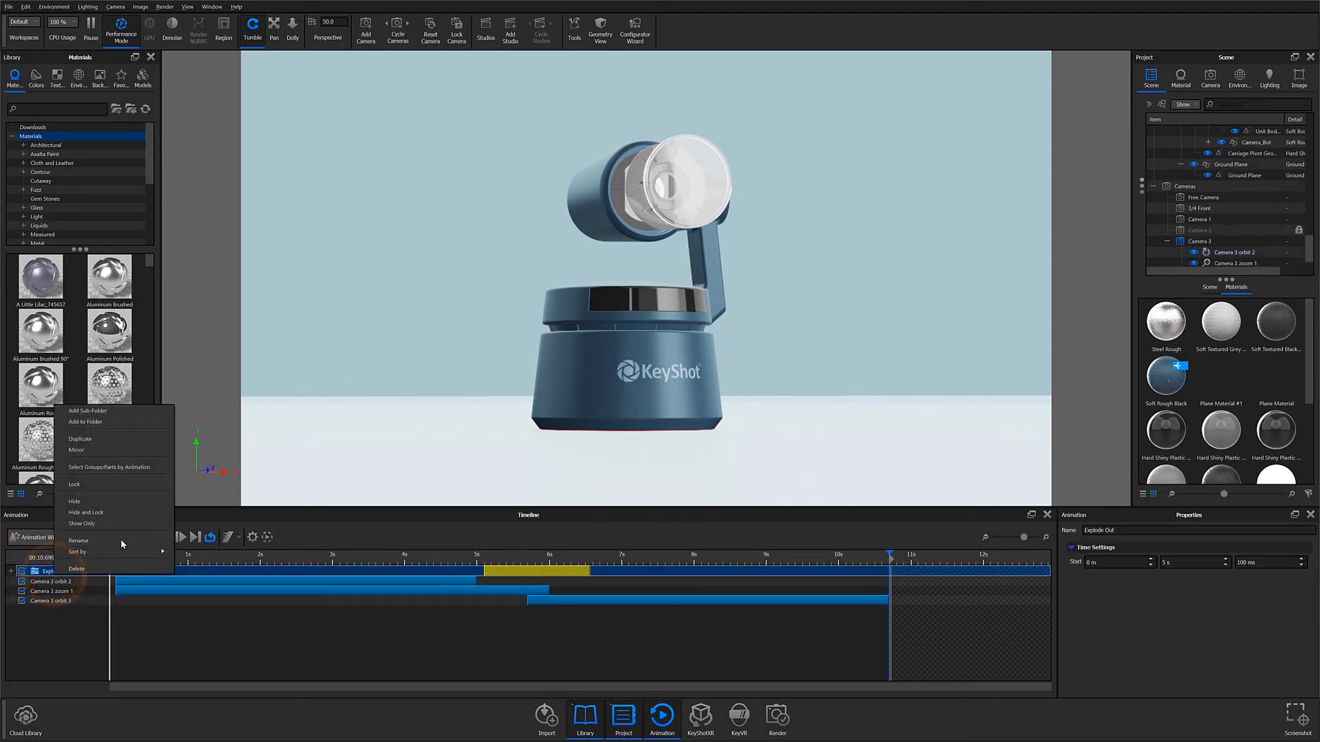
click(79, 439)
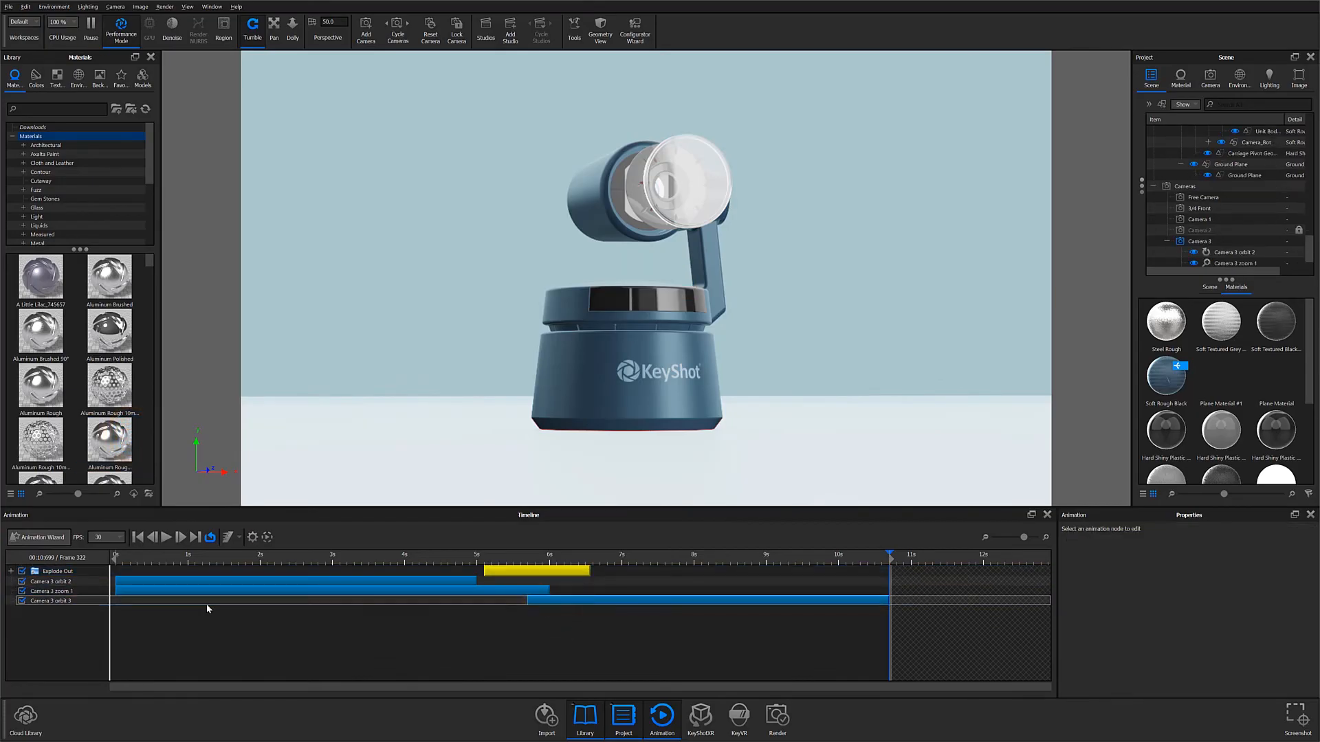
right_click(56, 571)
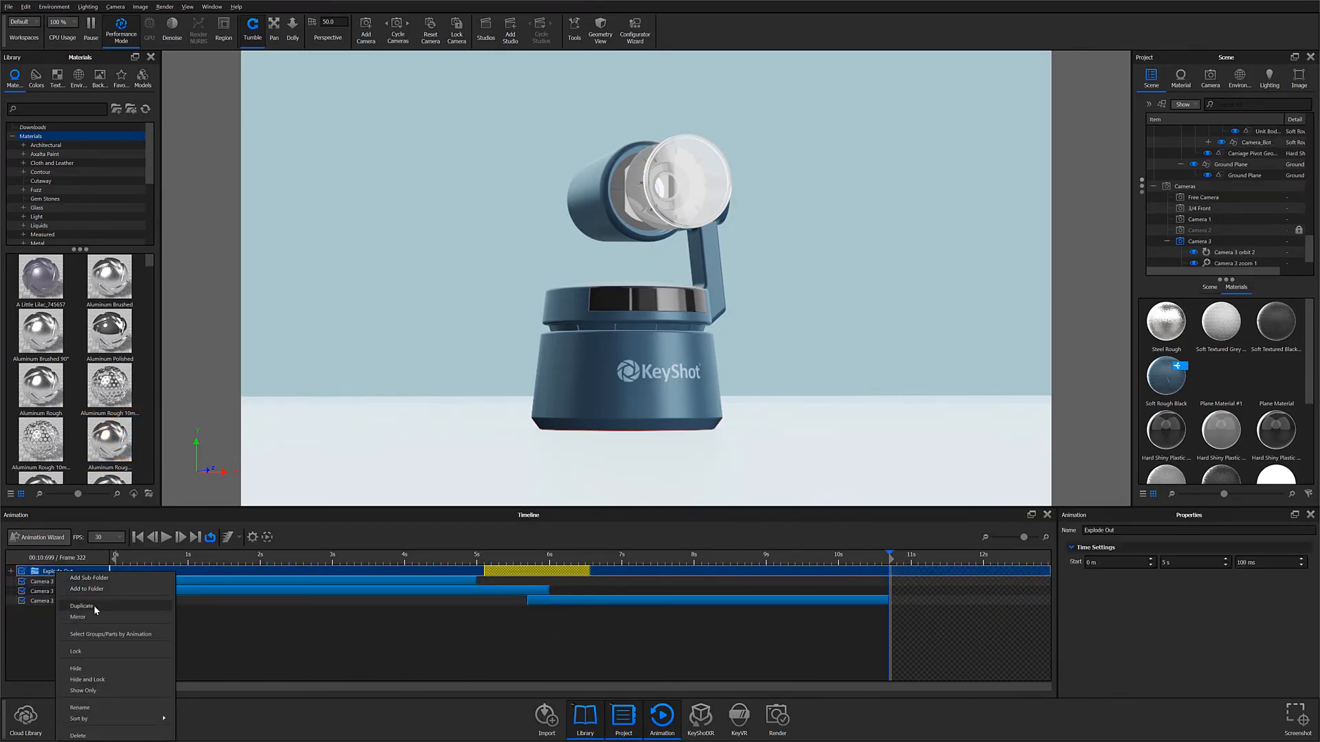
click(77, 618)
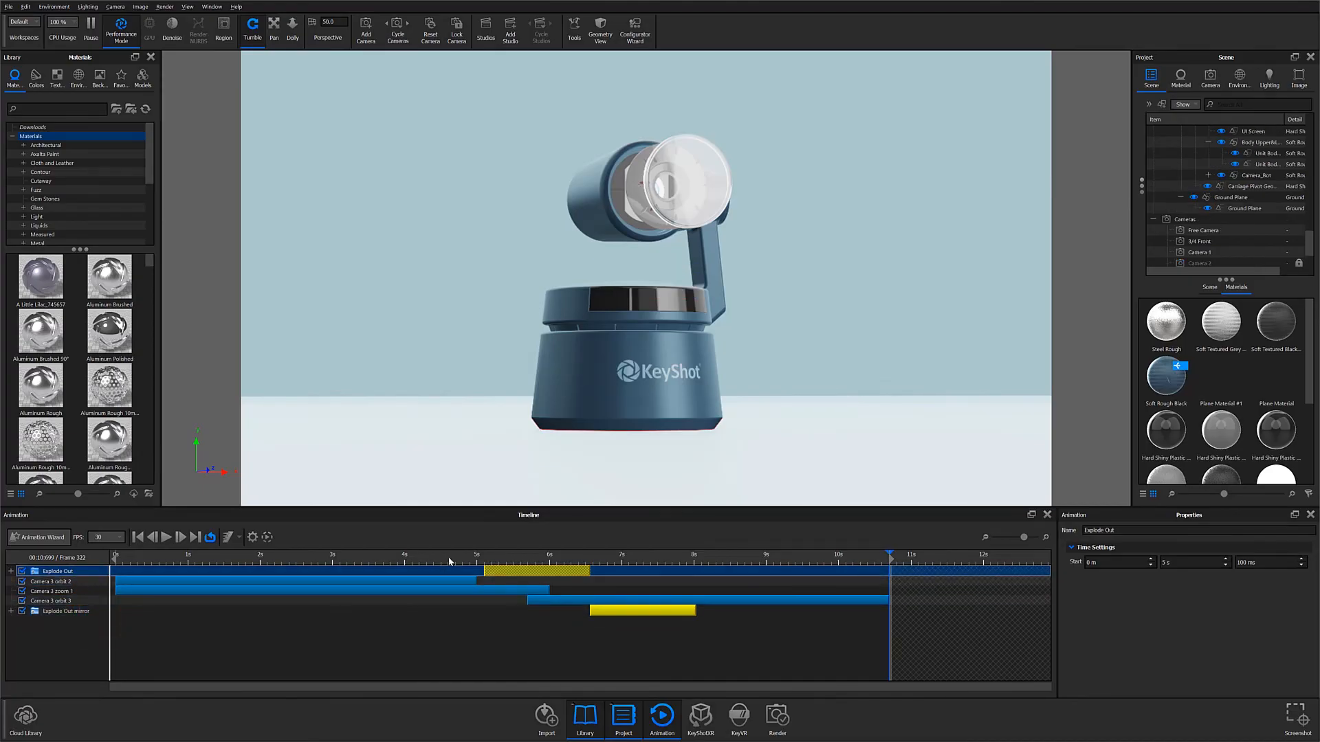